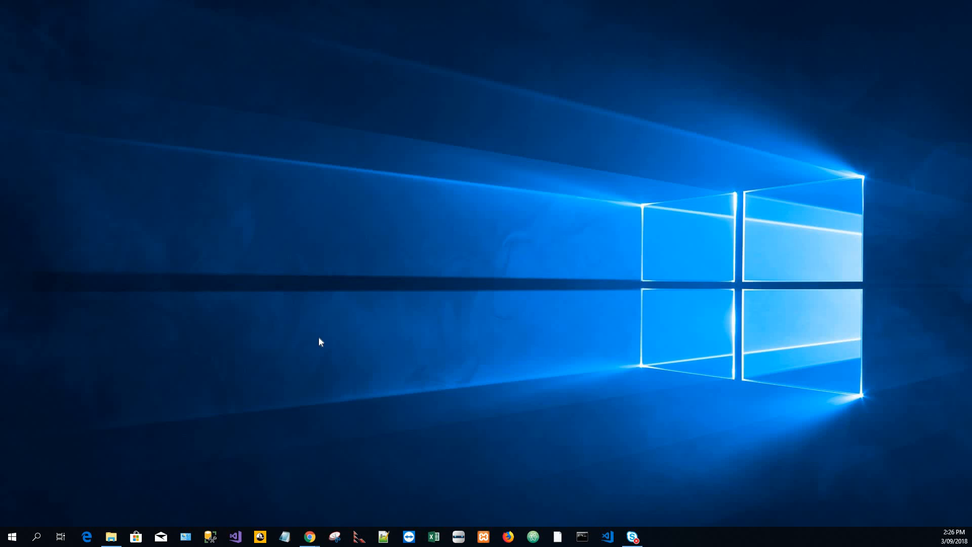
mouse_move(299, 352)
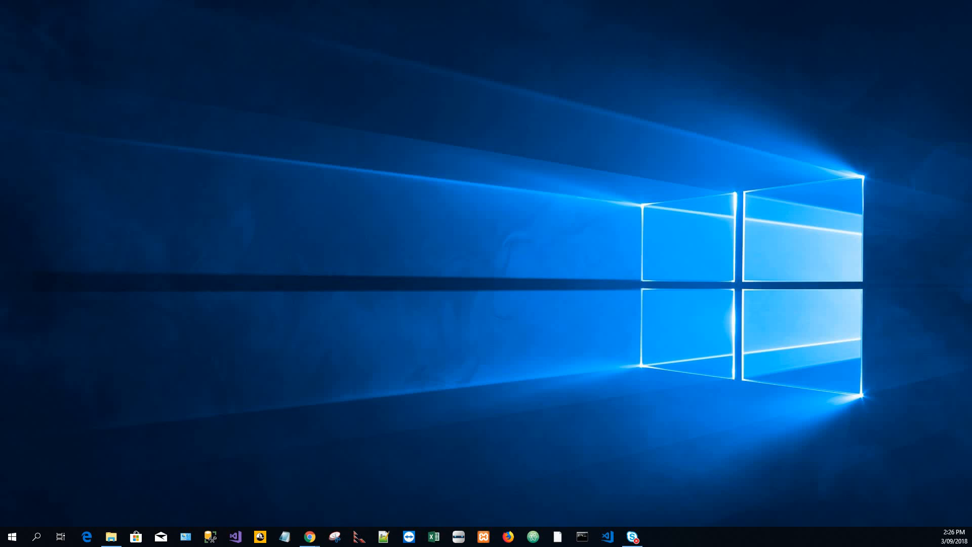
mouse_move(198, 374)
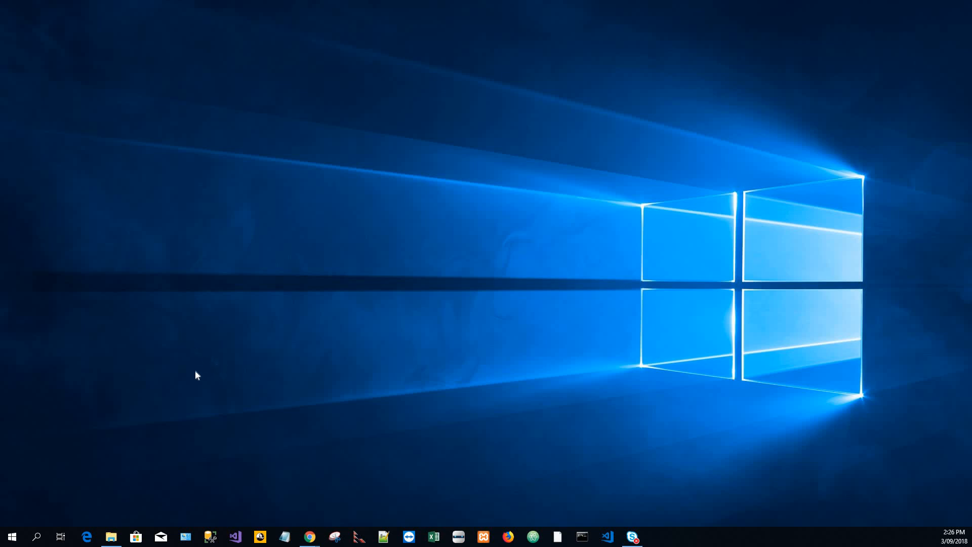
mouse_move(244, 416)
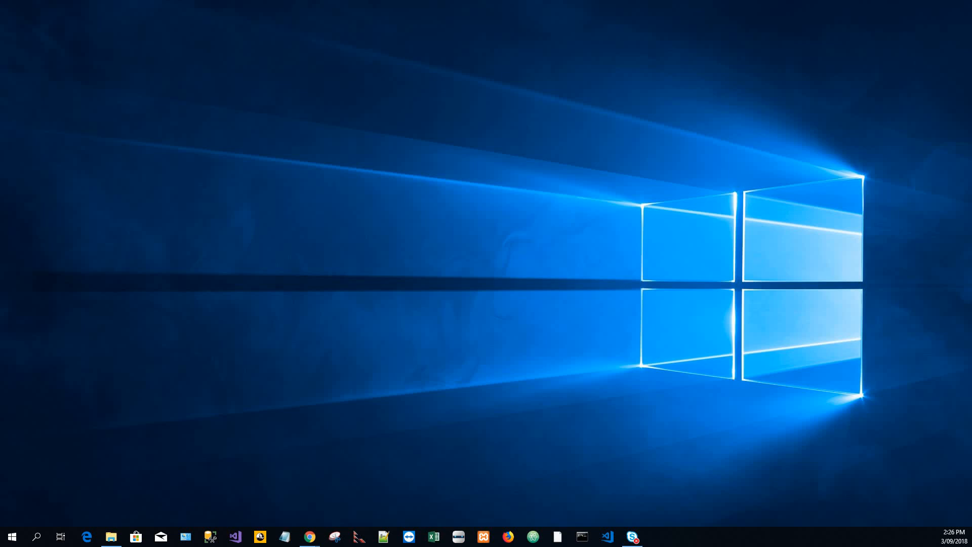
mouse_move(305, 405)
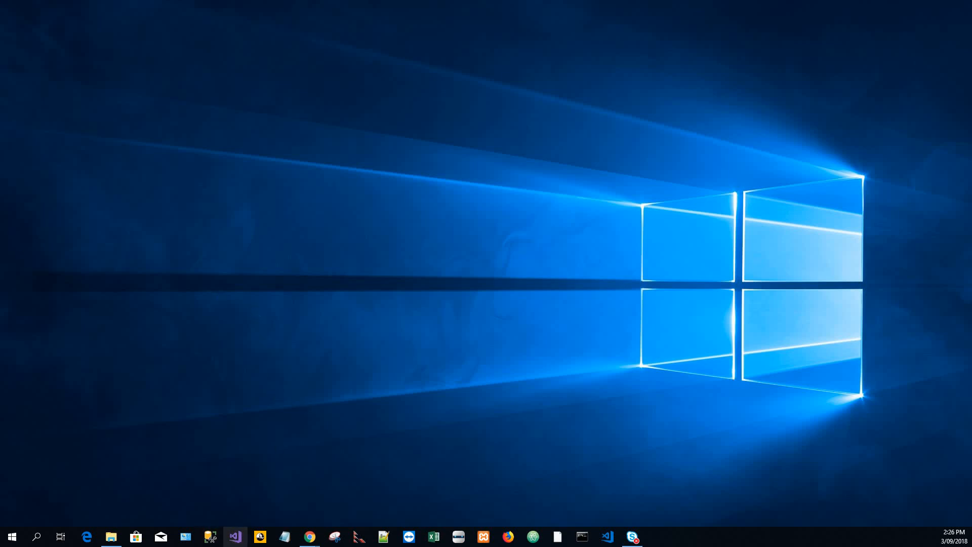
- Launch Visual Studio 2017 and bring up the FILE commands to start a new project
left_click(234, 537)
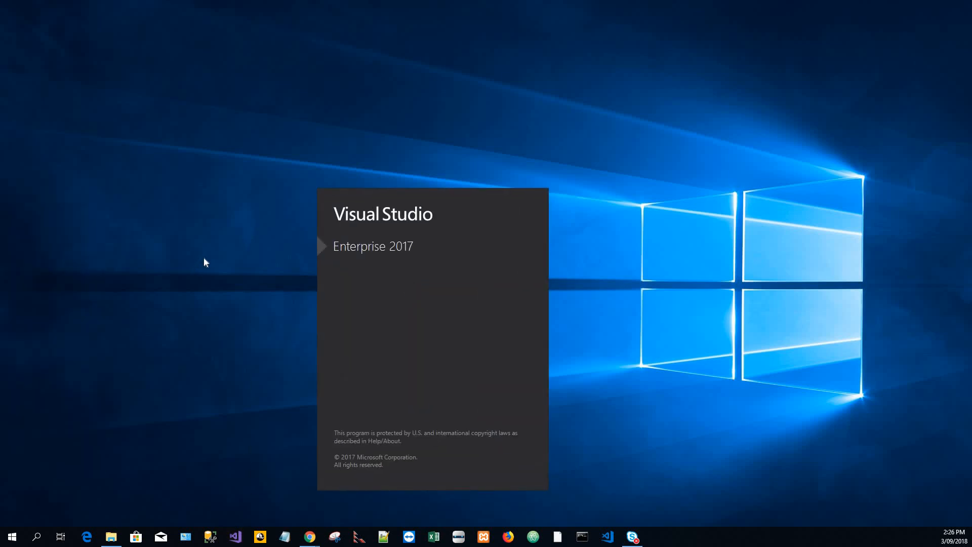
mouse_move(205, 266)
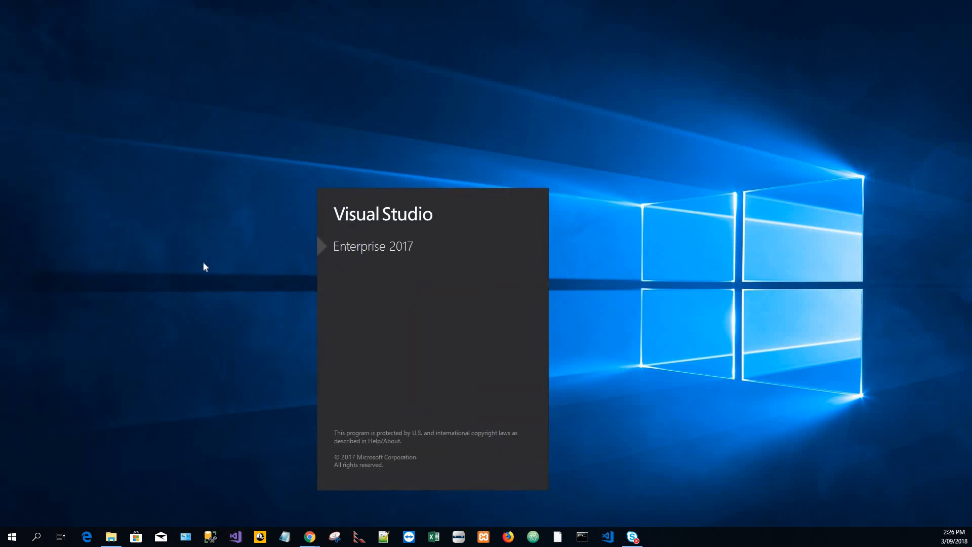
mouse_move(213, 294)
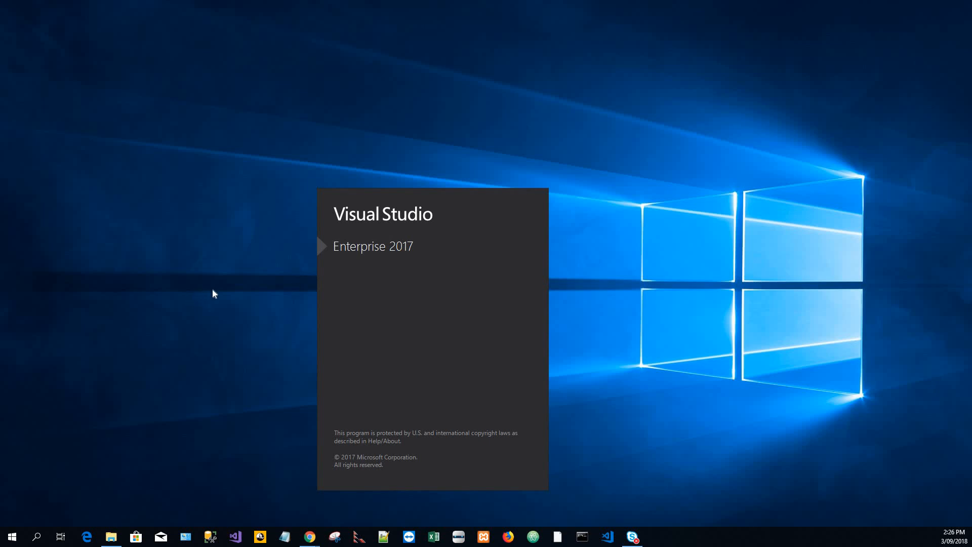
mouse_move(239, 321)
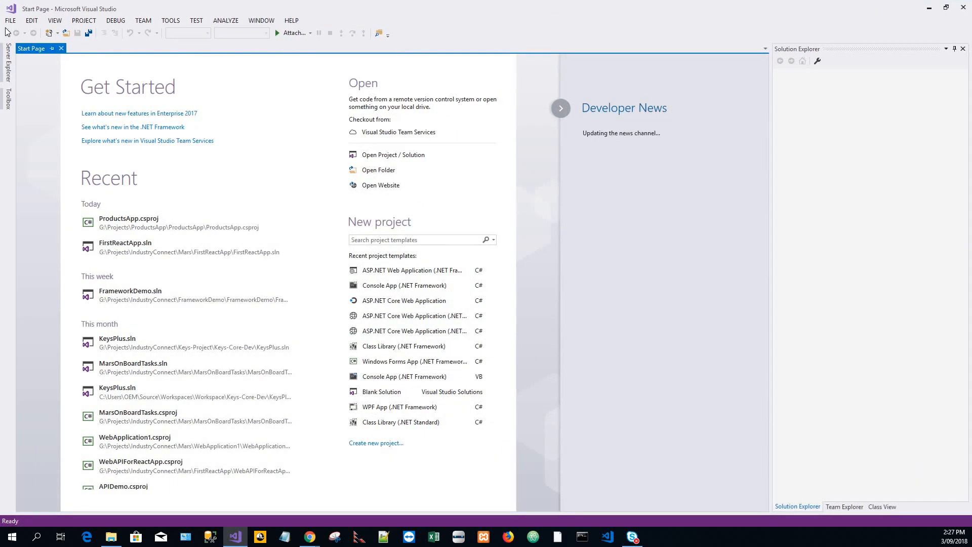
left_click(10, 21)
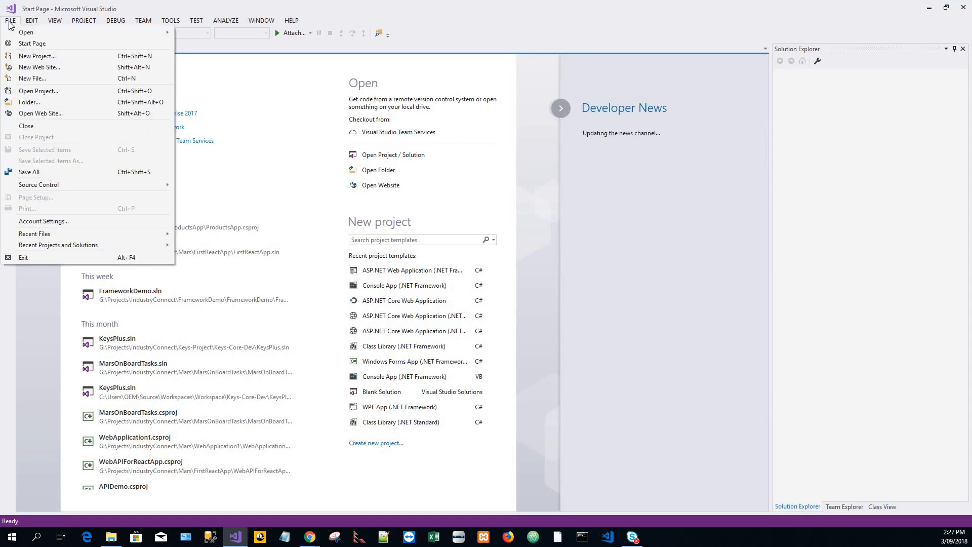
mouse_move(37, 56)
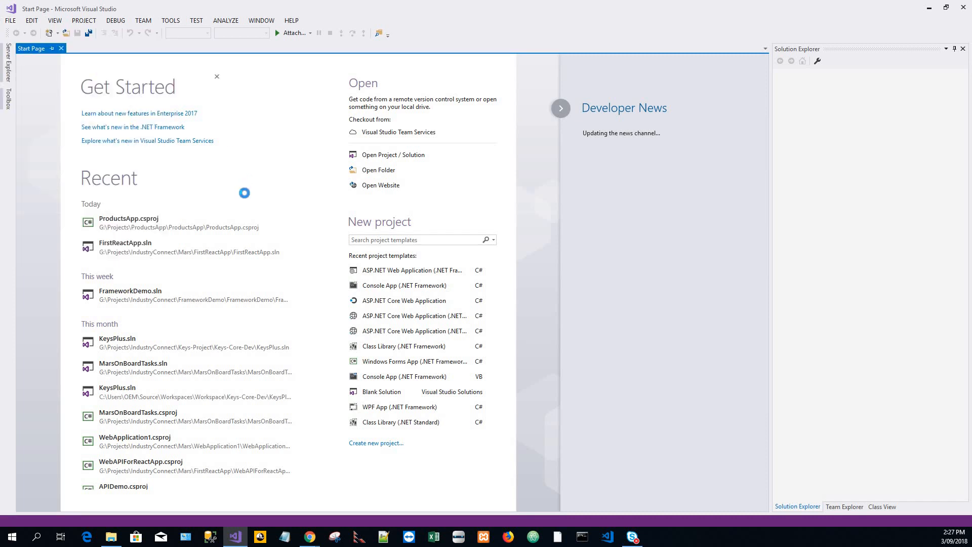
- Choose the ASP.NET Web Application (.NET Framework) template and name the project ProductsApp
left_click(375, 442)
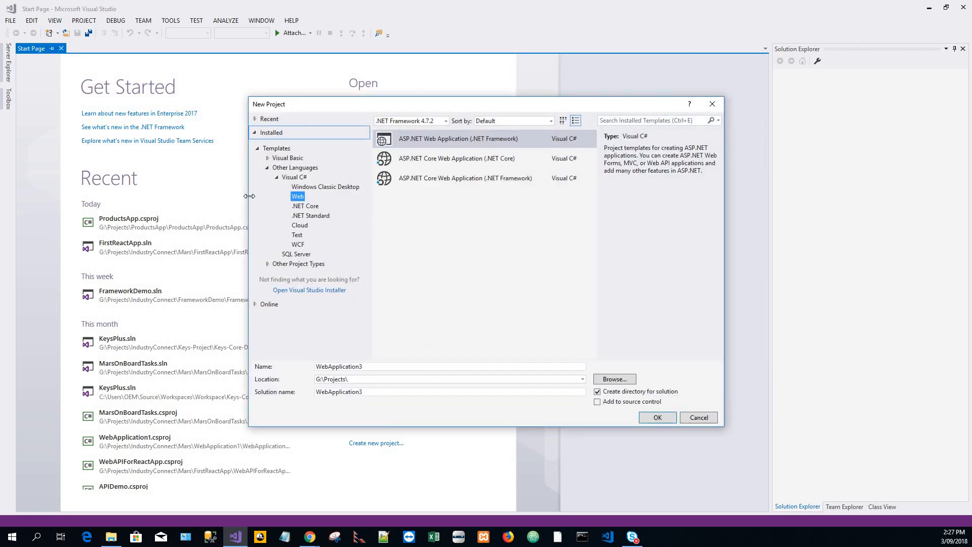
mouse_move(289, 210)
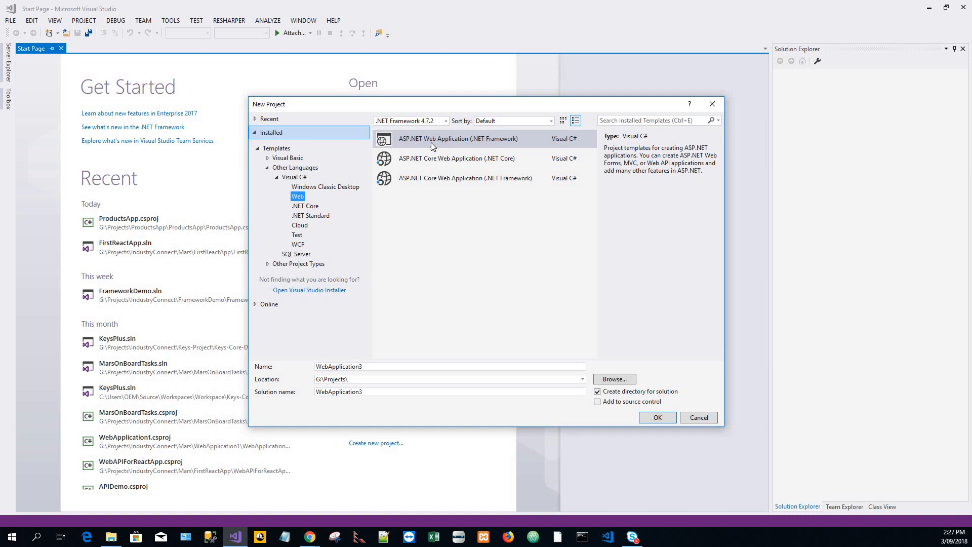
mouse_move(450, 152)
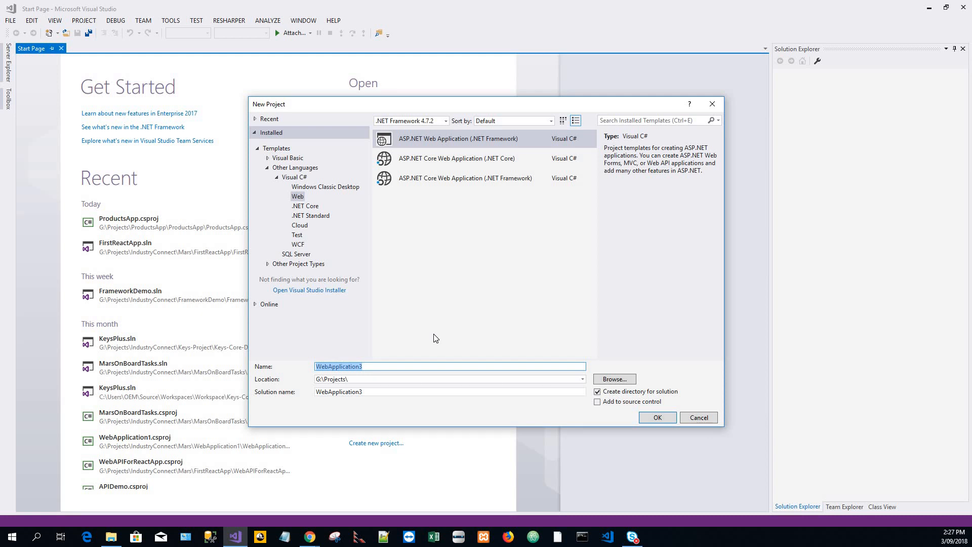
type("Pro")
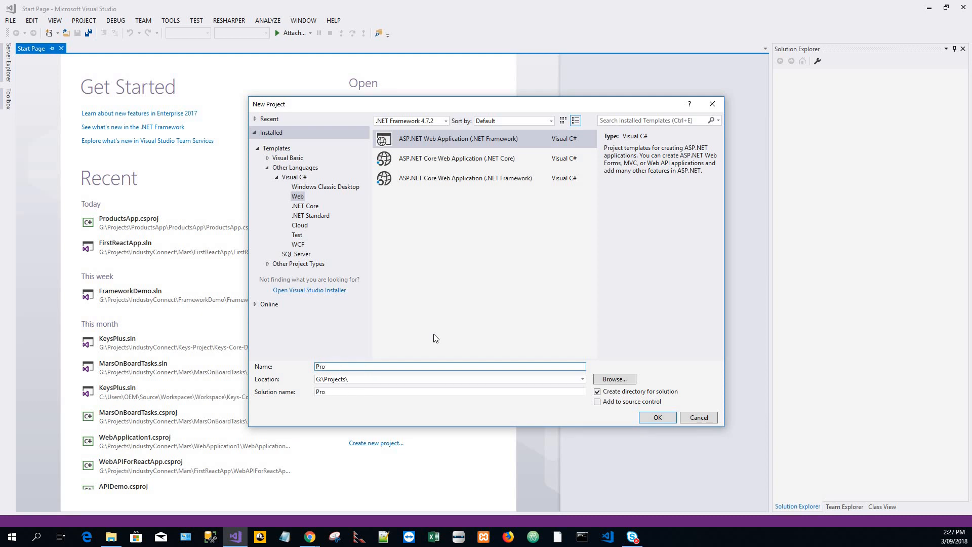
type("dy")
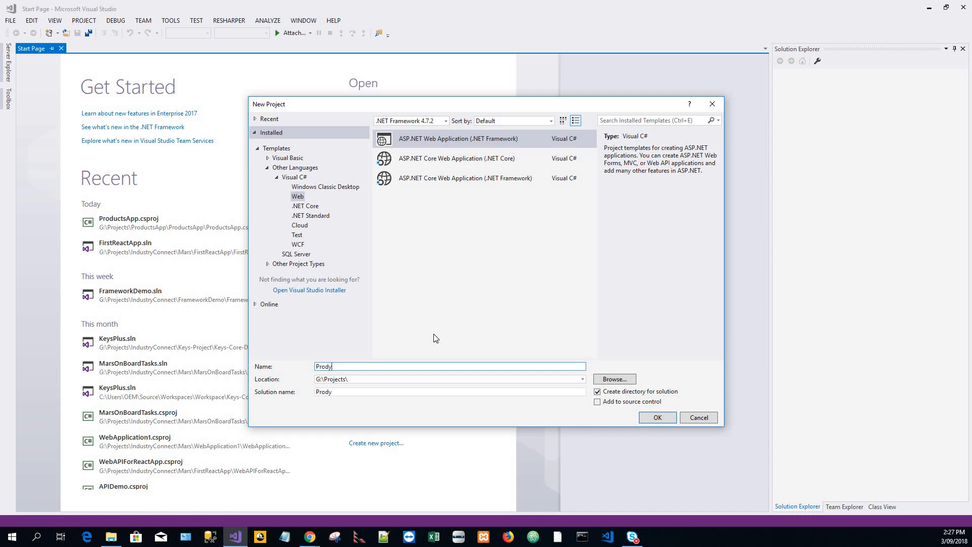
key("Backspace")
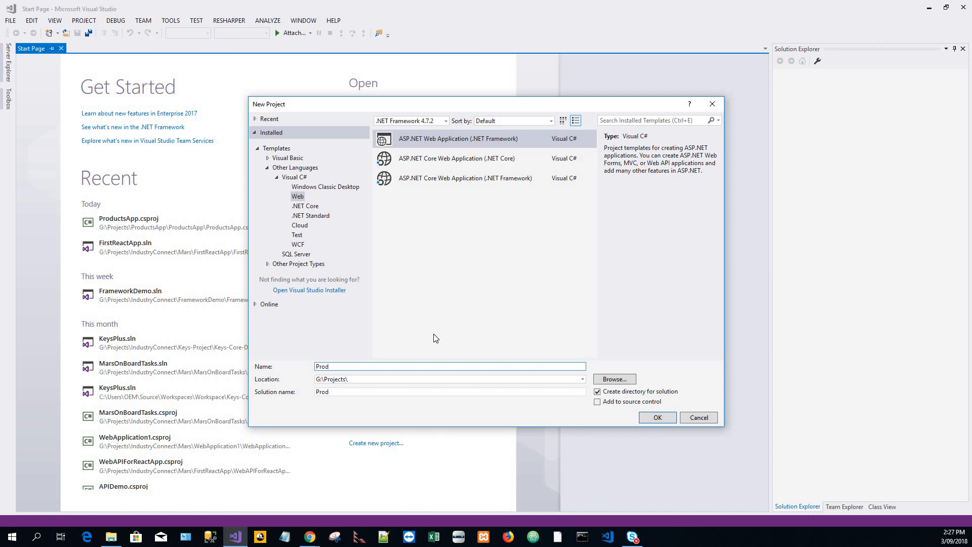
type("ProductsA")
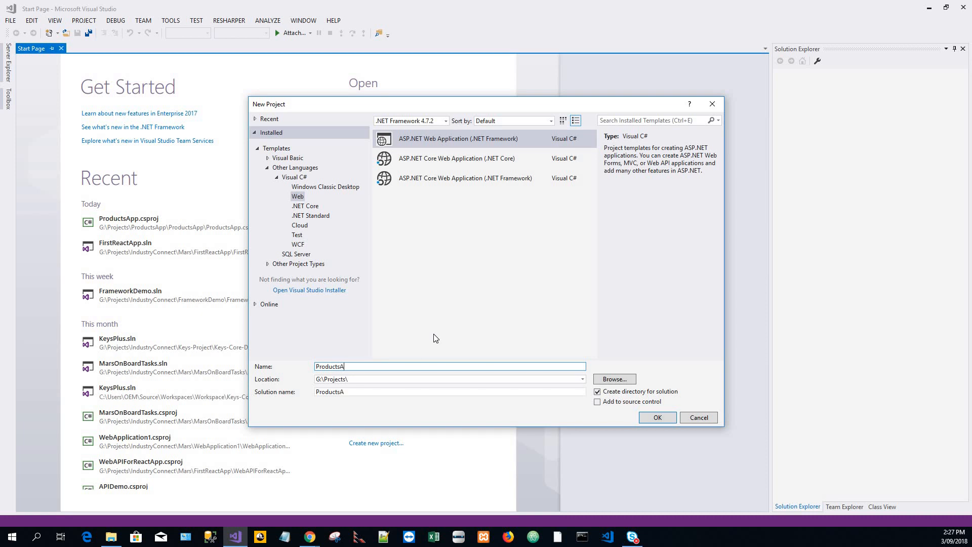
type("pp")
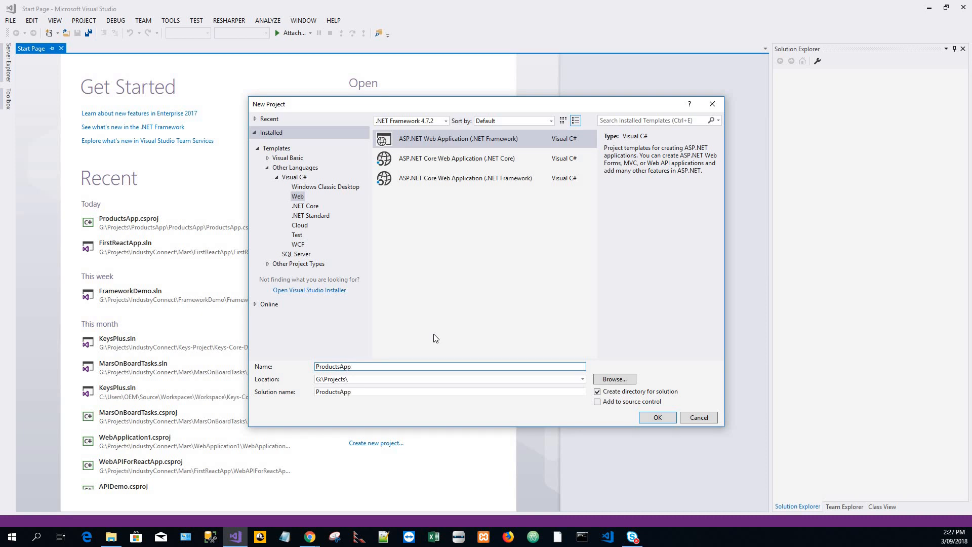
mouse_move(656, 417)
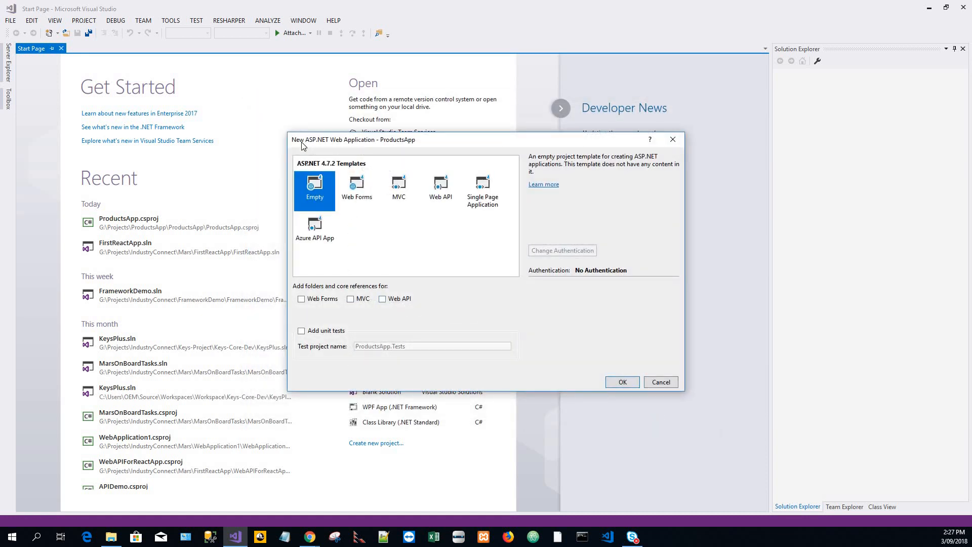
mouse_move(380, 151)
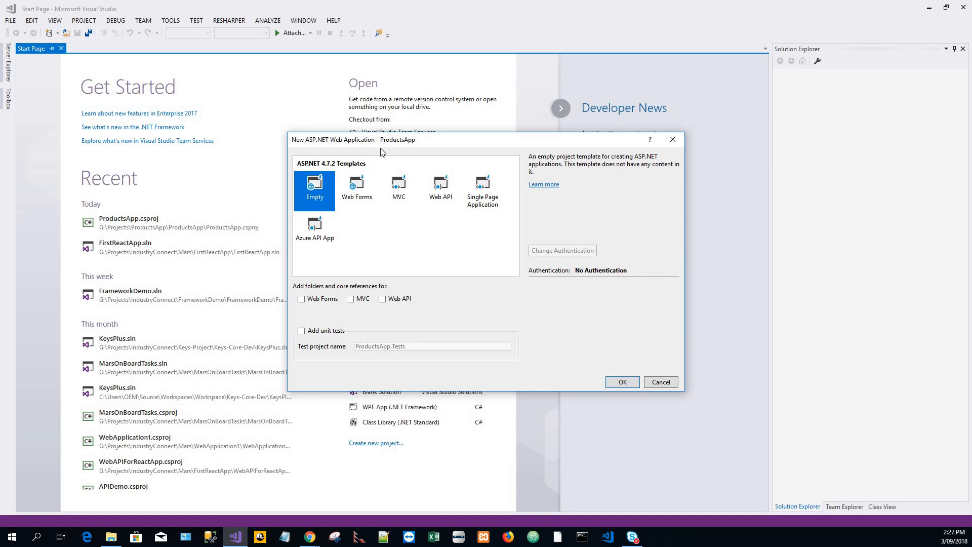
mouse_move(313, 172)
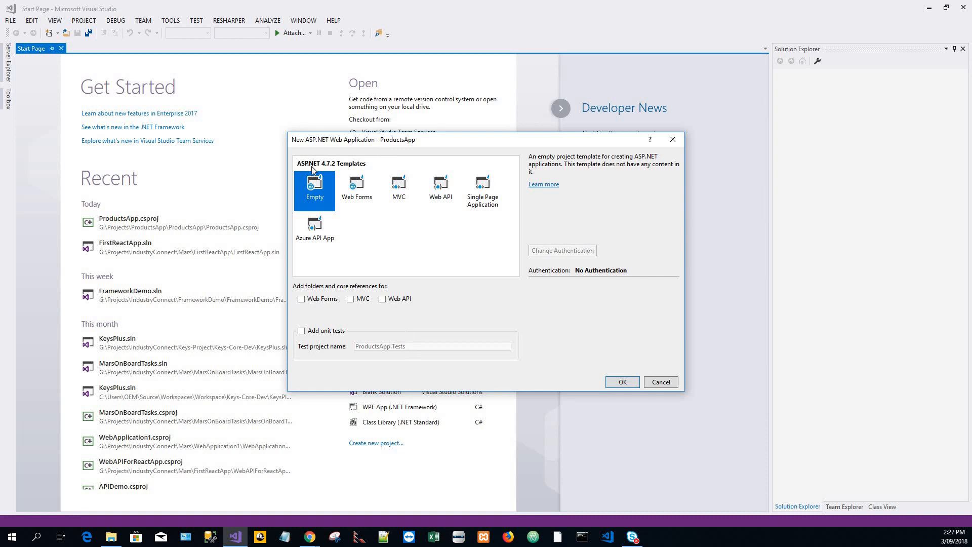
mouse_move(397, 230)
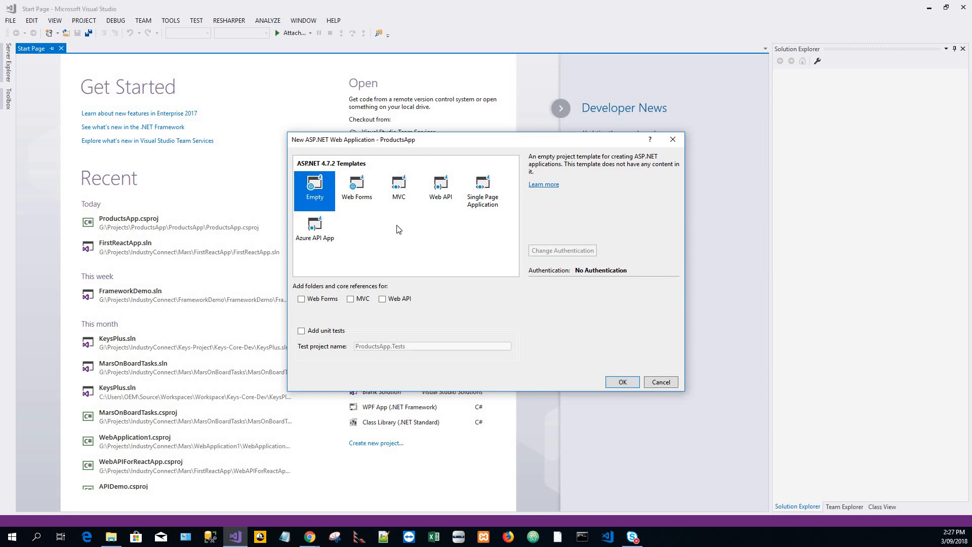
mouse_move(413, 232)
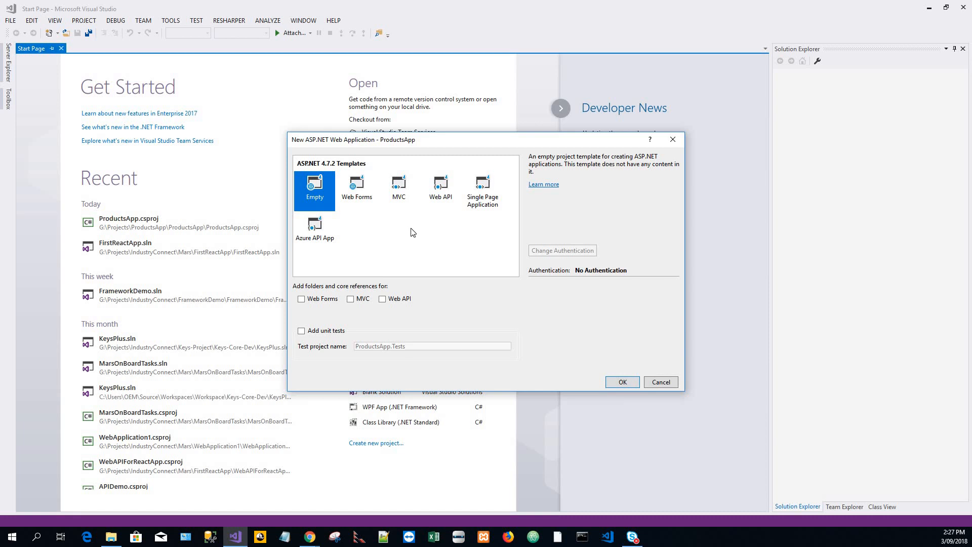
mouse_move(349, 283)
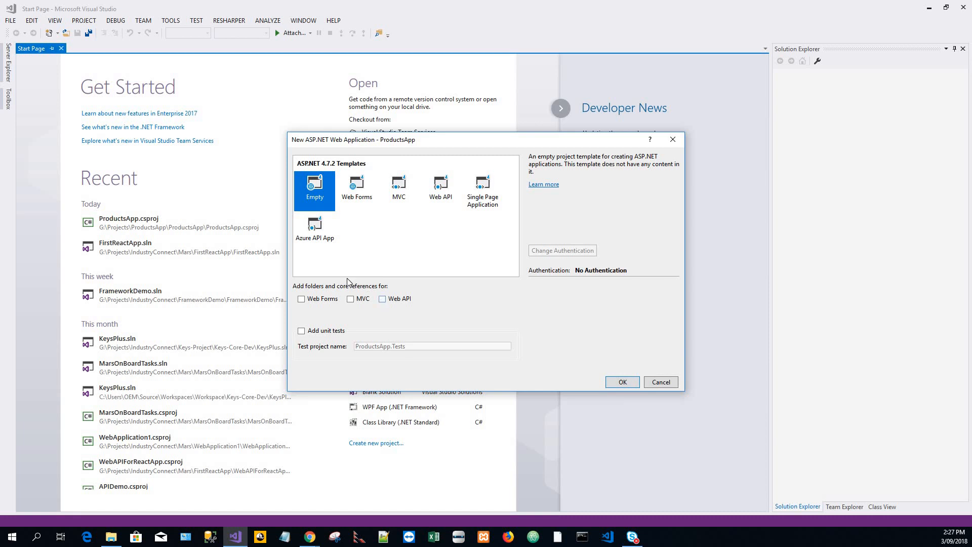
- Create the project from the Empty template with Web API folders and core references included
left_click(383, 298)
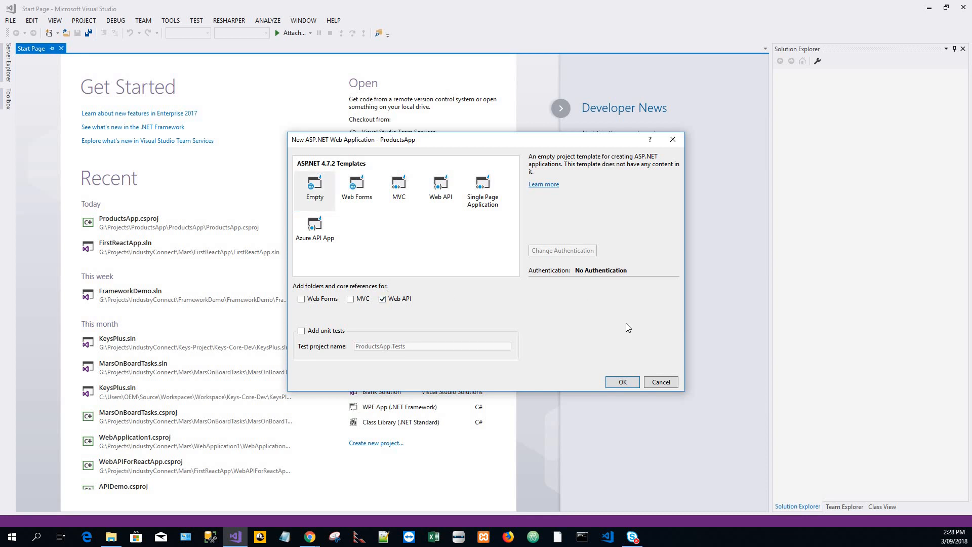
left_click(620, 382)
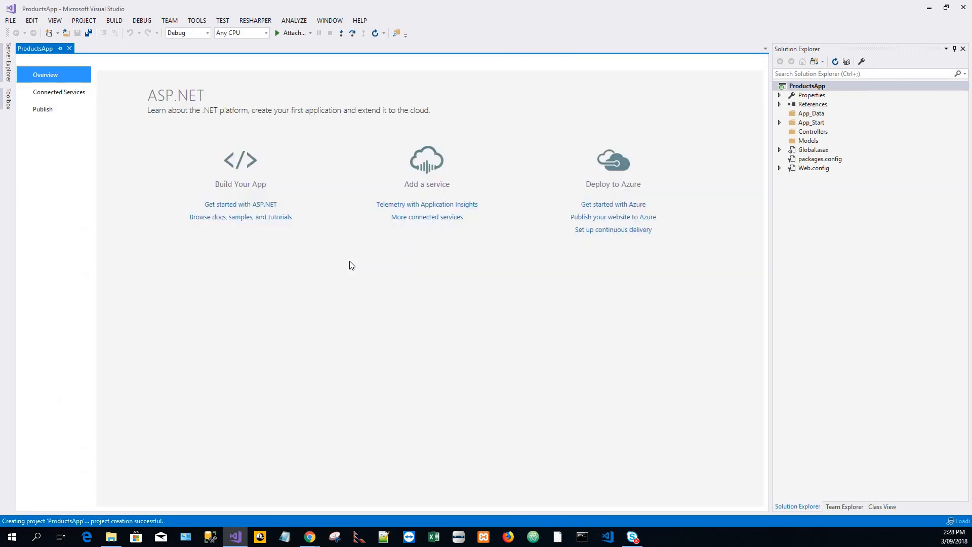
mouse_move(115, 137)
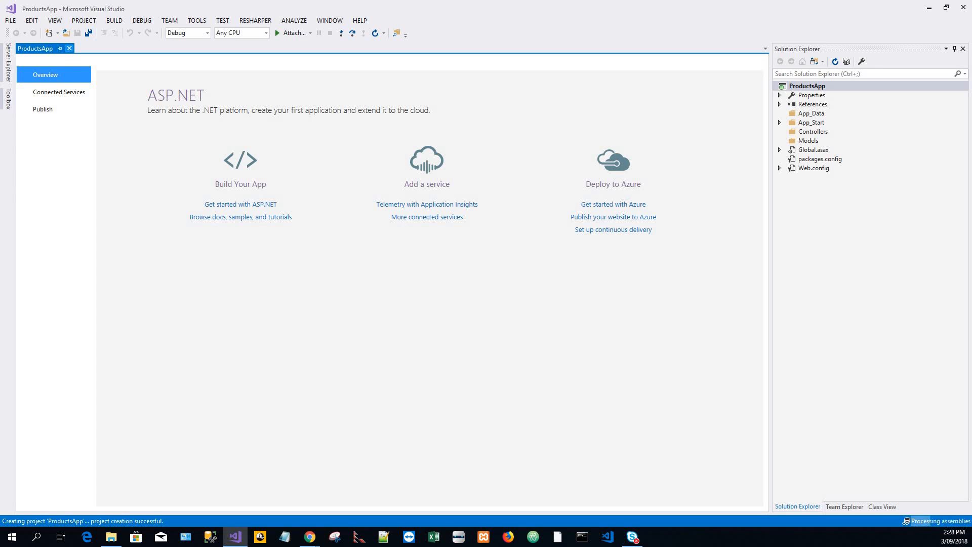
- Close the ASP.NET overview page so the ProductsApp project structure remains visible
left_click(69, 49)
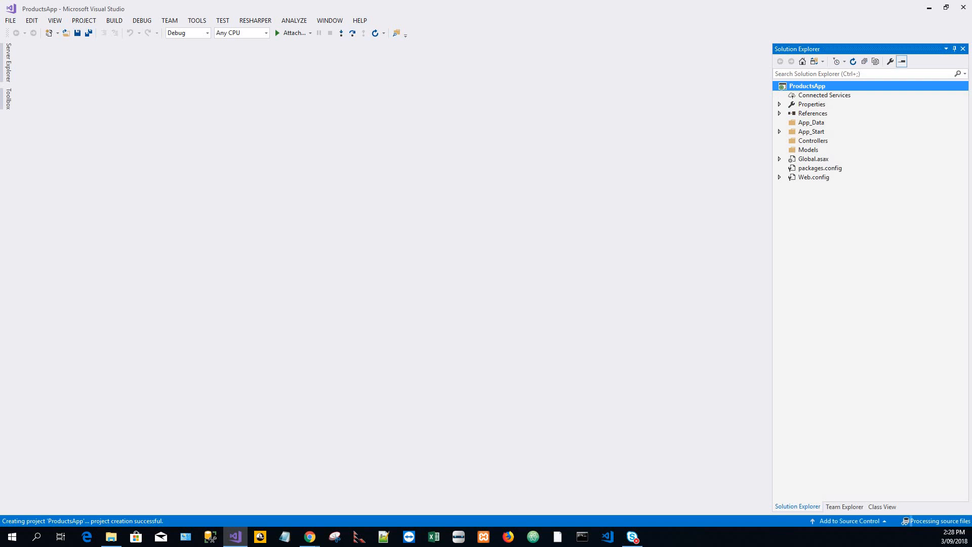
- Select the Models folder in Solution Explorer and bring up its add-item actions
left_click(324, 32)
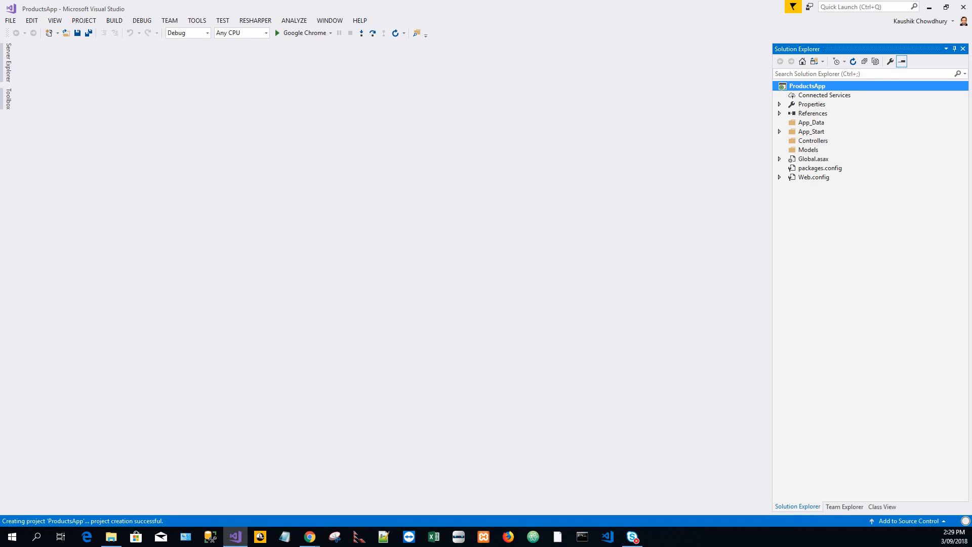
mouse_move(821, 119)
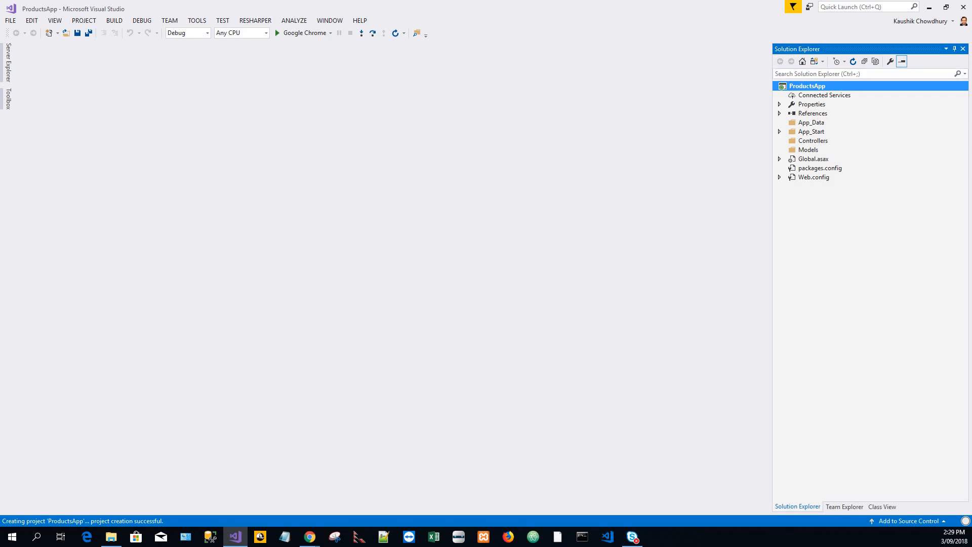
mouse_move(829, 154)
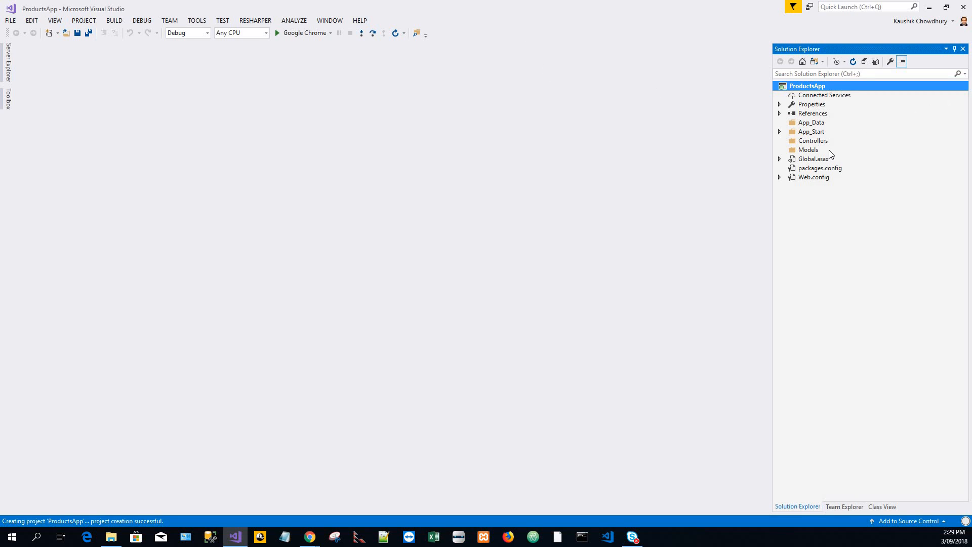
left_click(808, 150)
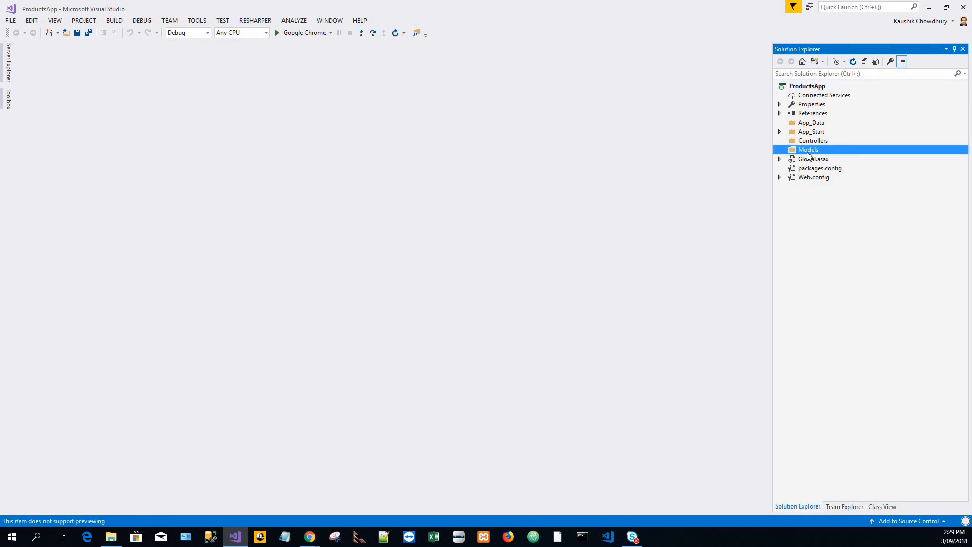
right_click(808, 150)
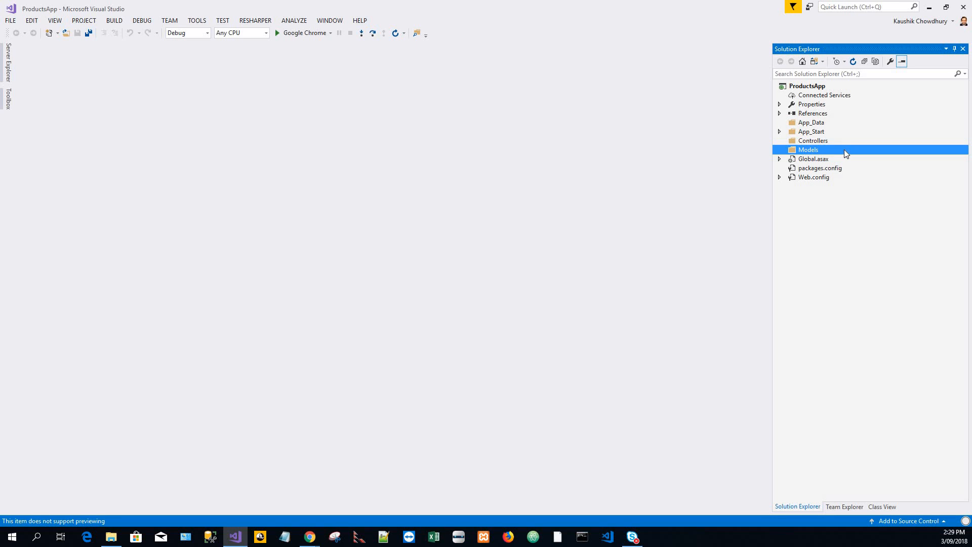
right_click(808, 150)
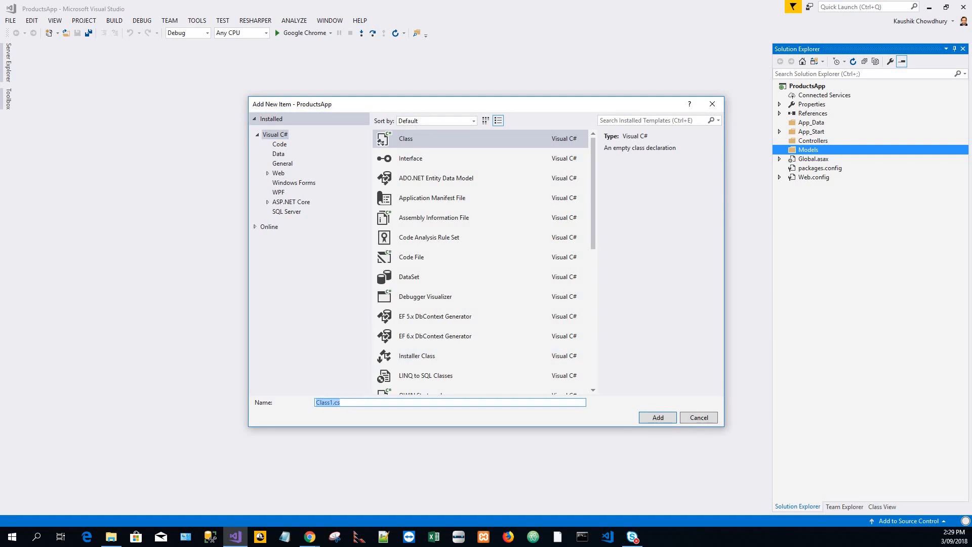
mouse_move(315, 358)
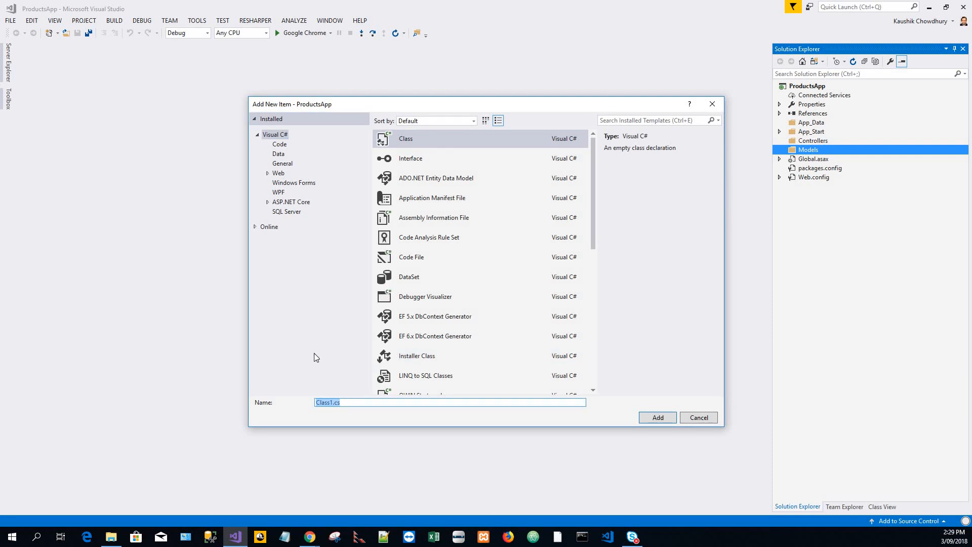
mouse_move(287, 412)
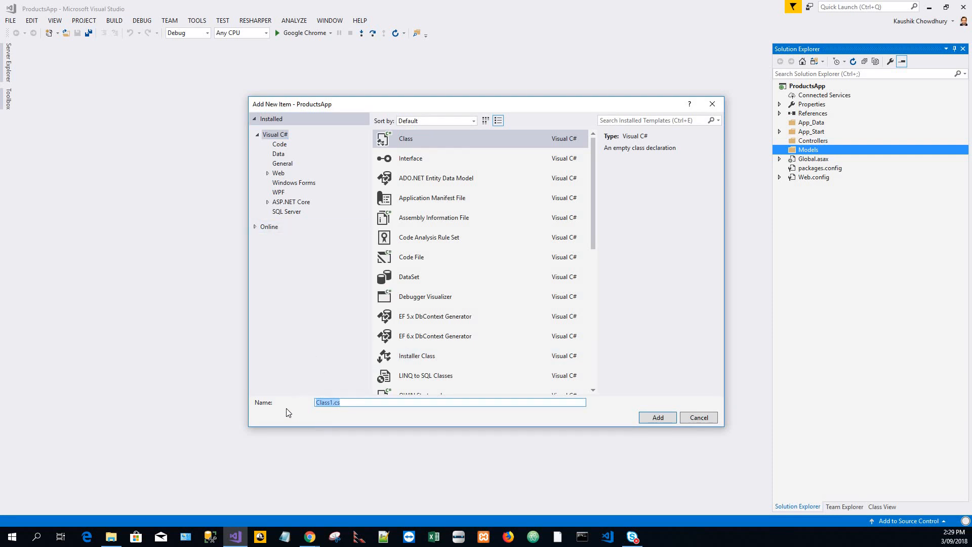
- Name the new class file Product and add it to the Models folder
type("P")
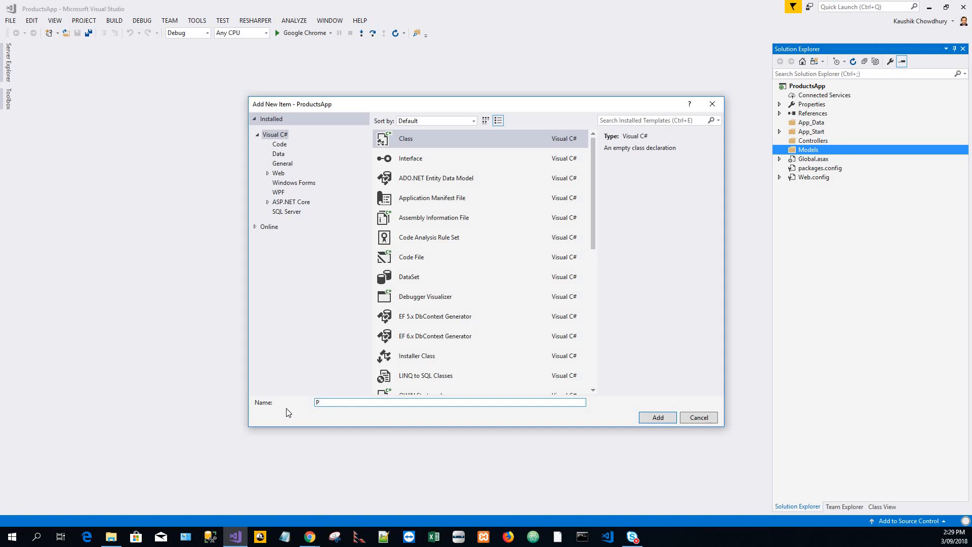
type("roduct")
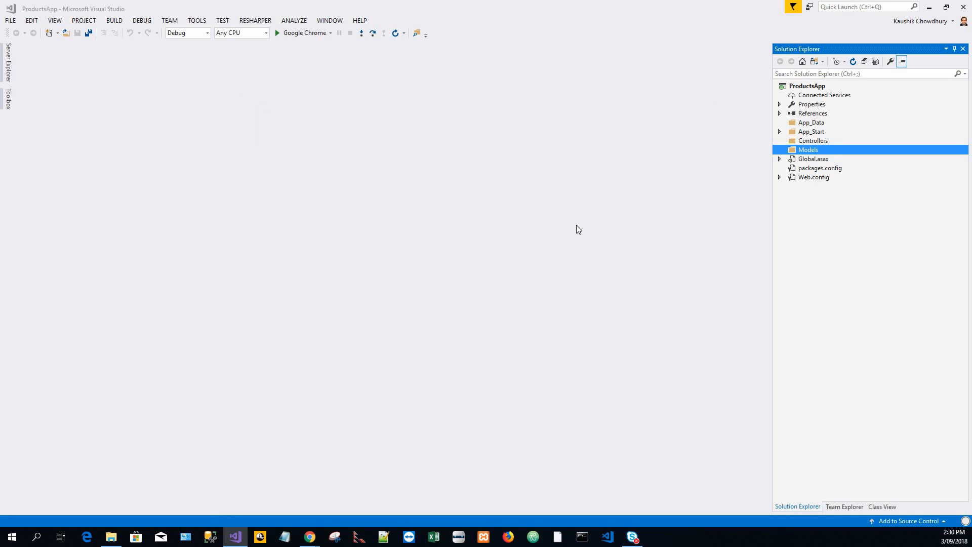
mouse_move(619, 207)
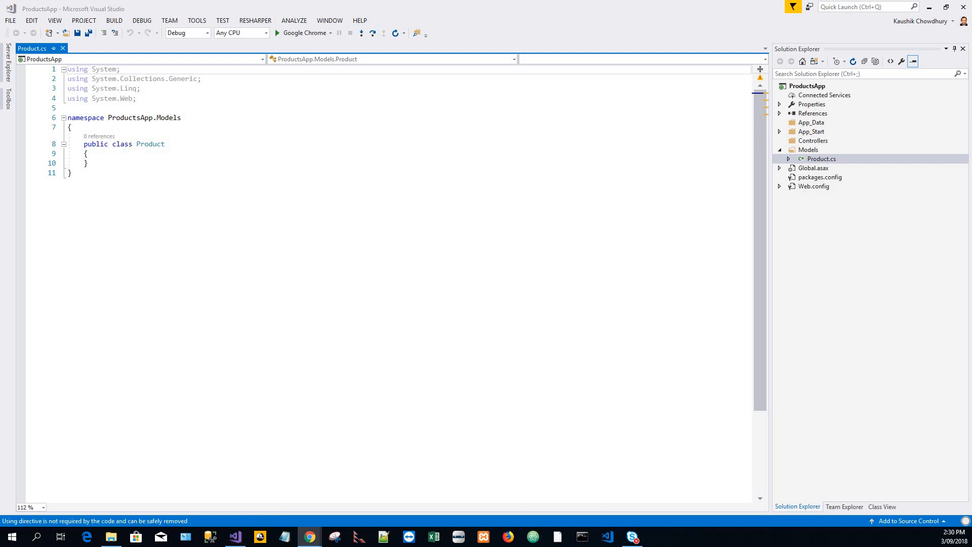
mouse_move(147, 168)
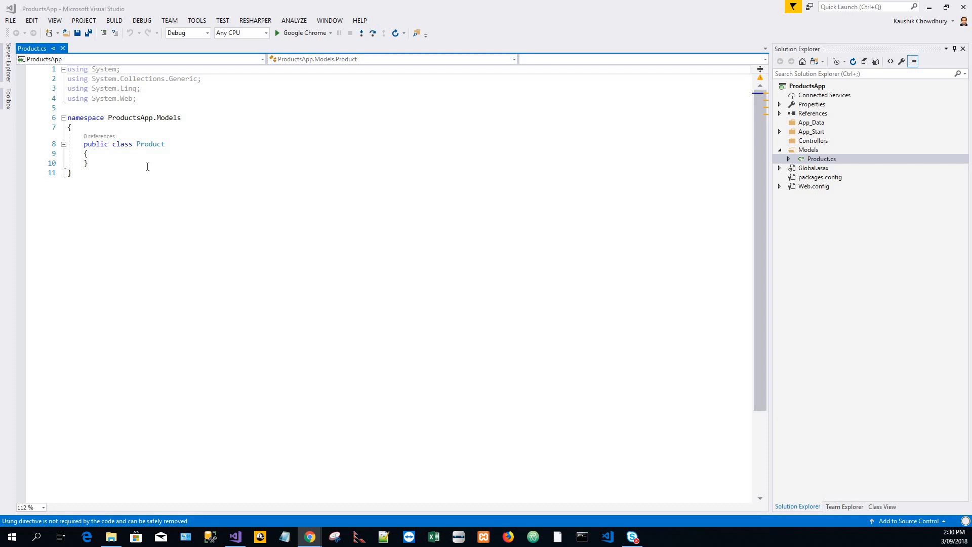
- Replace the empty Product class body with auto-properties Id, Name, Category and Price
left_click(85, 144)
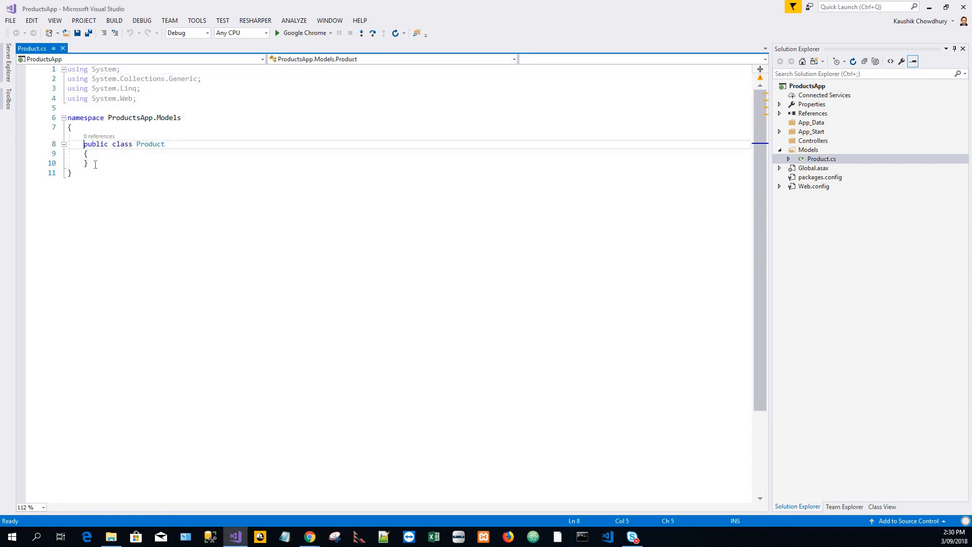
left_click_drag(86, 144, 89, 163)
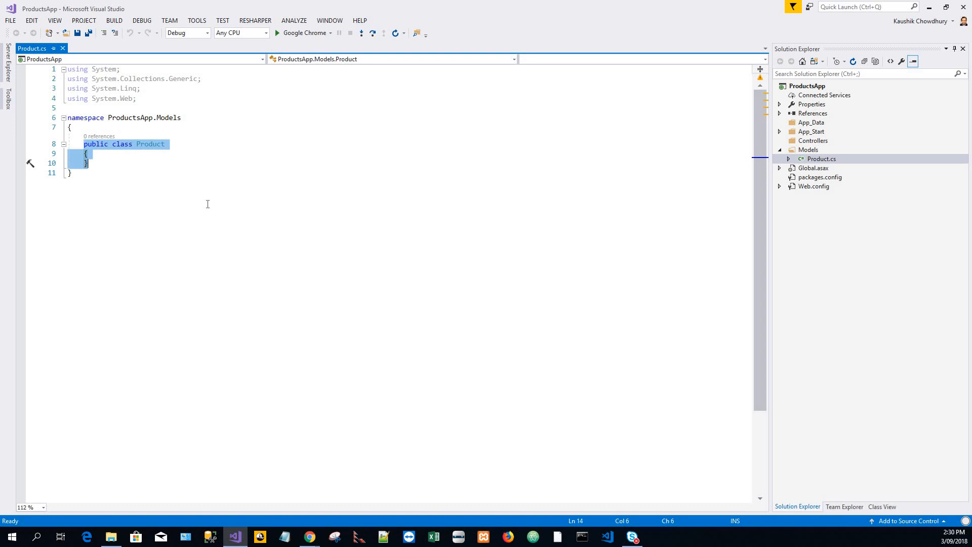
type("public int Id { get; set; }")
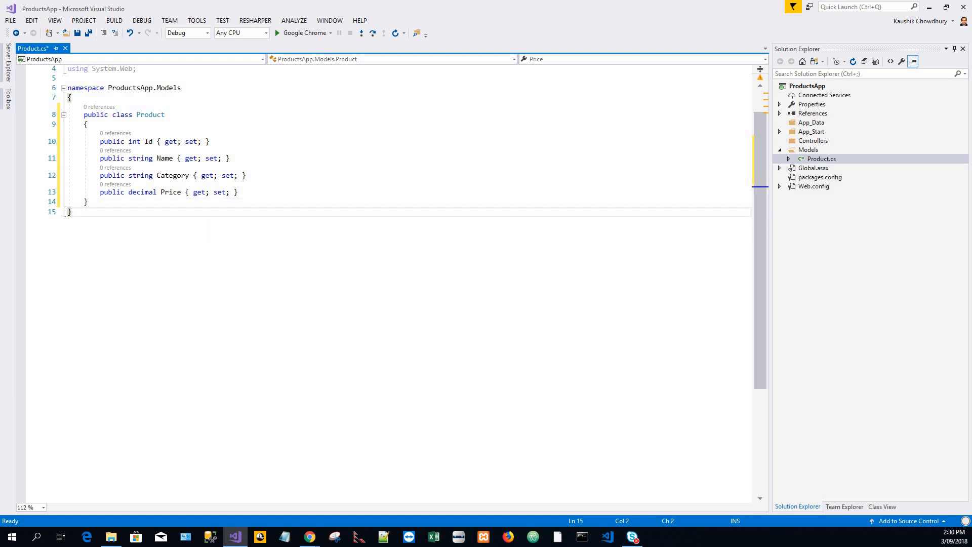
mouse_move(283, 332)
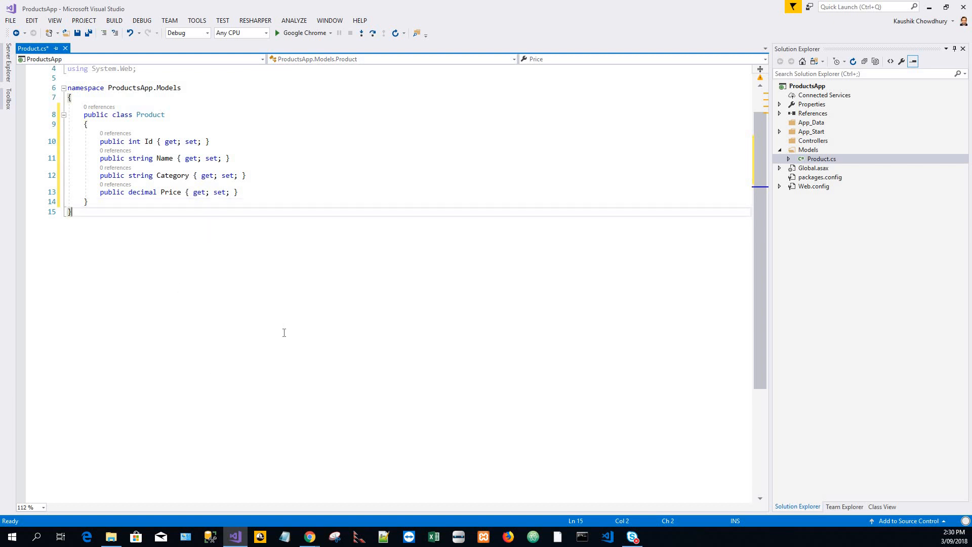
mouse_move(342, 341)
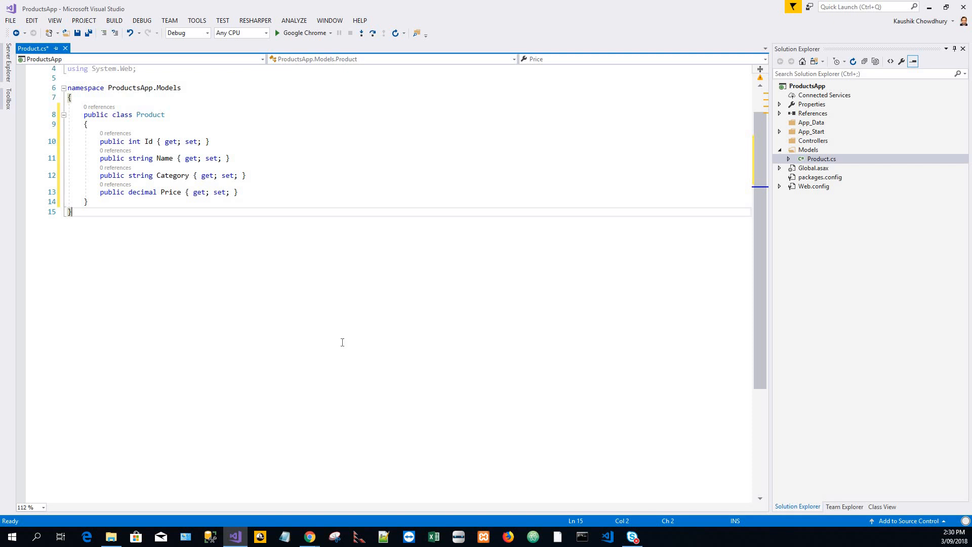
mouse_move(443, 346)
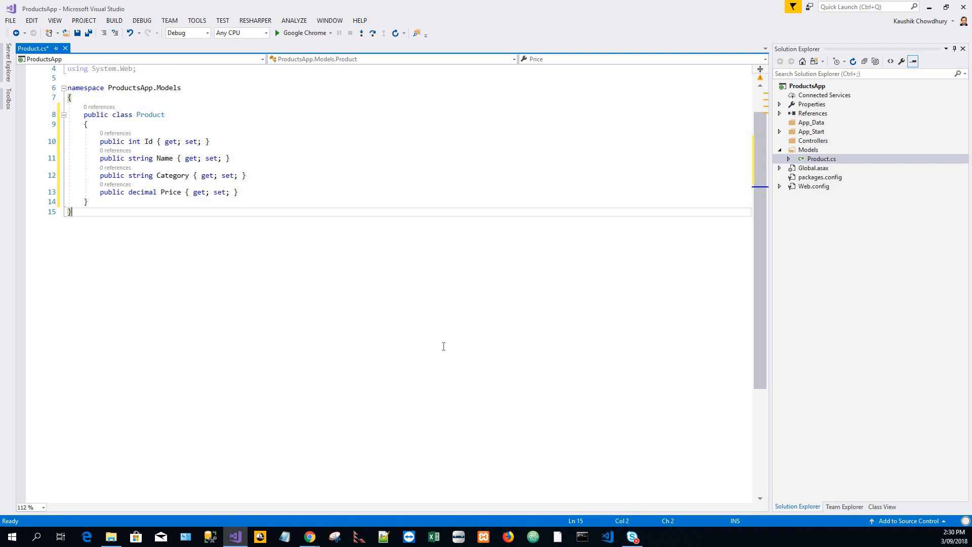
mouse_move(443, 347)
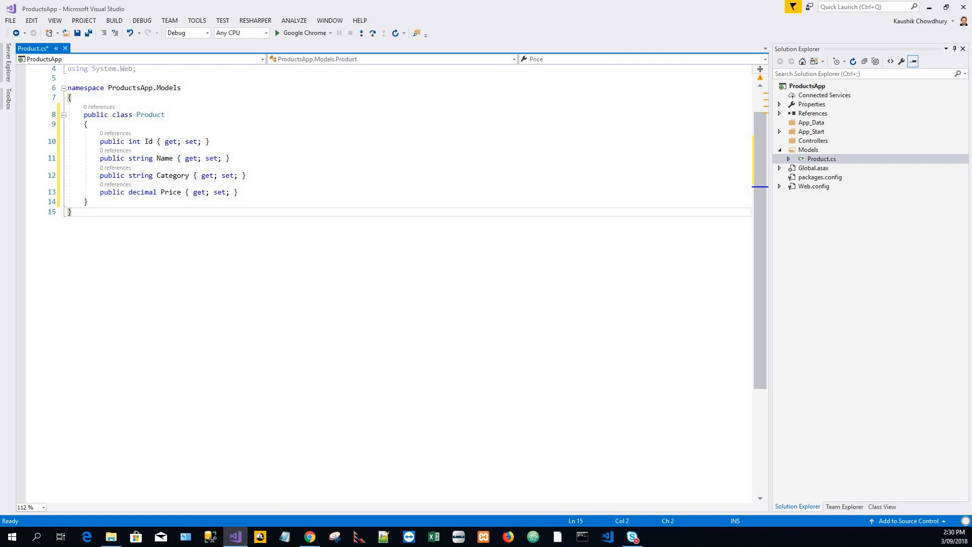
mouse_move(104, 380)
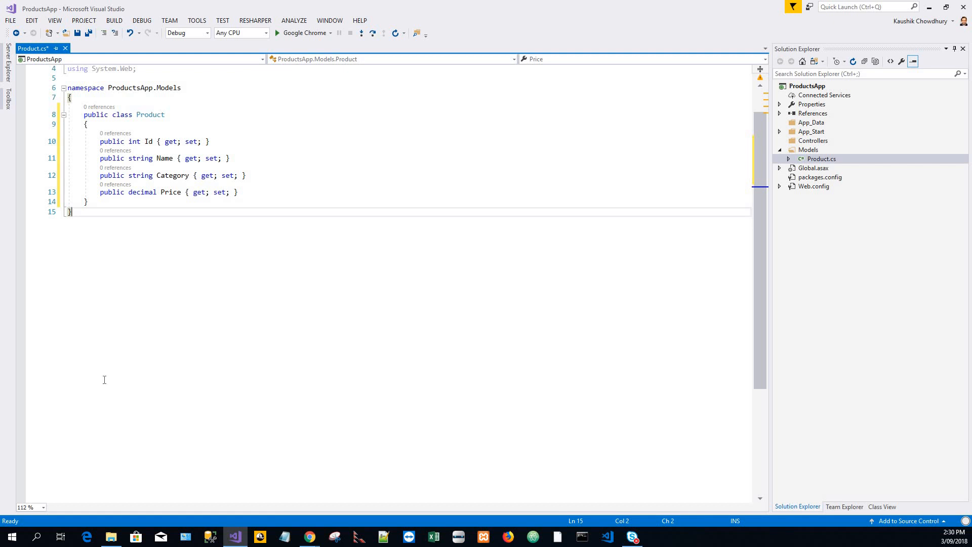
mouse_move(167, 385)
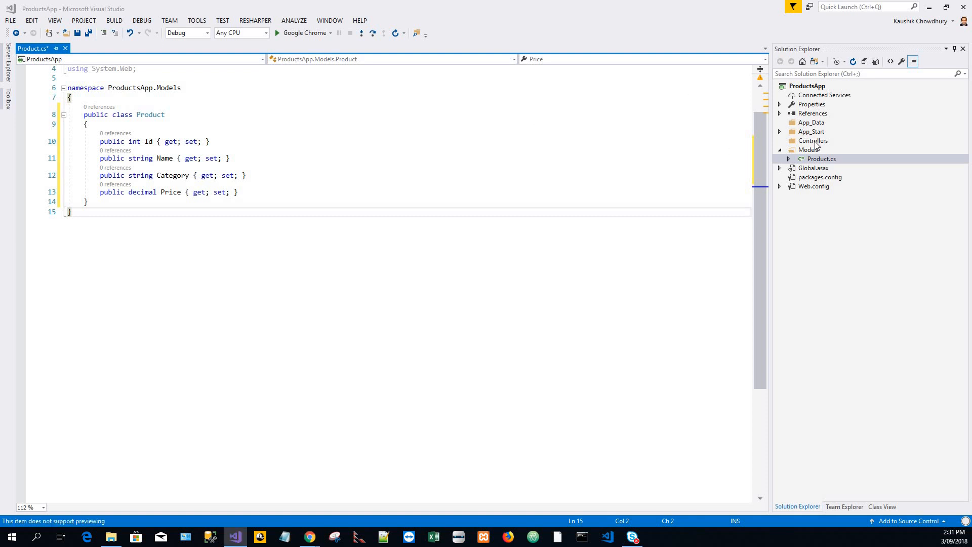
- Add a Web API 2 Controller – Empty to the Controllers folder
right_click(813, 140)
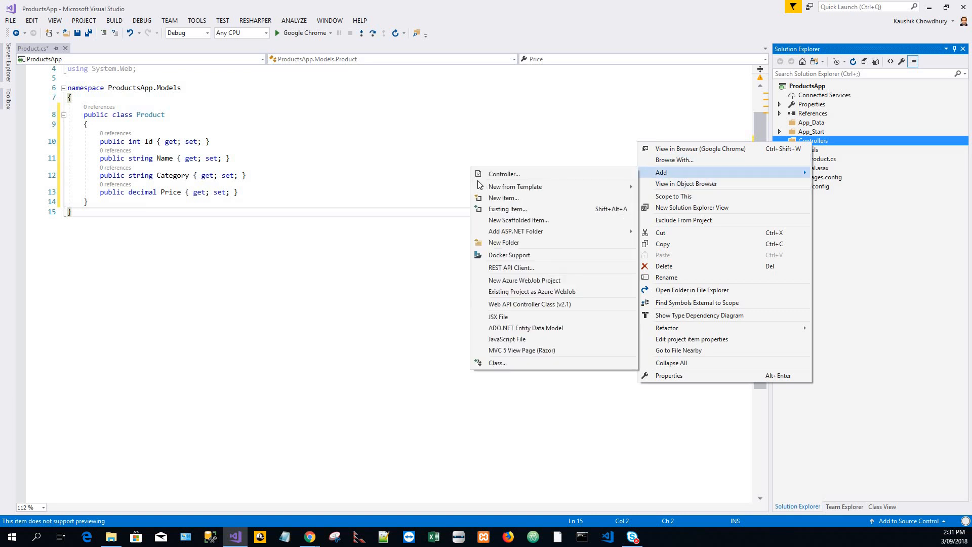
left_click(505, 173)
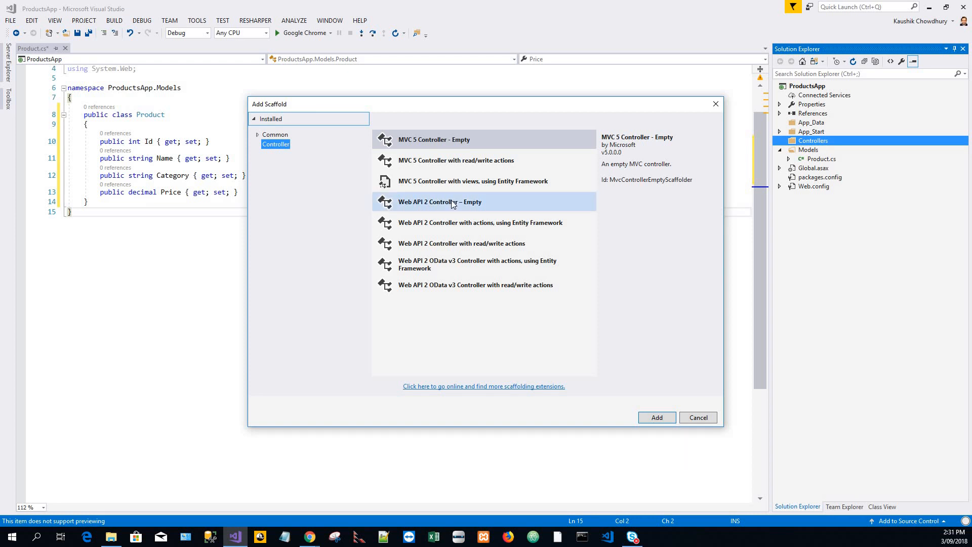
left_click(440, 201)
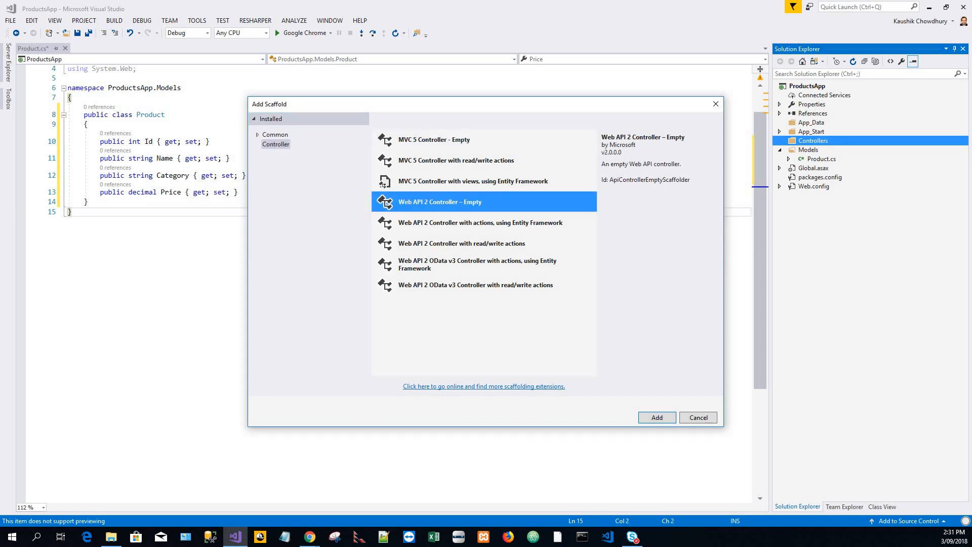
mouse_move(651, 424)
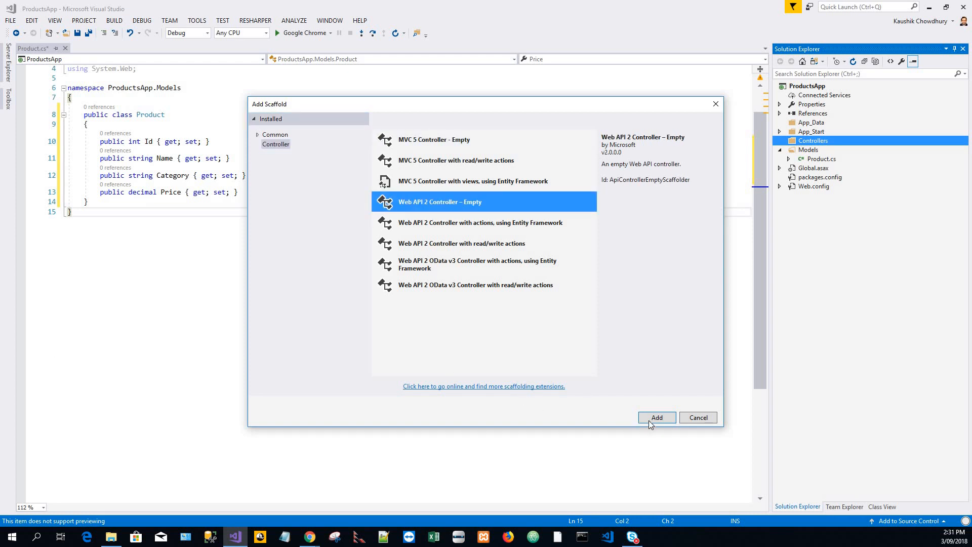
left_click(656, 417)
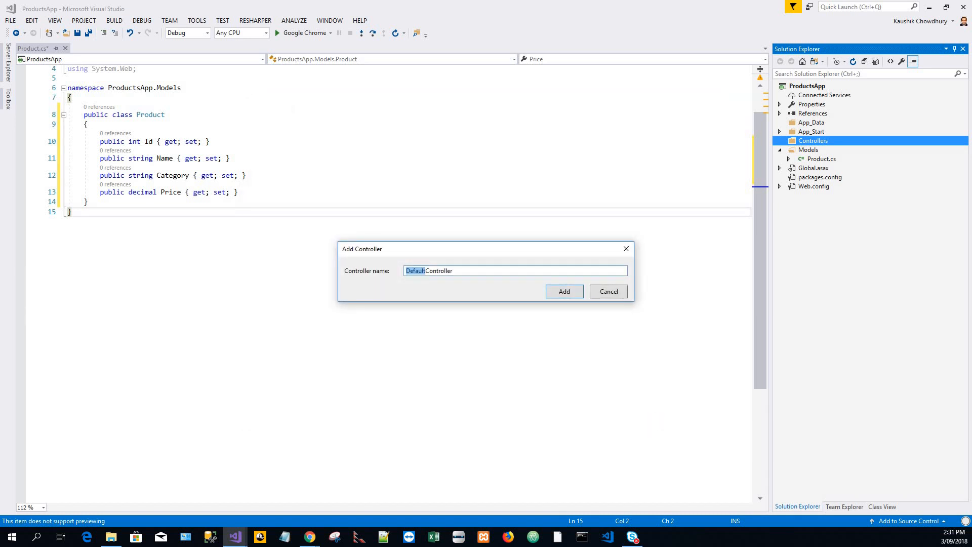
mouse_move(587, 320)
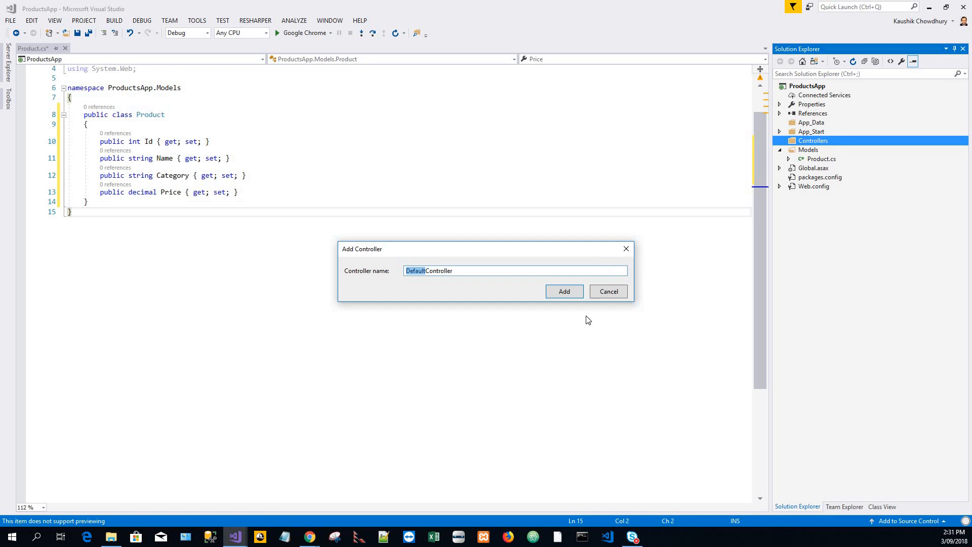
mouse_move(565, 325)
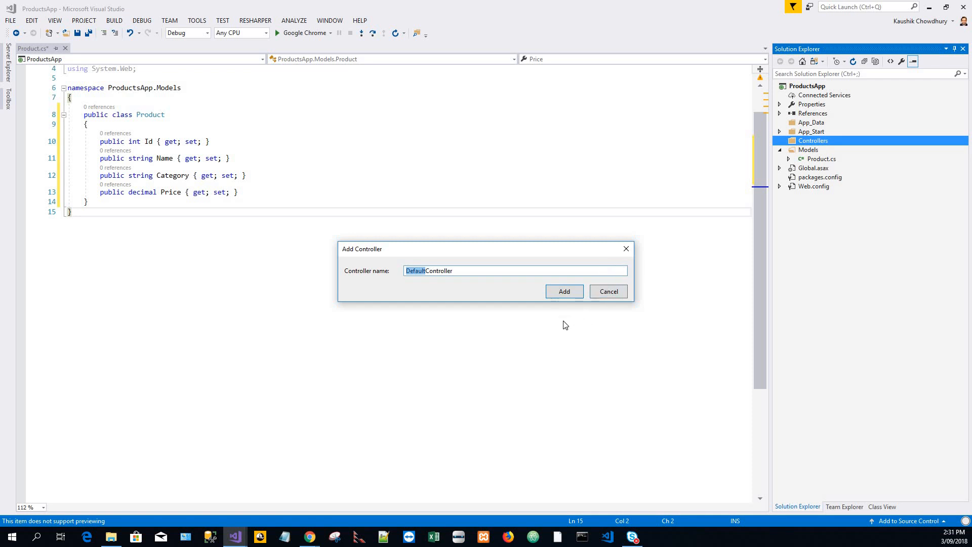
- Rename DefaultController to ProductsController and create it
type("Products")
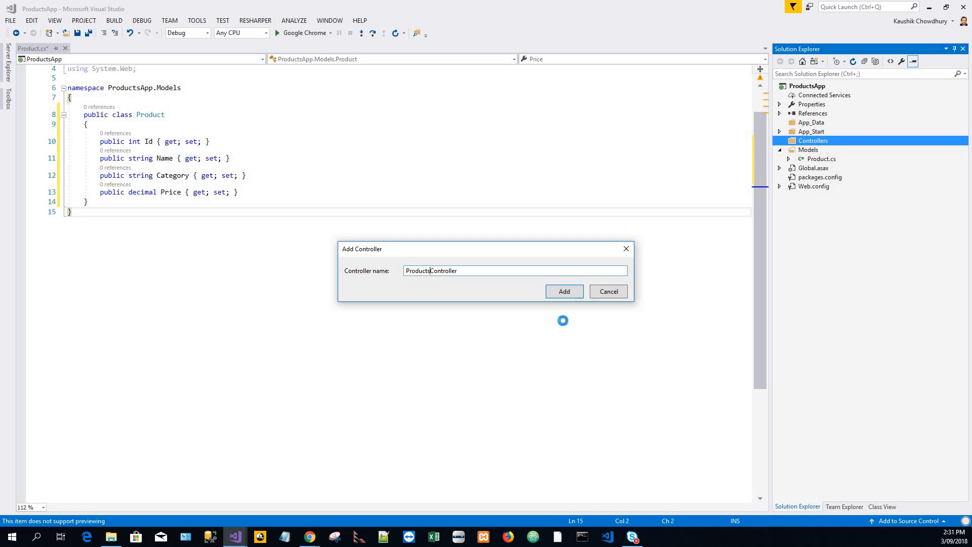
left_click(563, 291)
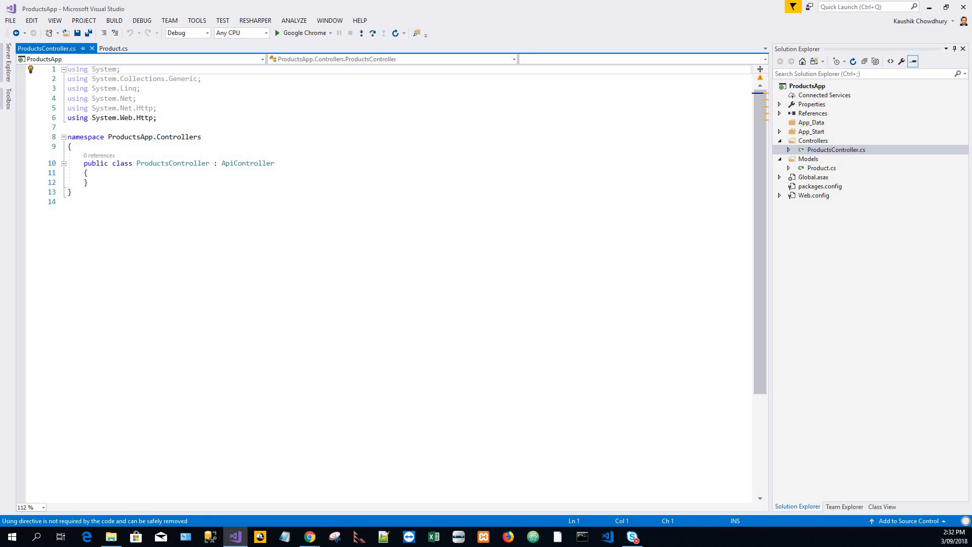
mouse_move(130, 197)
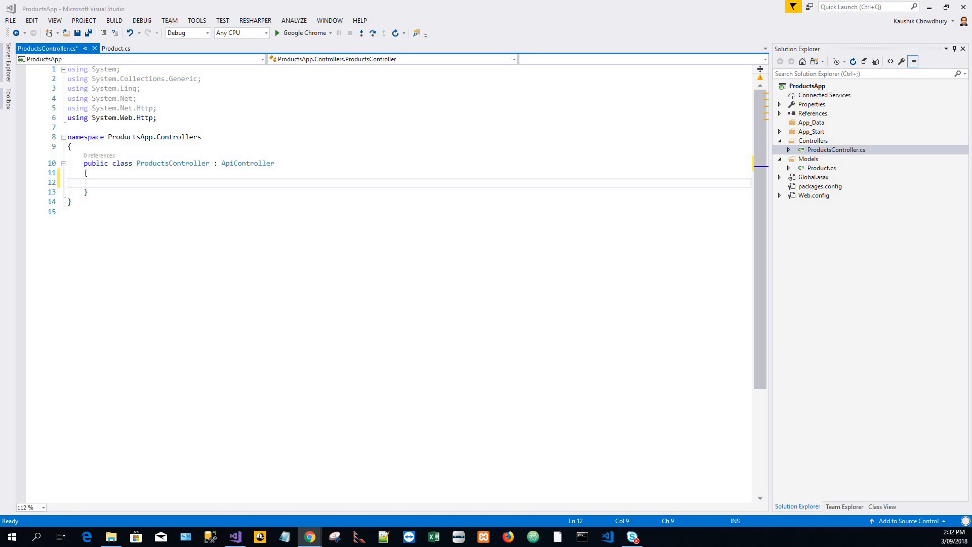
- Position the insertion point in ProductsController.cs and move to the top of the file
left_click(111, 178)
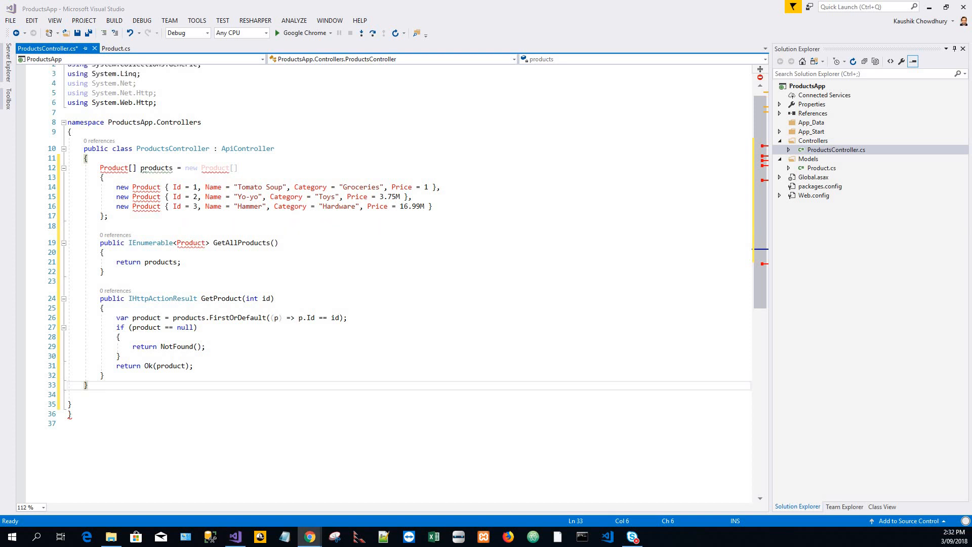
scroll("up", 3)
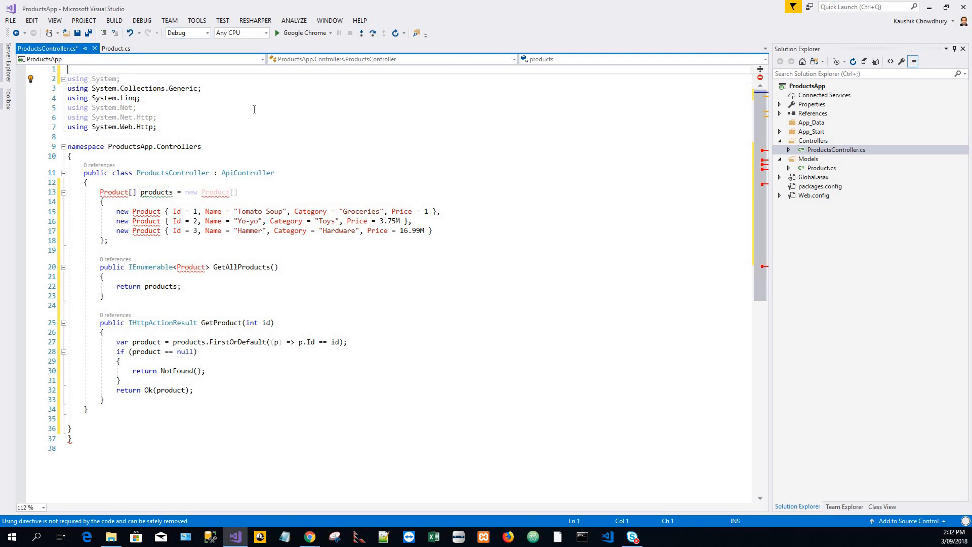
- Add 'using ProductsApp.Models;' at the top and review the GetProduct(int id) signature
type("using ProductsApp.Models;")
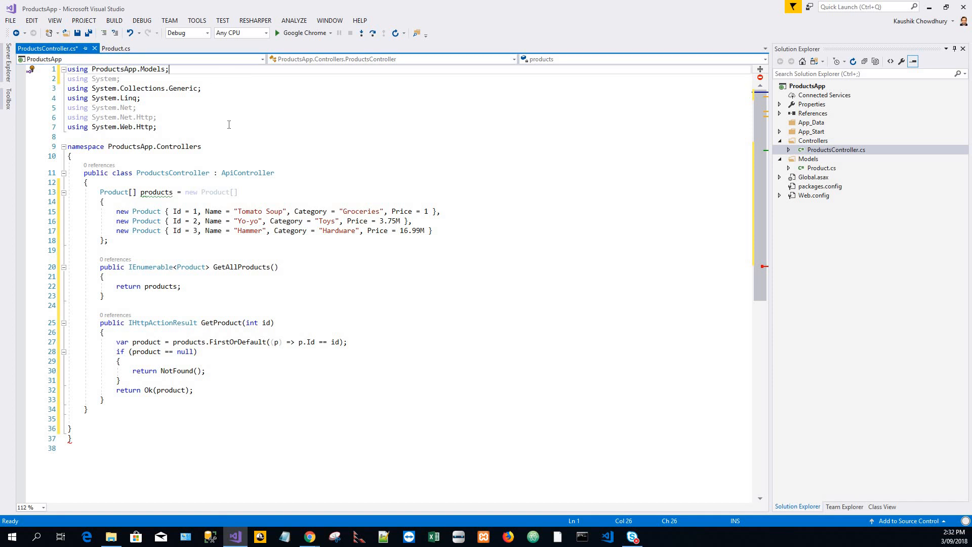
mouse_move(195, 234)
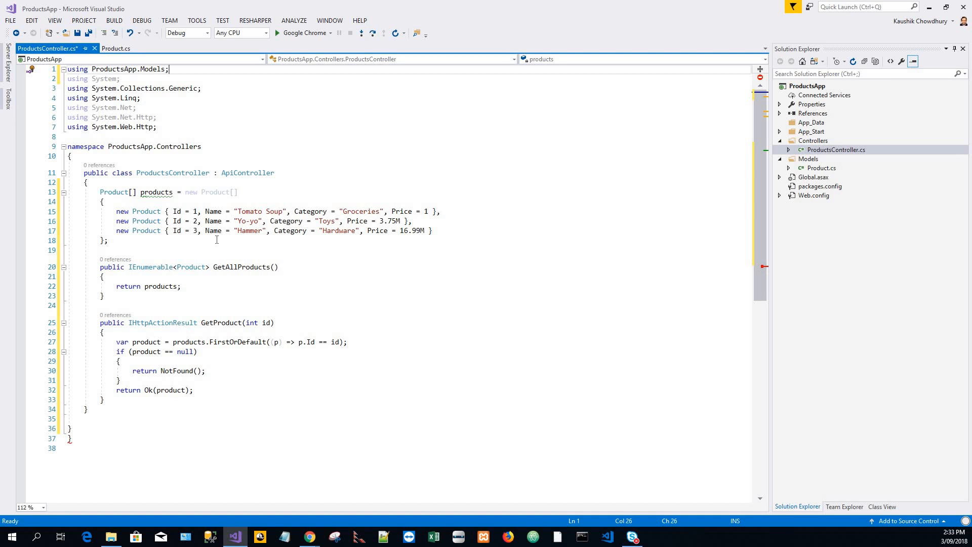
mouse_move(214, 221)
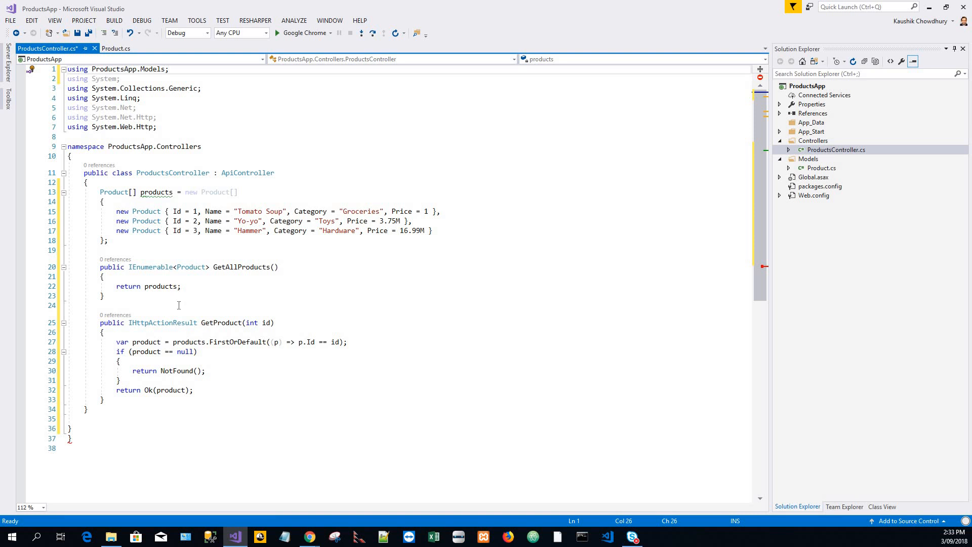
mouse_move(344, 294)
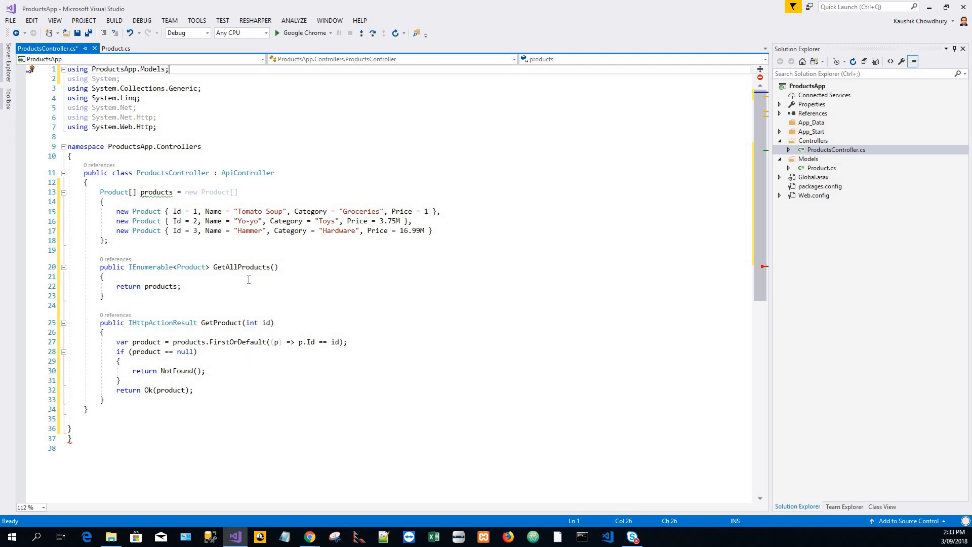
mouse_move(292, 283)
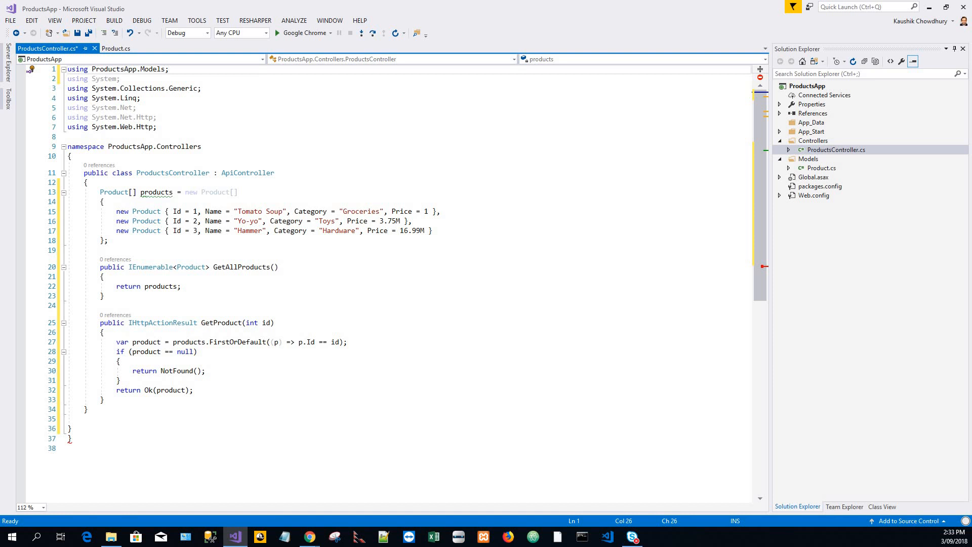
mouse_move(41, 348)
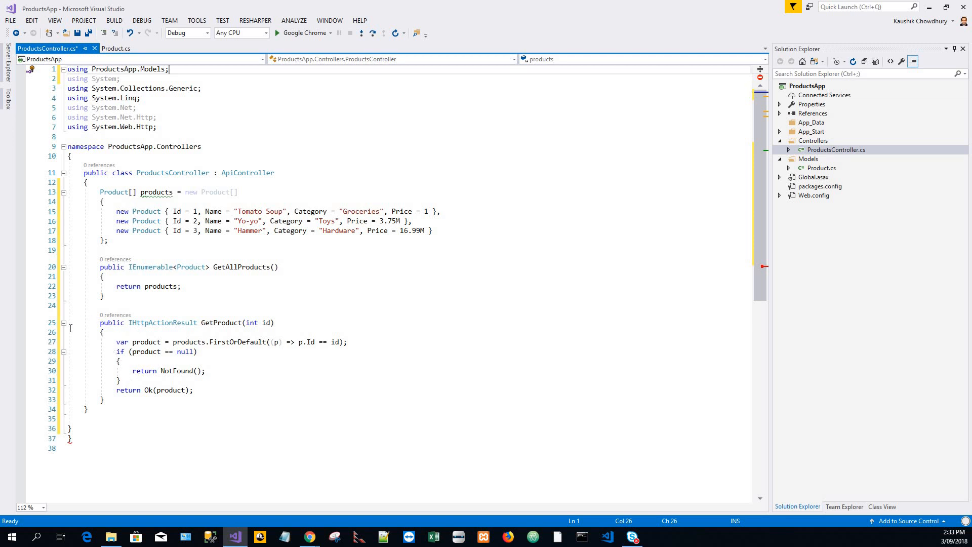
left_click(202, 322)
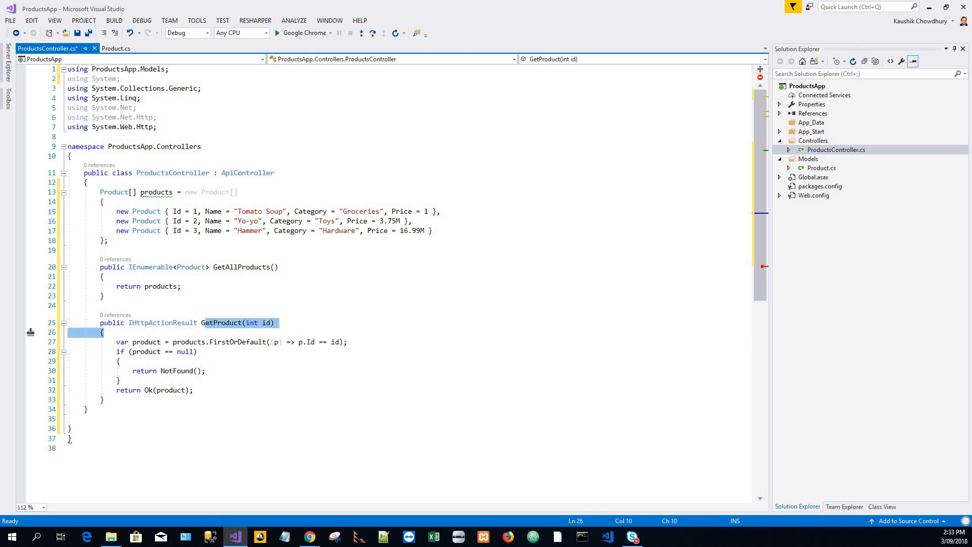
mouse_move(240, 383)
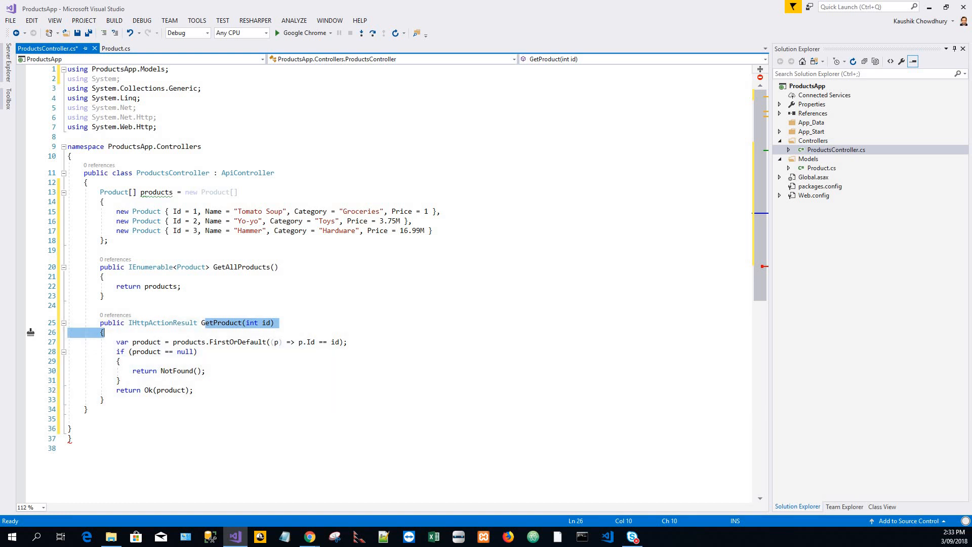
left_click(89, 408)
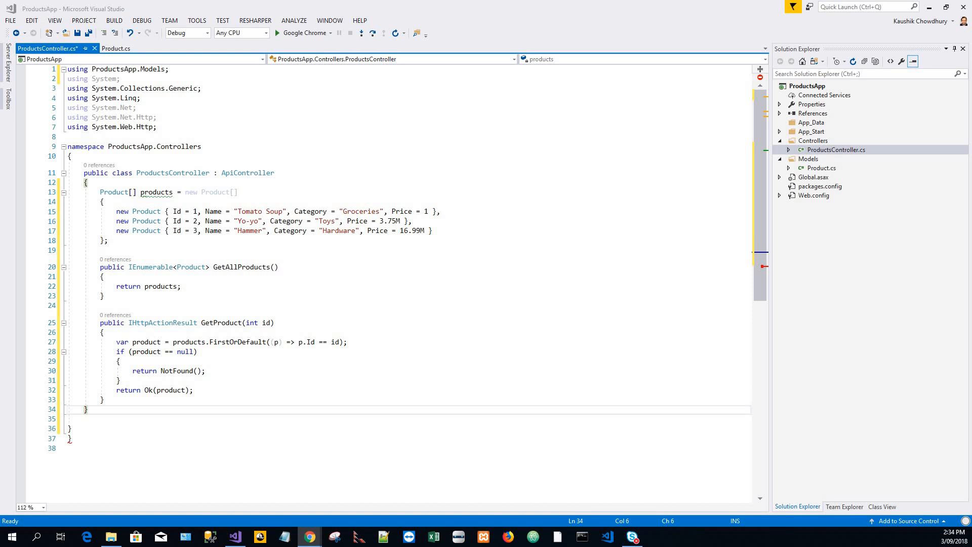
mouse_move(131, 404)
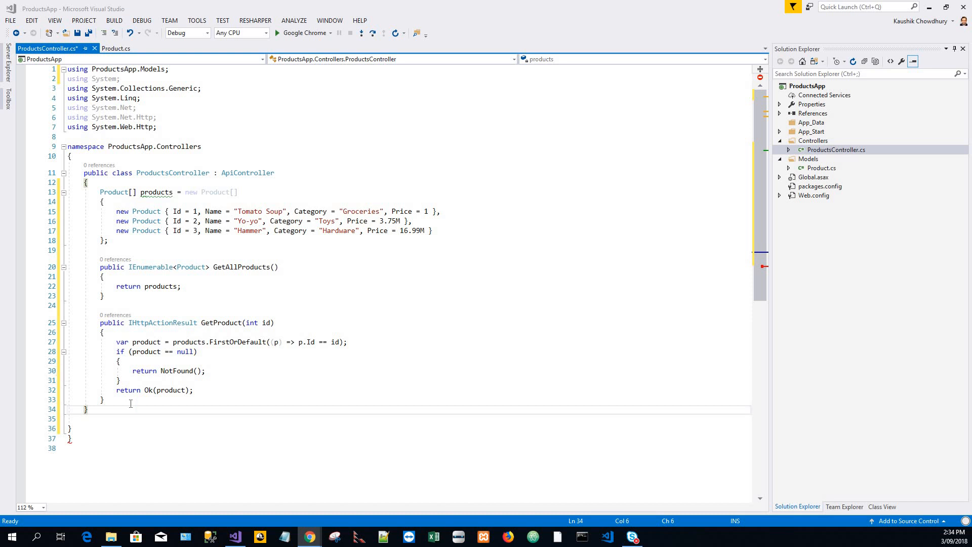
- Write comment lines '//GetAllProducts /api/products' and '//GetProduct /api/products/id' below the class
key("enter")
type("//GetAllProducts    /api/products")
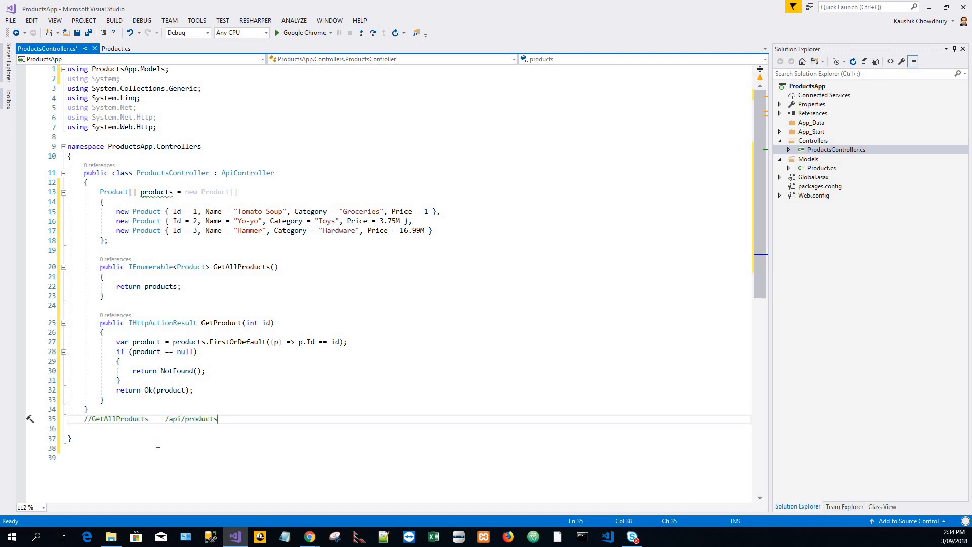
key("Return")
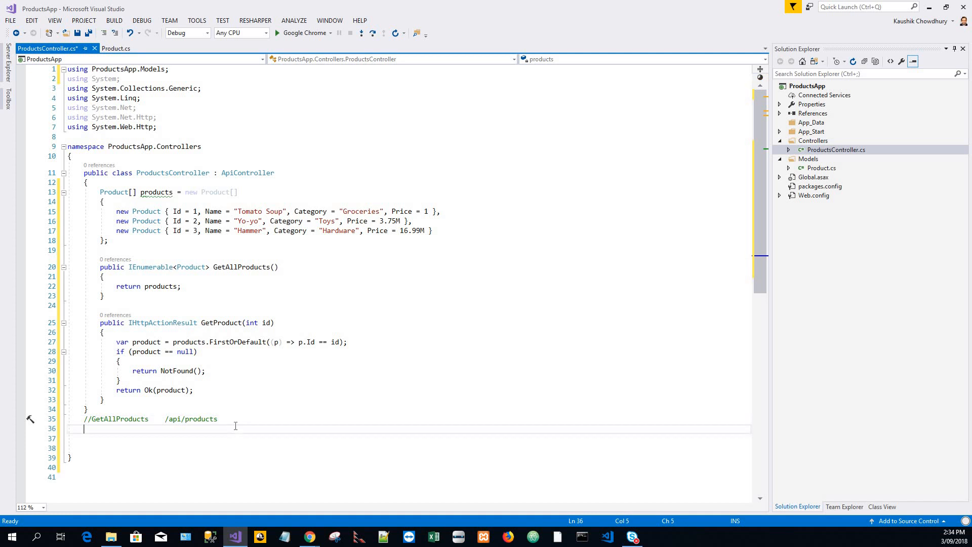
type("GetProduct   /api/products/id")
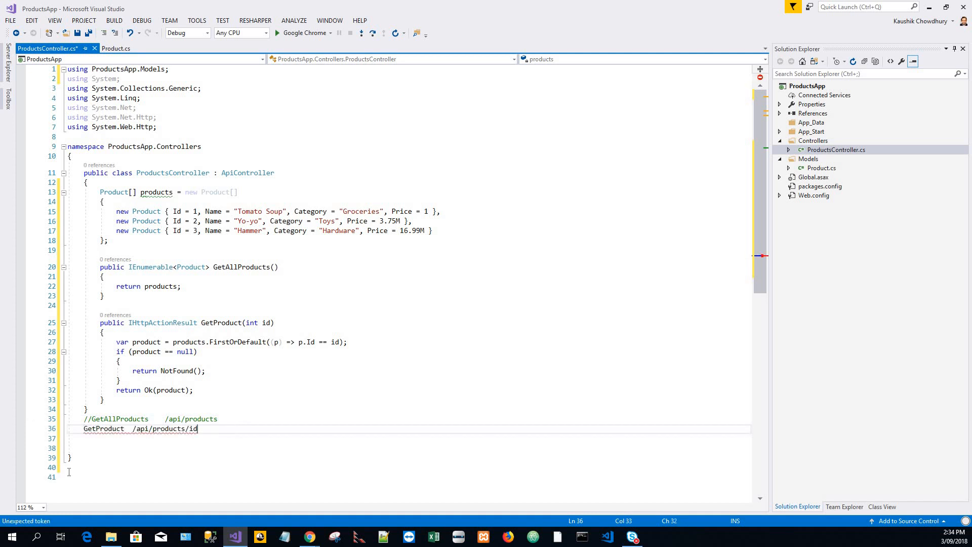
left_click(116, 445)
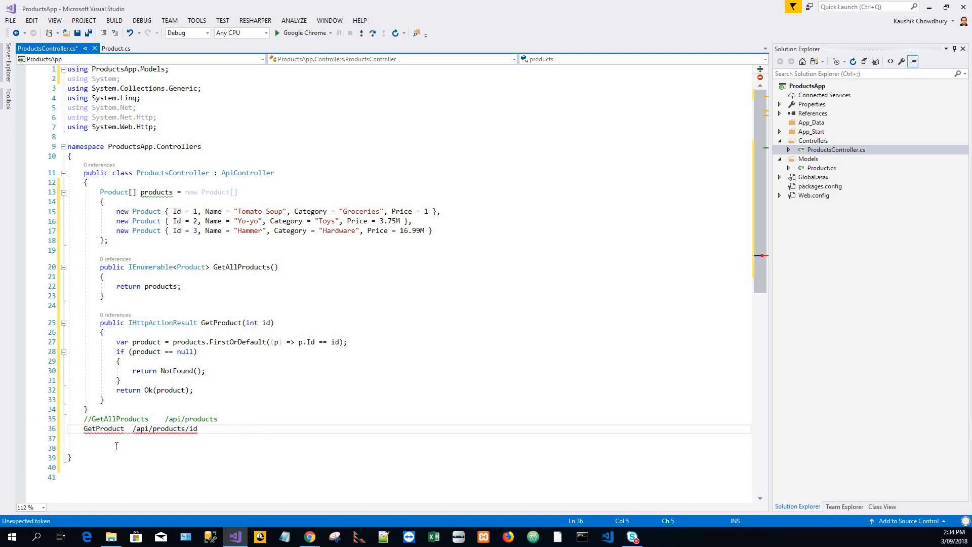
type("//")
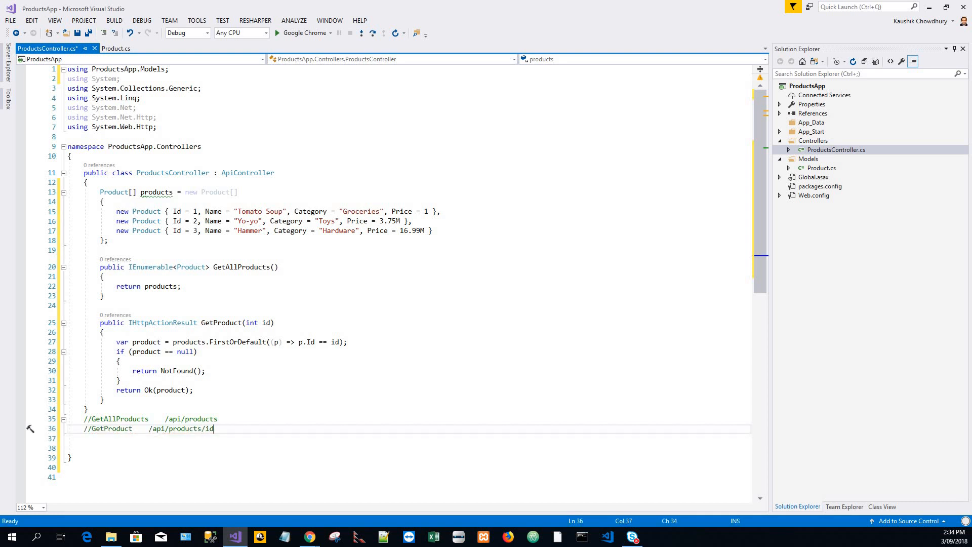
mouse_move(549, 468)
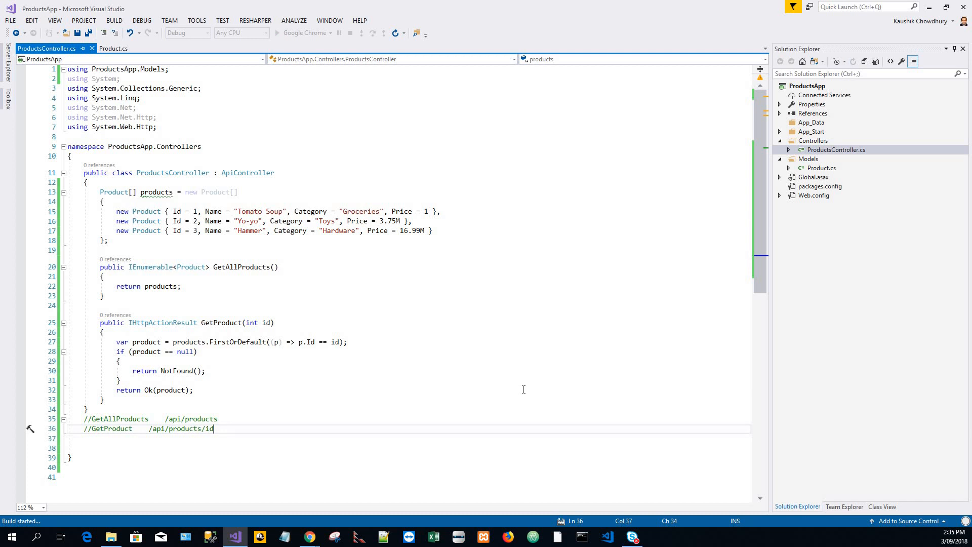
mouse_move(524, 389)
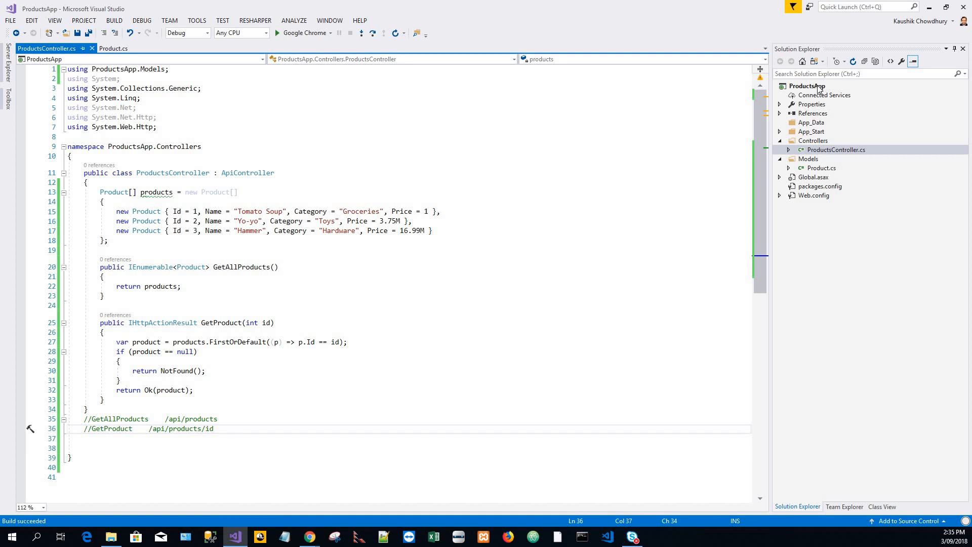
- Select the ProductsApp project in Solution Explorer after the successful build
left_click(807, 85)
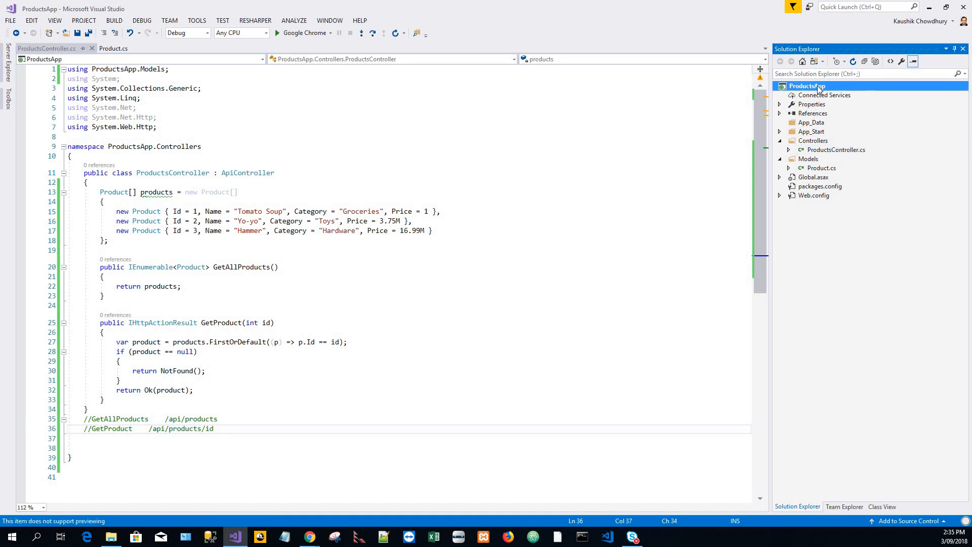
- Launch Add > New Item for the ProductsApp project from its context menu
right_click(805, 85)
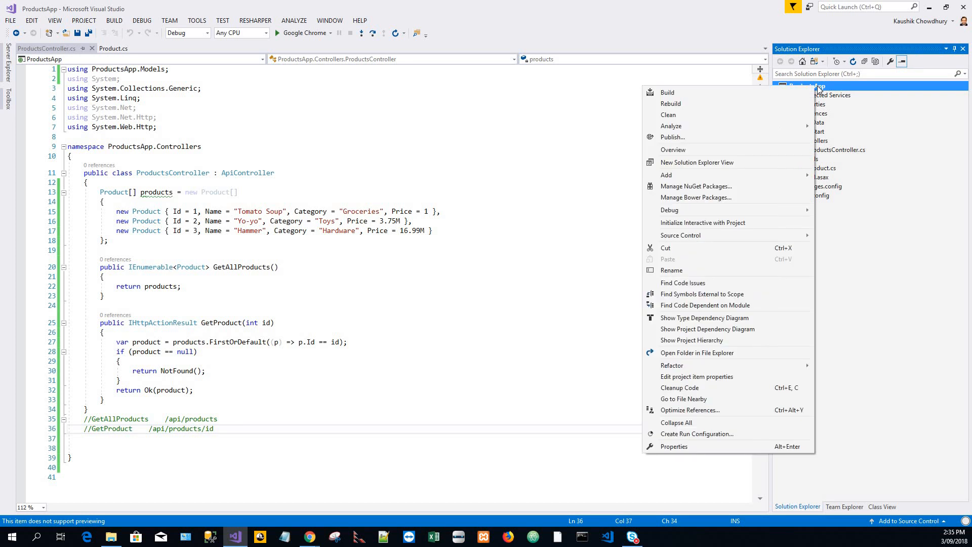
mouse_move(657, 204)
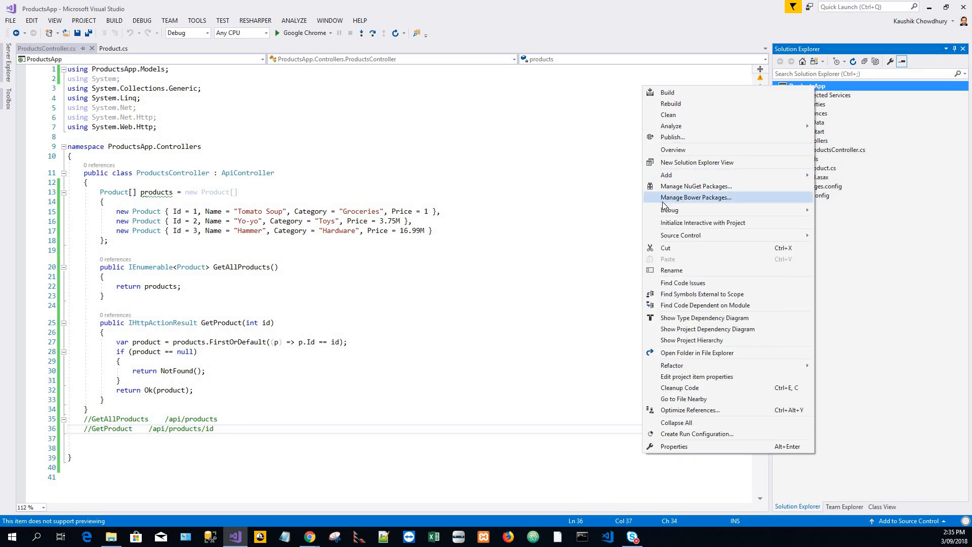
mouse_move(704, 179)
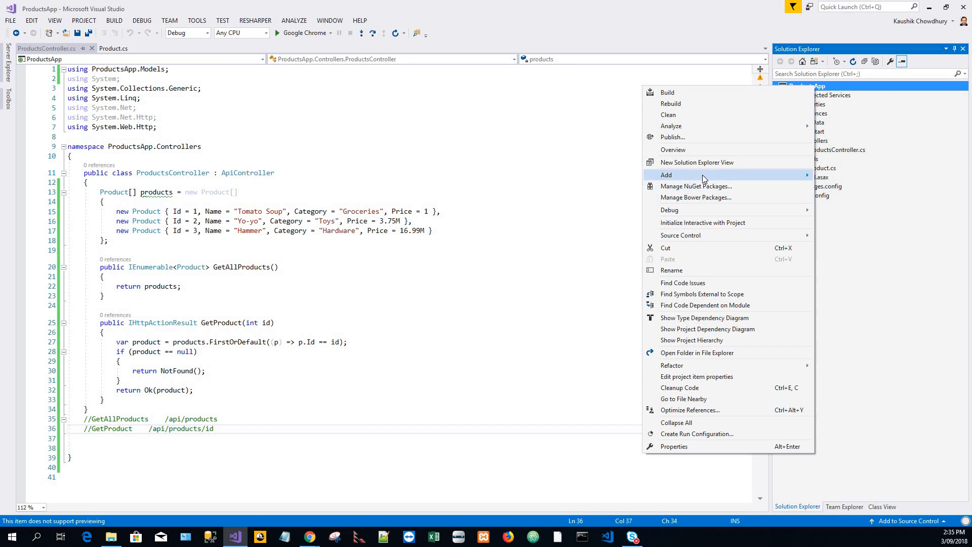
mouse_move(800, 179)
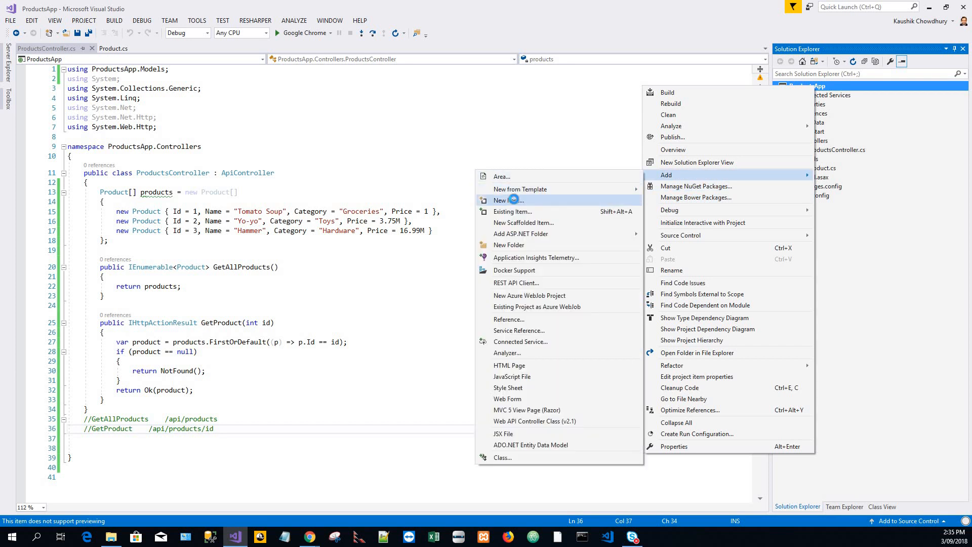
left_click(506, 199)
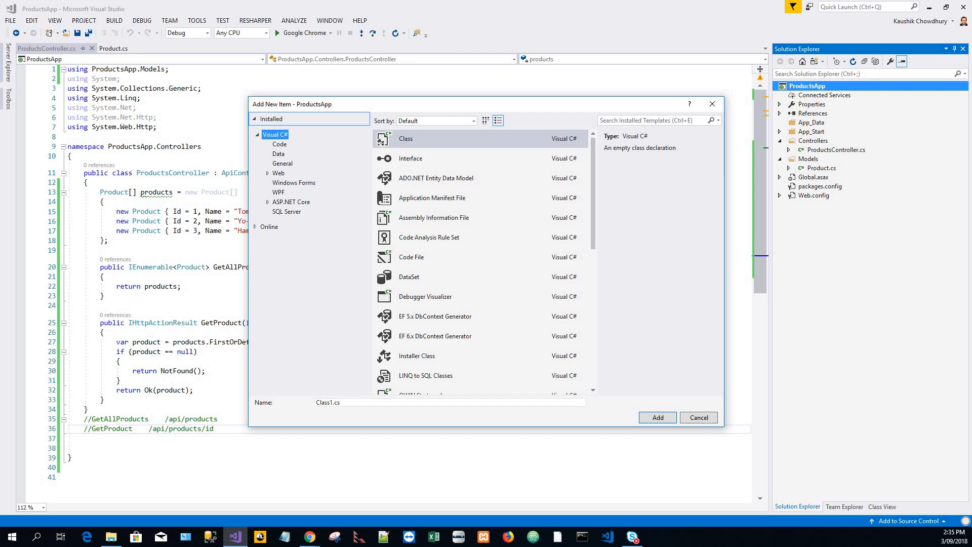
mouse_move(226, 221)
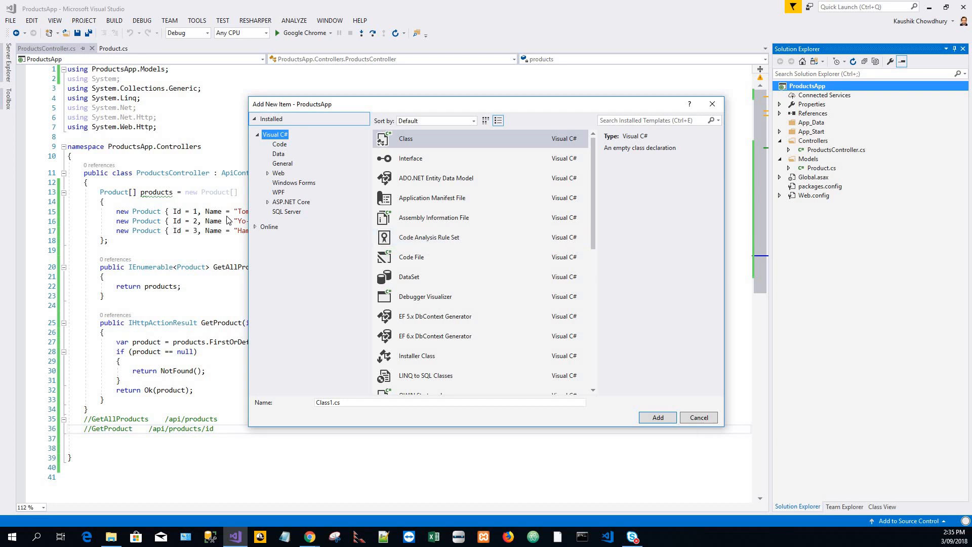
- Choose the Web HTML Page template and begin renaming HtmlPage1 to a name starting 'in'
left_click(277, 173)
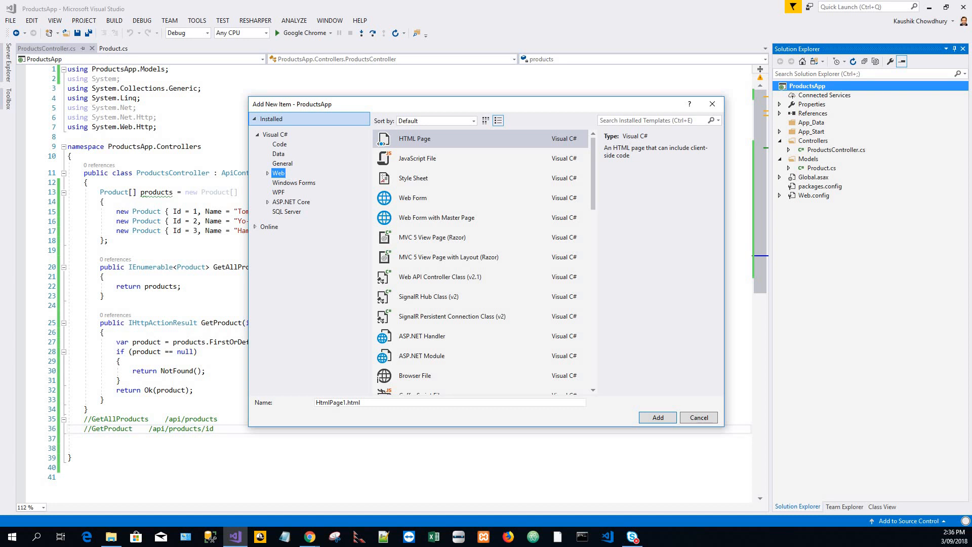
left_click(420, 355)
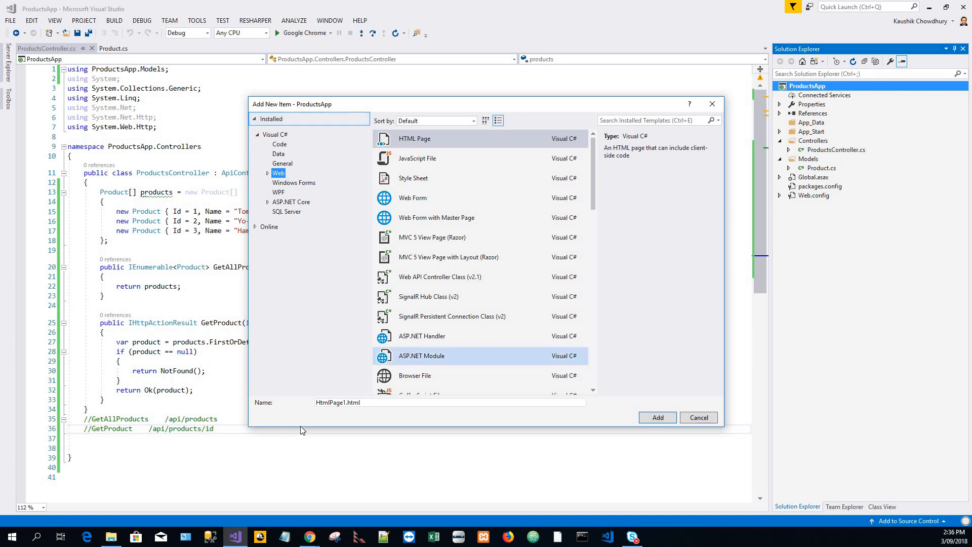
left_click(449, 402)
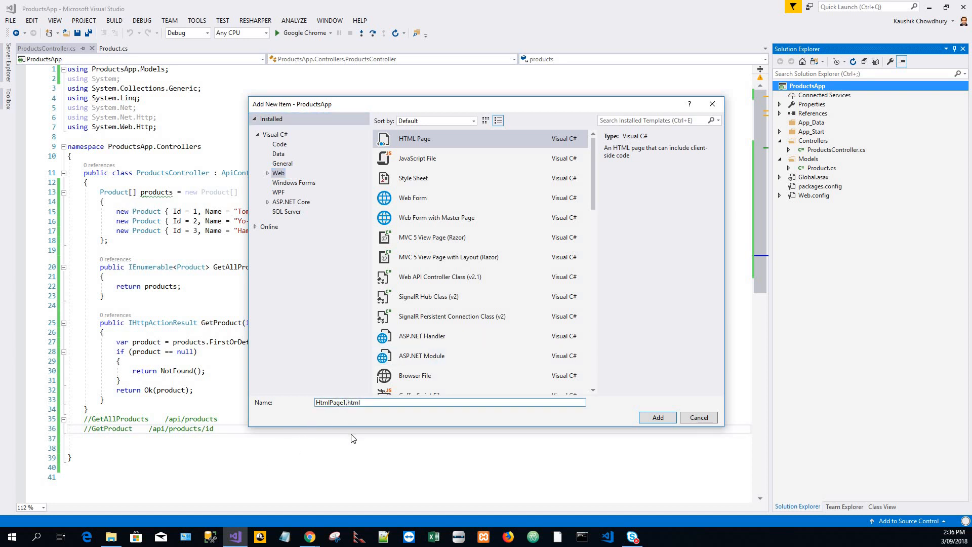
key("backspace")
type("in")
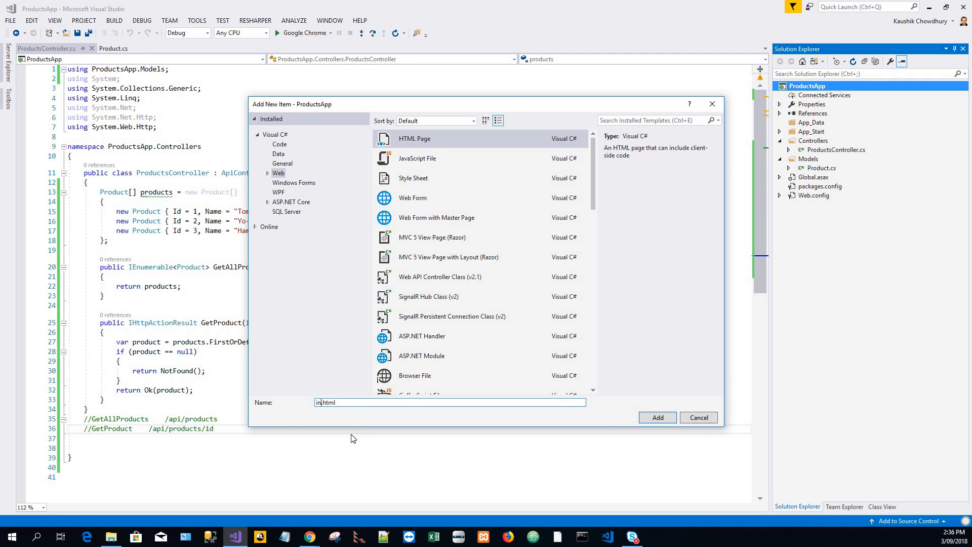
left_click(697, 417)
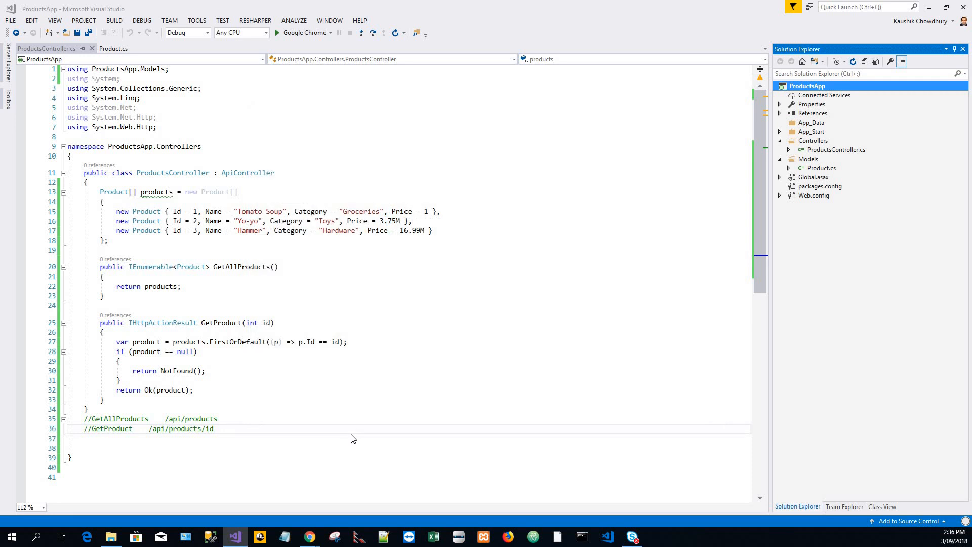
mouse_move(816, 240)
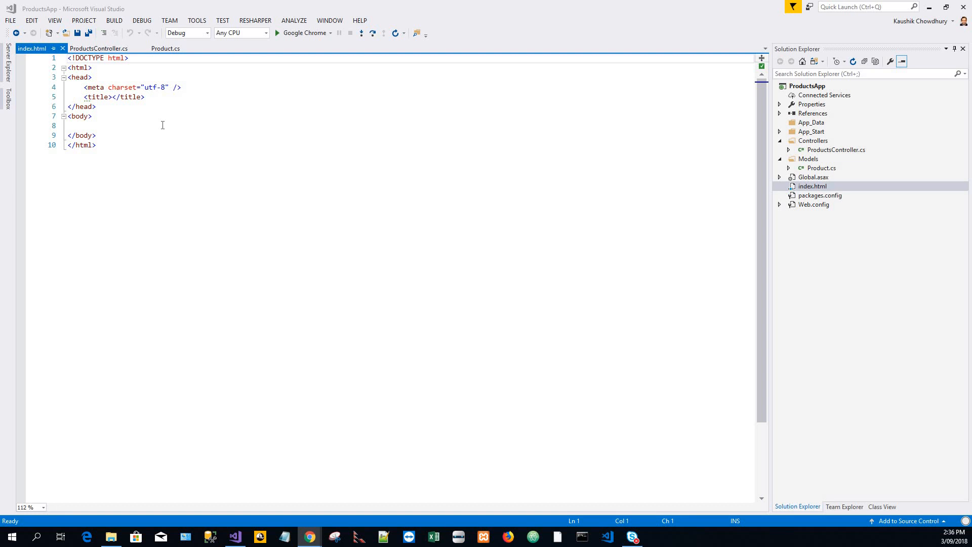
- Select index.html's template content to replace it with the product list and search markup
left_click(96, 144)
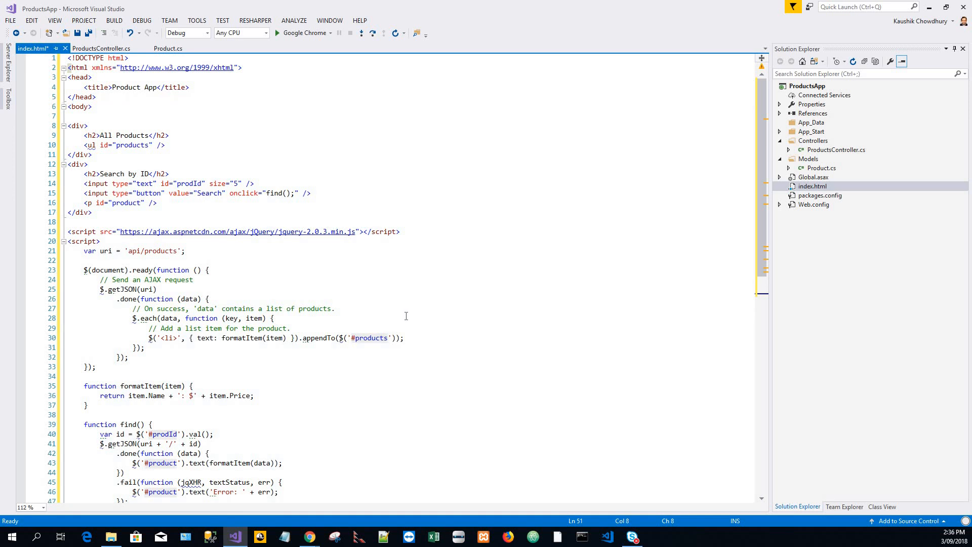
- Scroll through index.html's markup and jQuery script to review it before saving
scroll("down", 3)
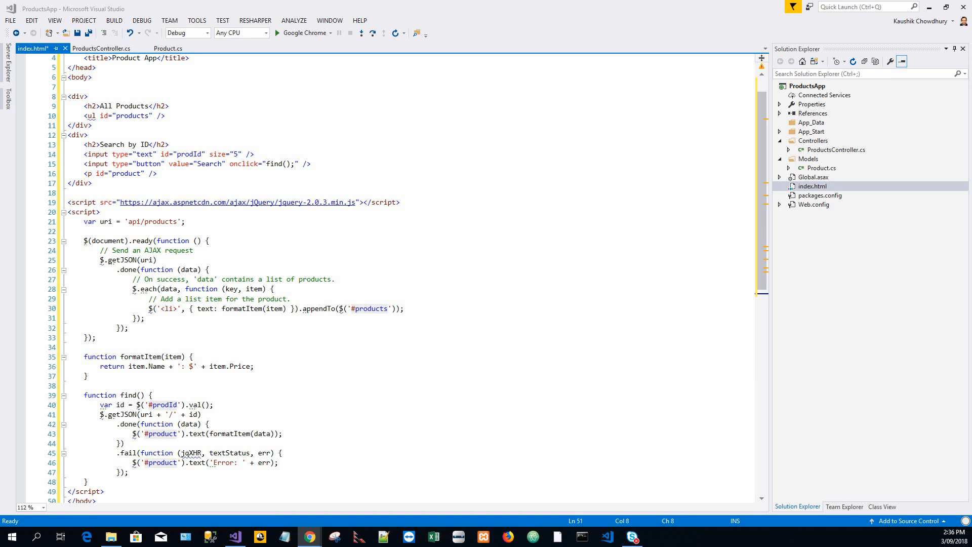
mouse_move(212, 328)
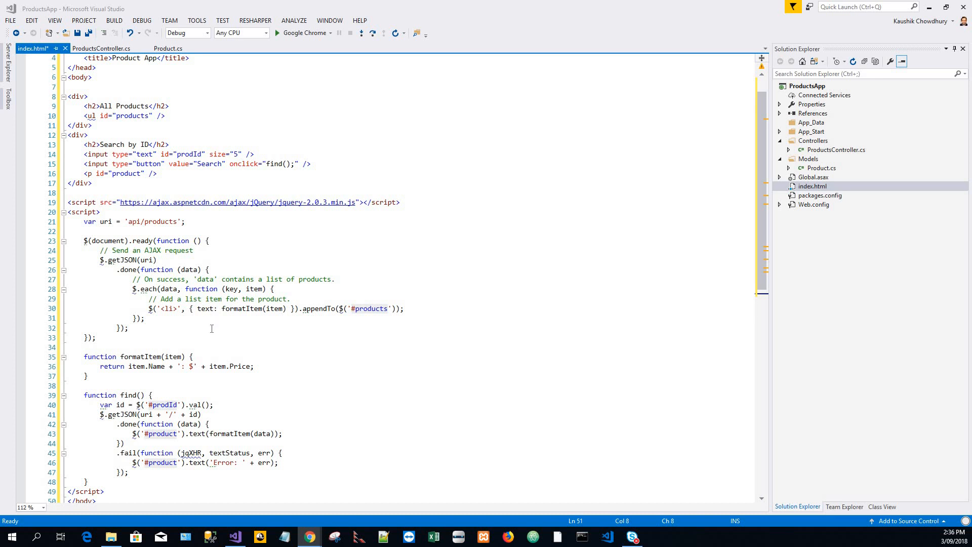
mouse_move(216, 337)
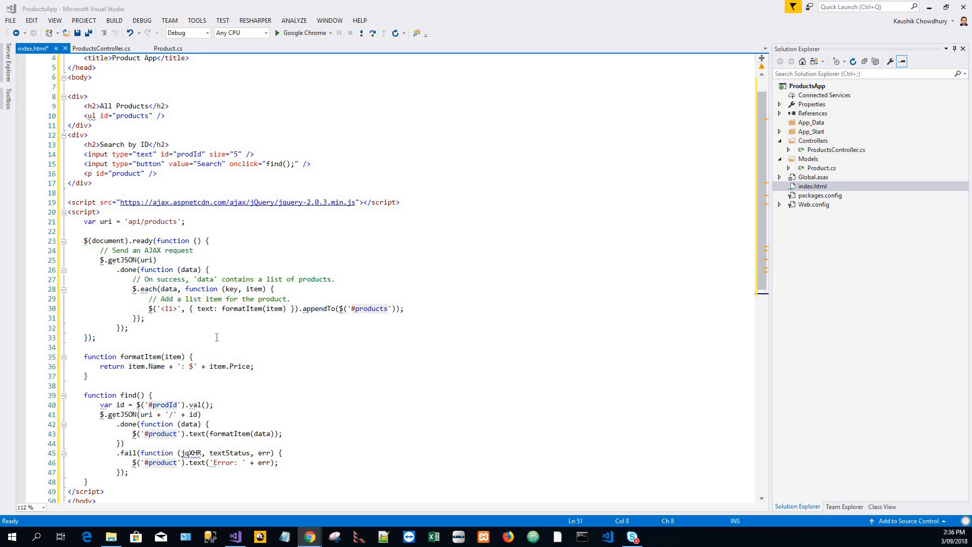
scroll("up", 3)
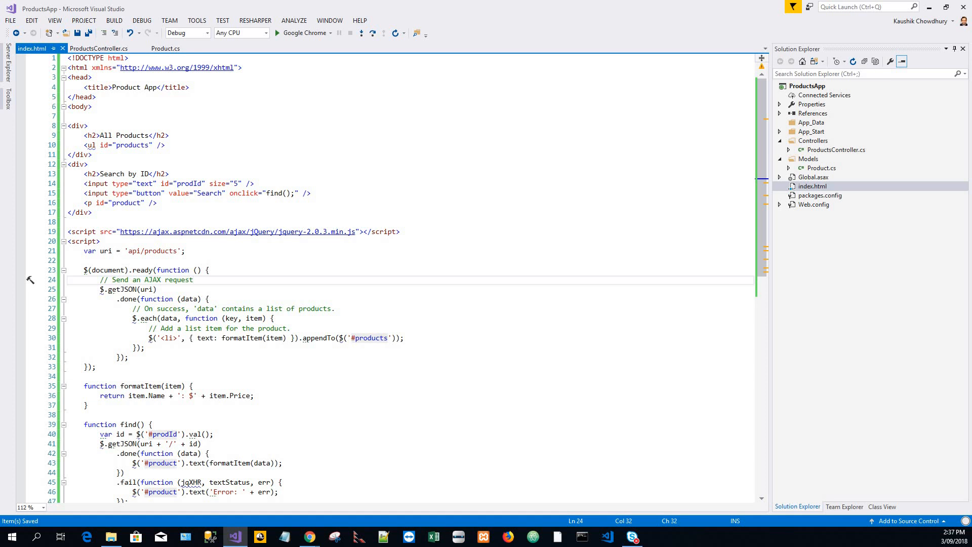
left_click(192, 279)
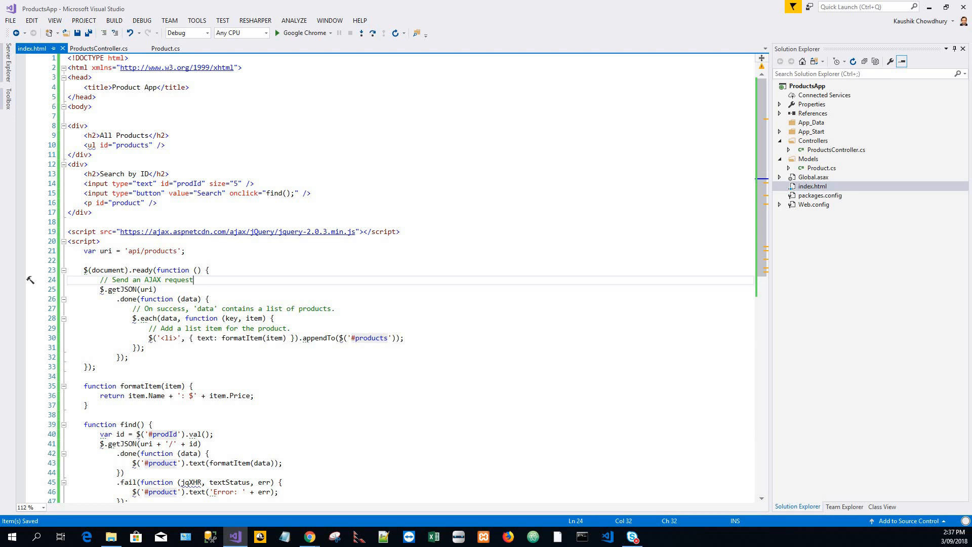
mouse_move(237, 359)
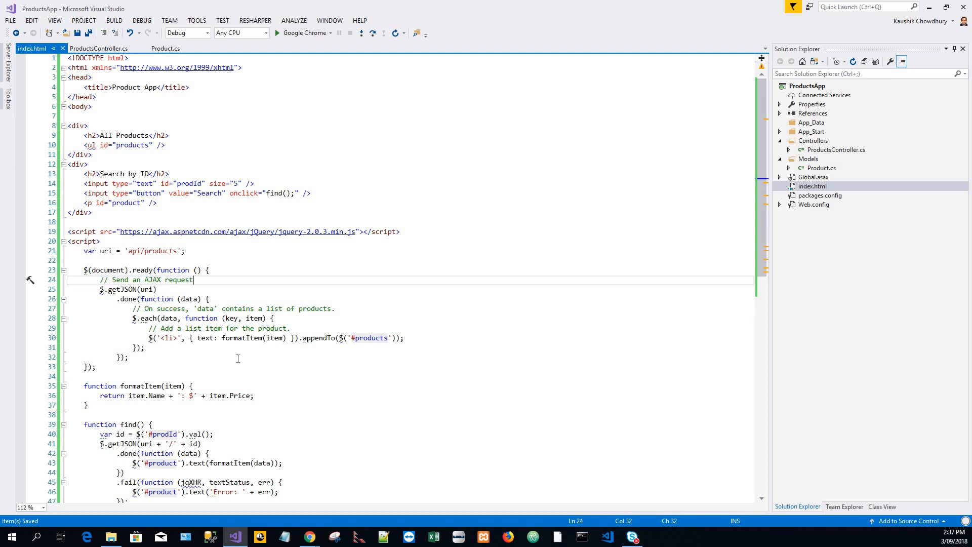
scroll("down", 3)
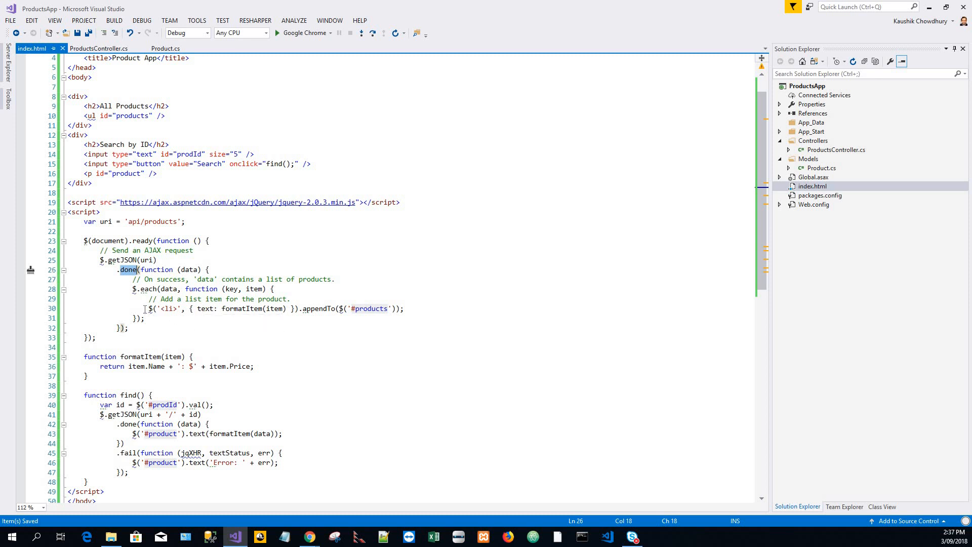
double_click(166, 308)
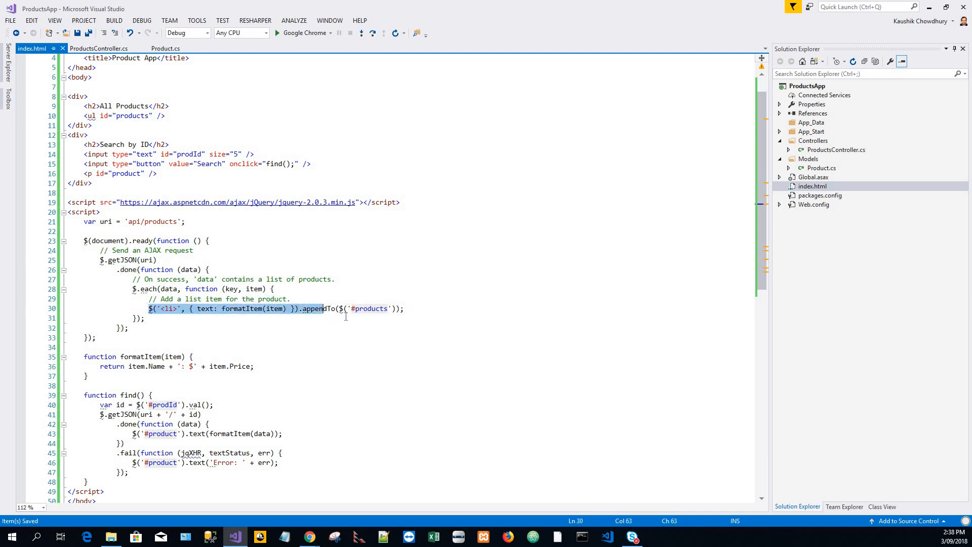
left_click(403, 308)
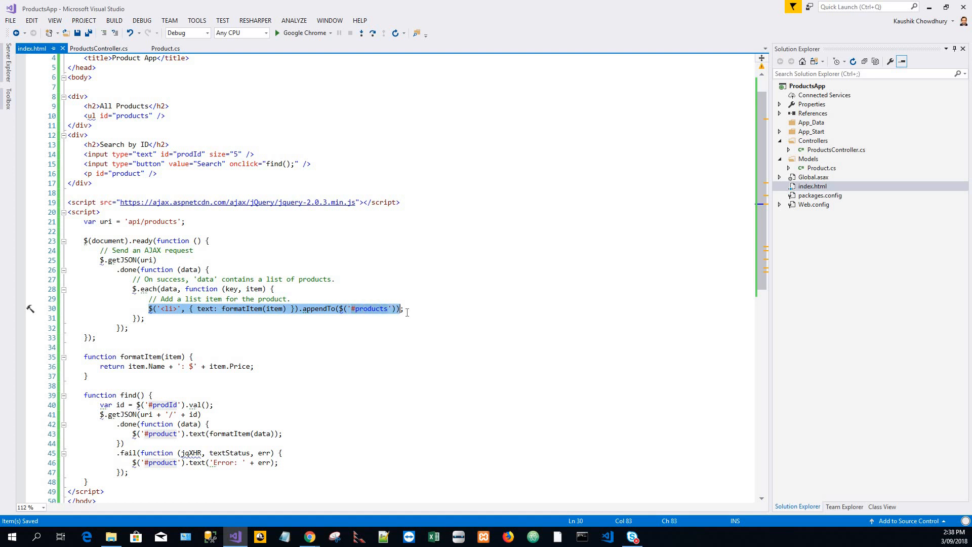
left_click(403, 308)
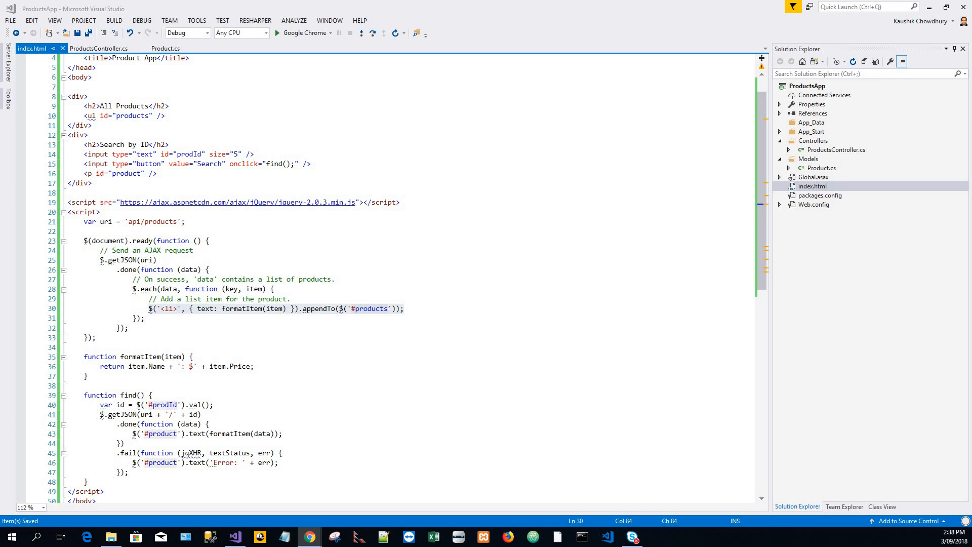
mouse_move(432, 442)
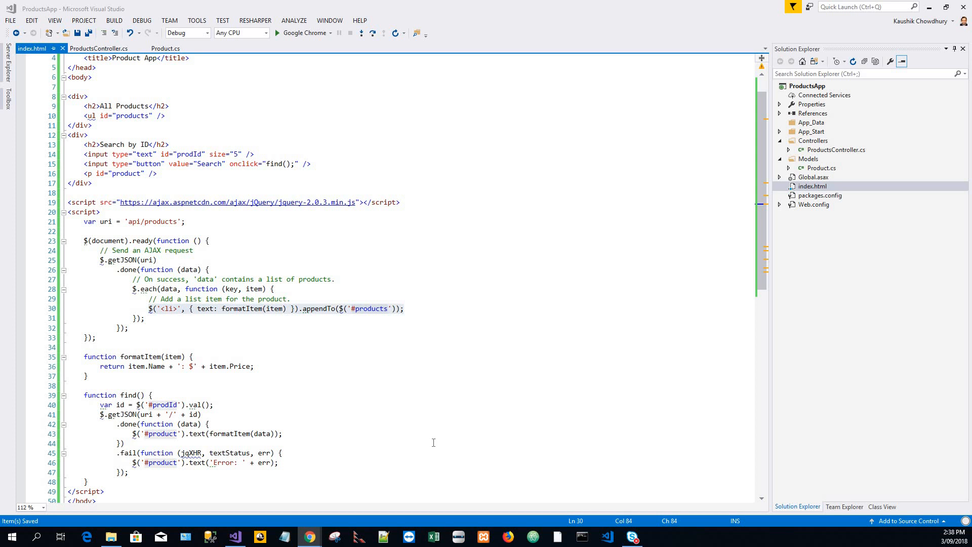
scroll("down", 3)
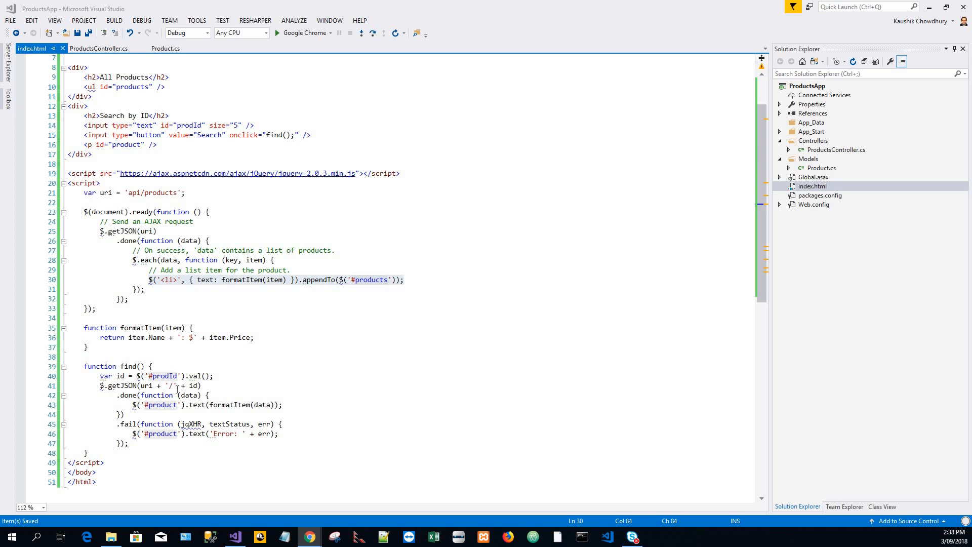
mouse_move(195, 385)
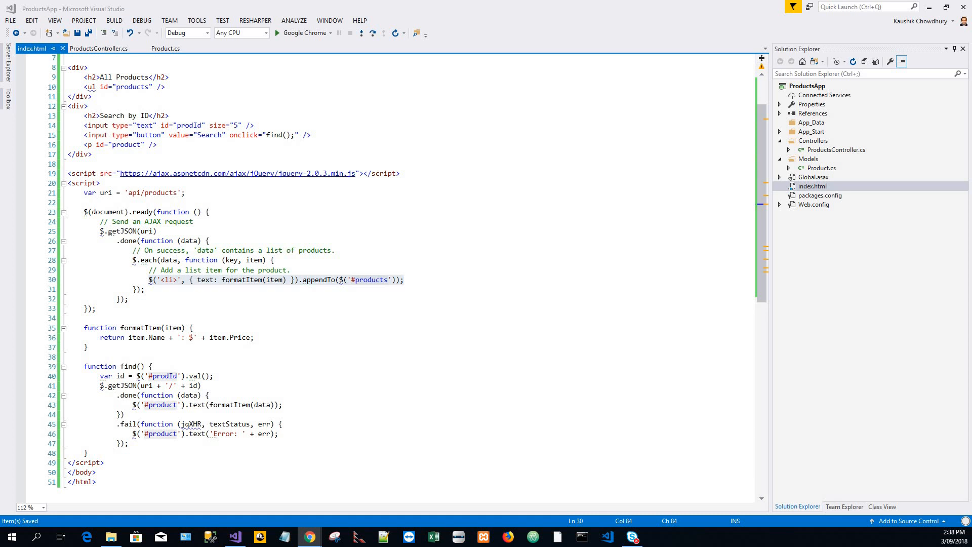
mouse_move(197, 21)
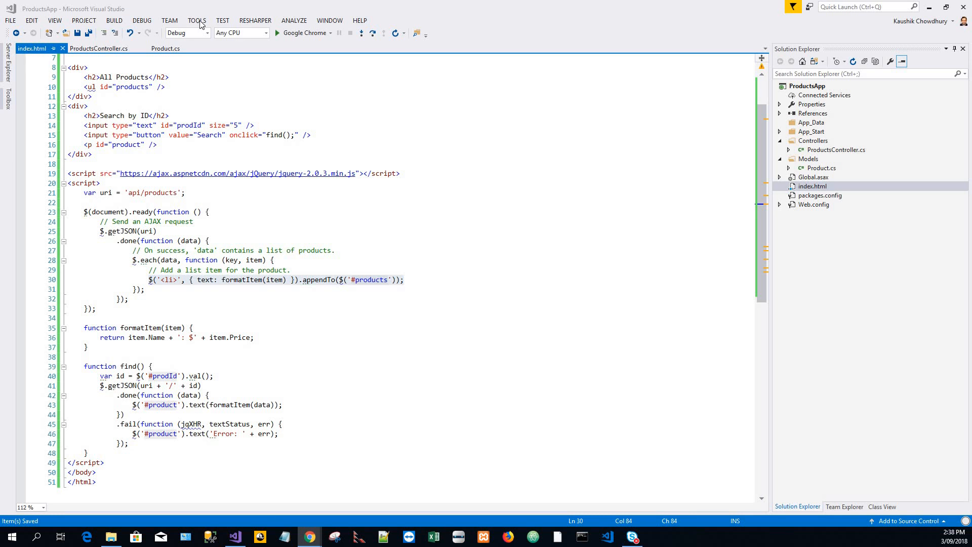
mouse_move(363, 107)
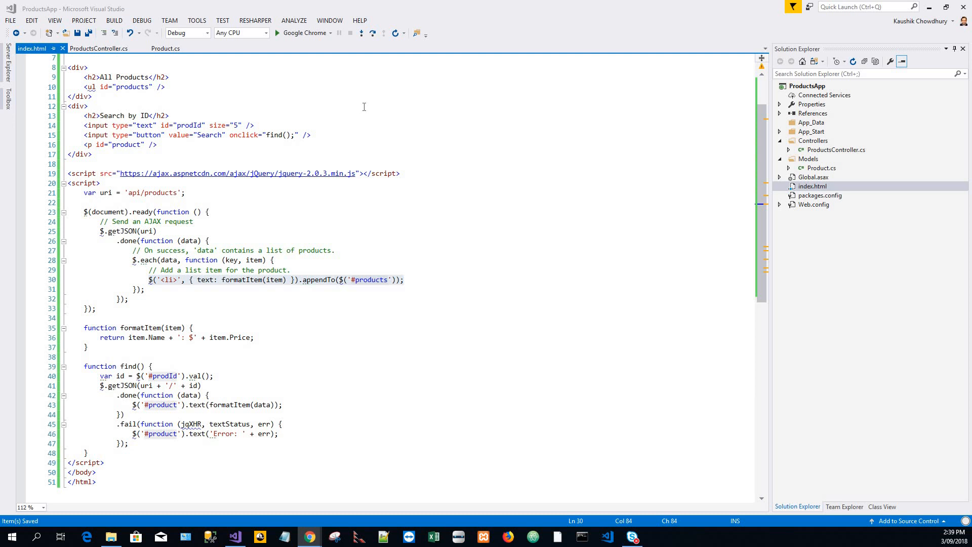
mouse_move(330, 70)
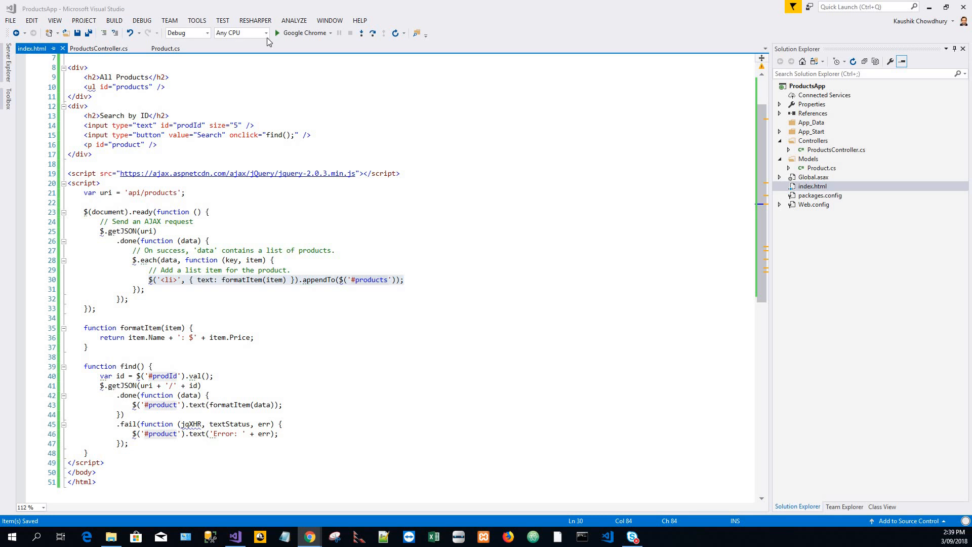
mouse_move(300, 32)
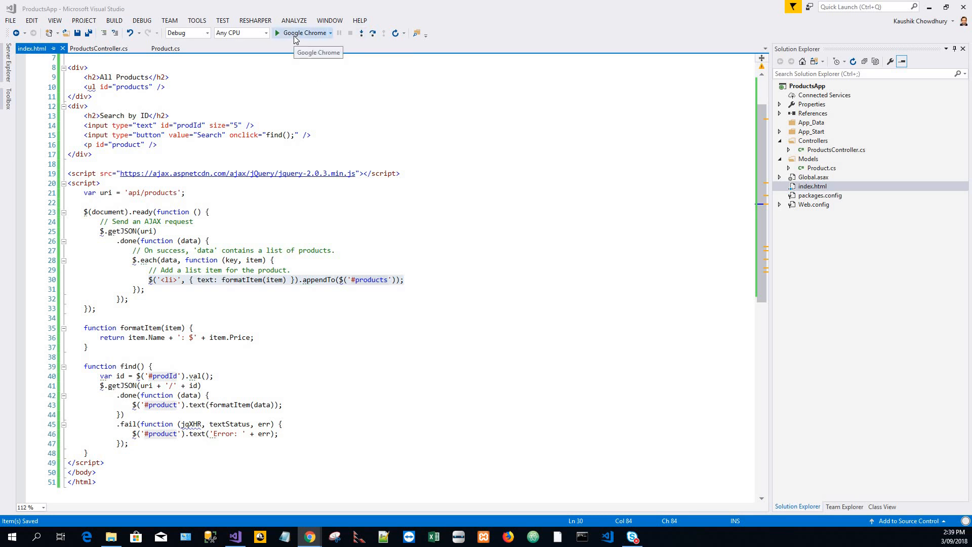
mouse_move(142, 20)
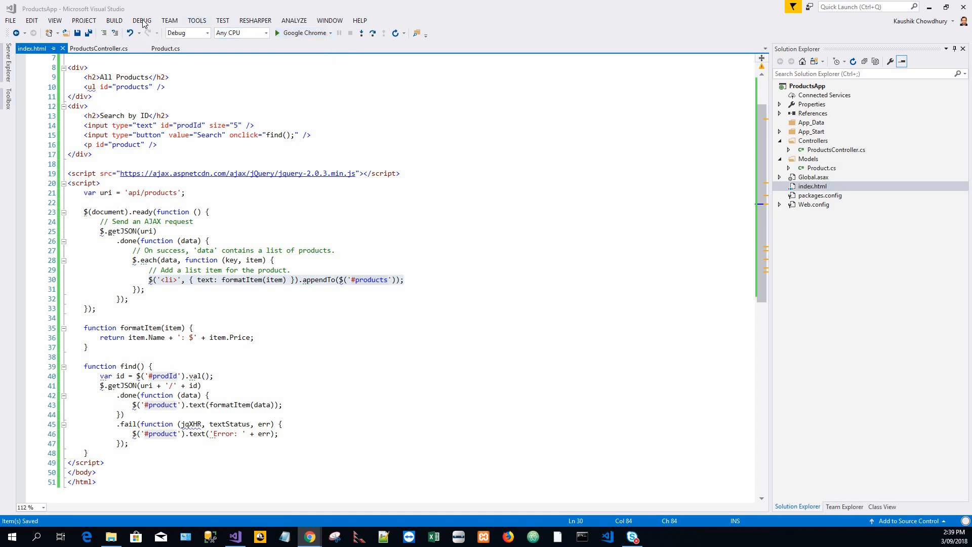
- Glance at the Debug menu, then build and run ProductsApp in Google Chrome
left_click(141, 20)
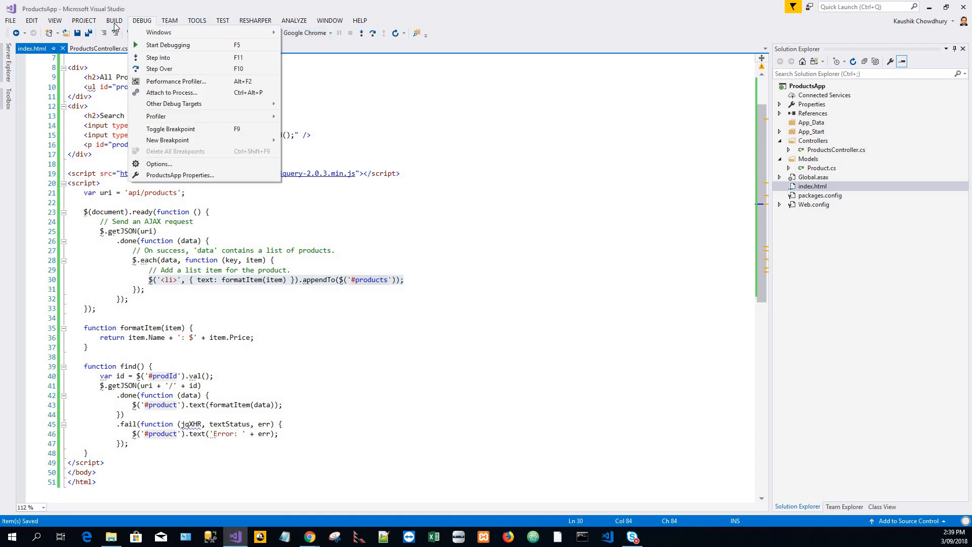
left_click(115, 20)
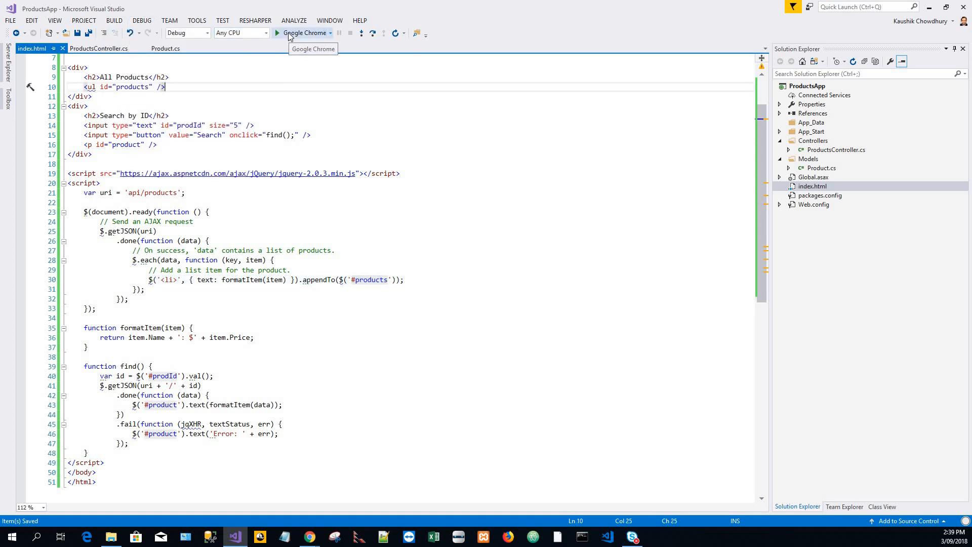
mouse_move(281, 35)
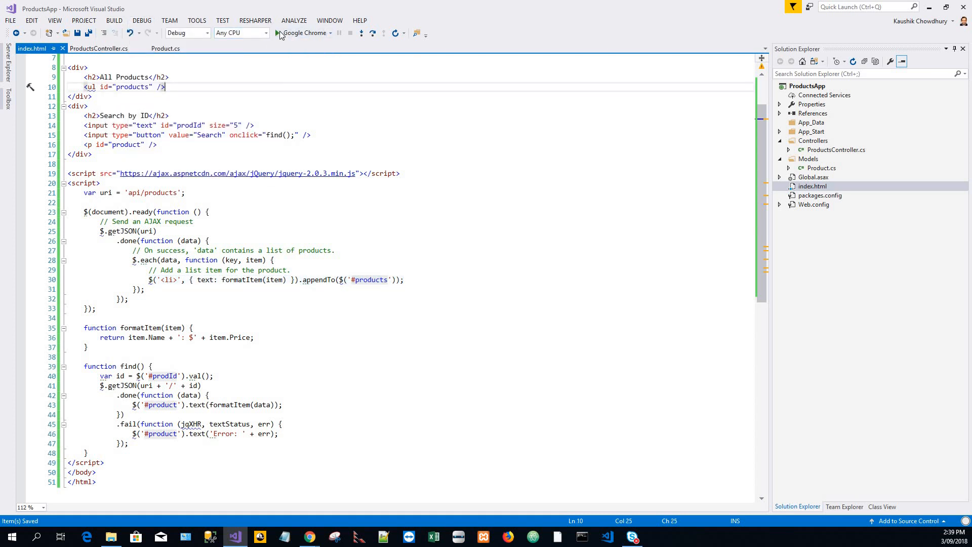
mouse_move(301, 32)
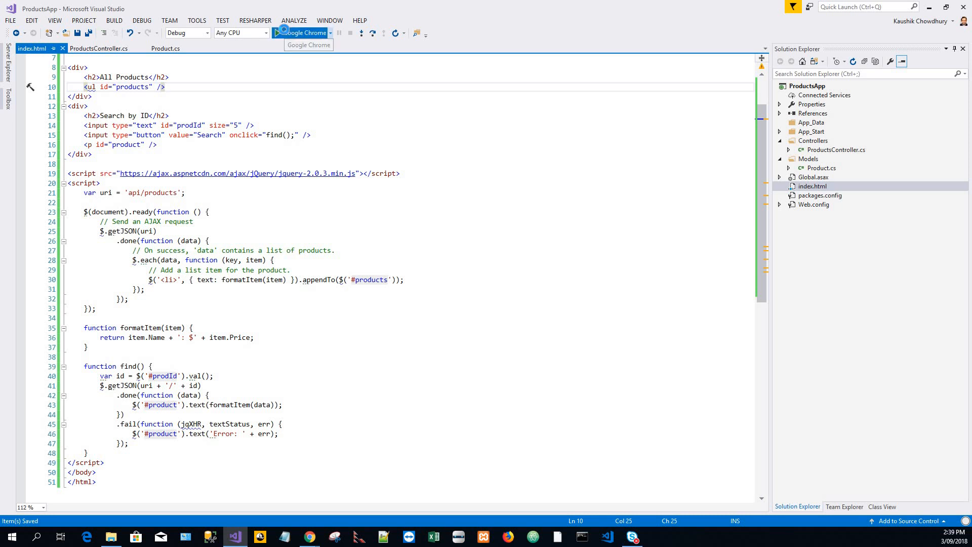
left_click(276, 33)
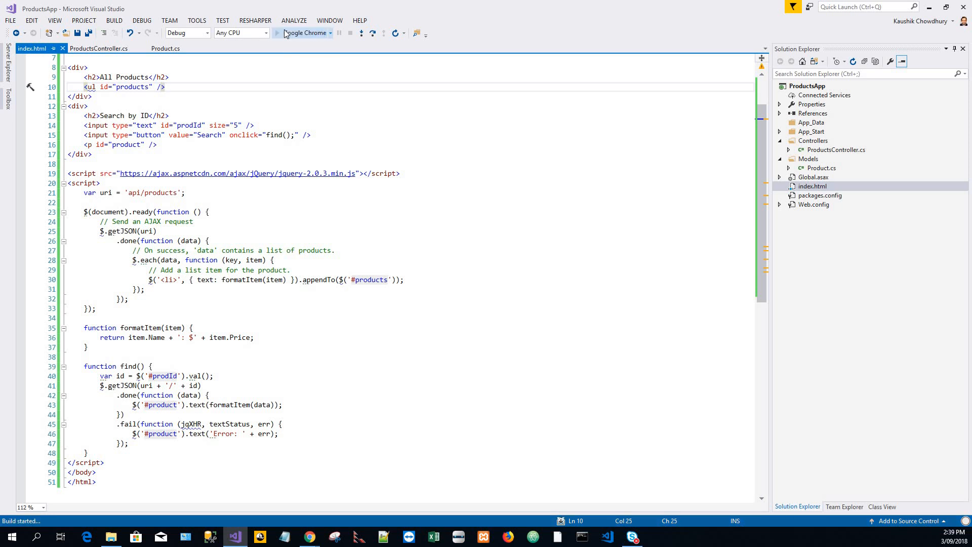
left_click(301, 33)
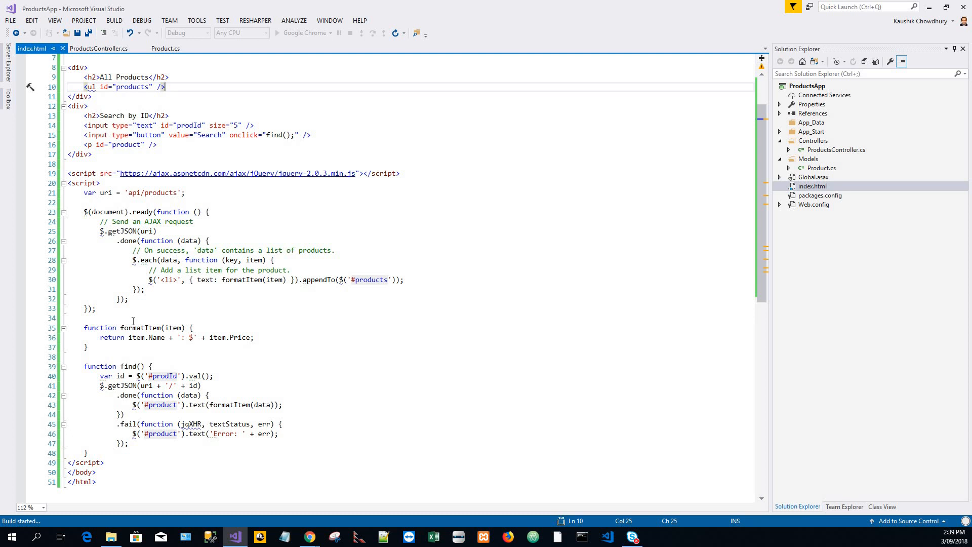
mouse_move(215, 413)
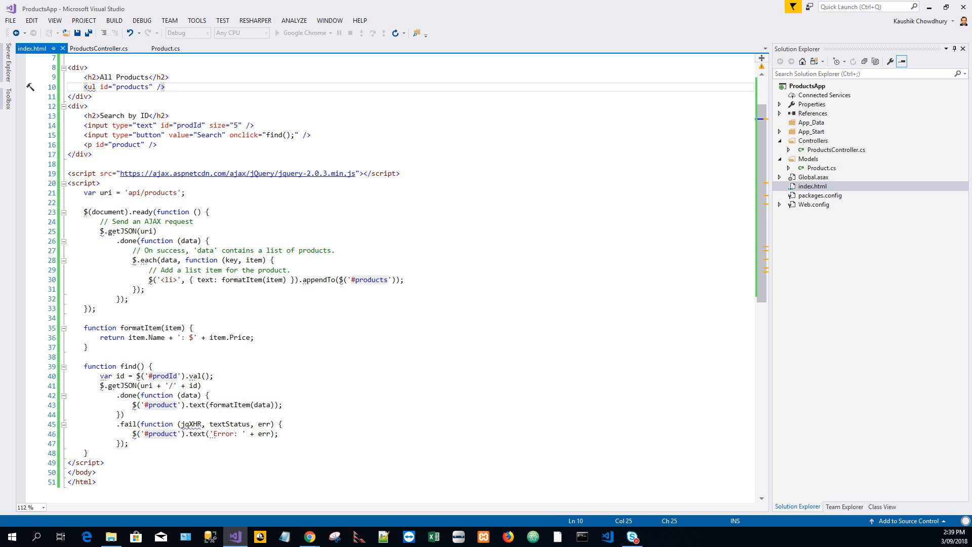
left_click(297, 33)
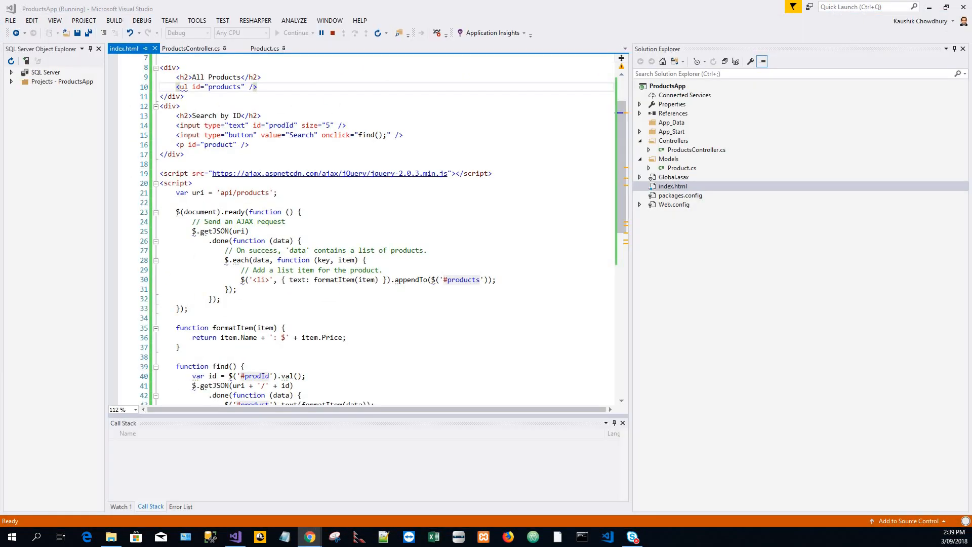
- Search by ID for 2, 1 and 5, returning Yo-yo, Tomato Soup and Error: Not Found
left_click(12, 72)
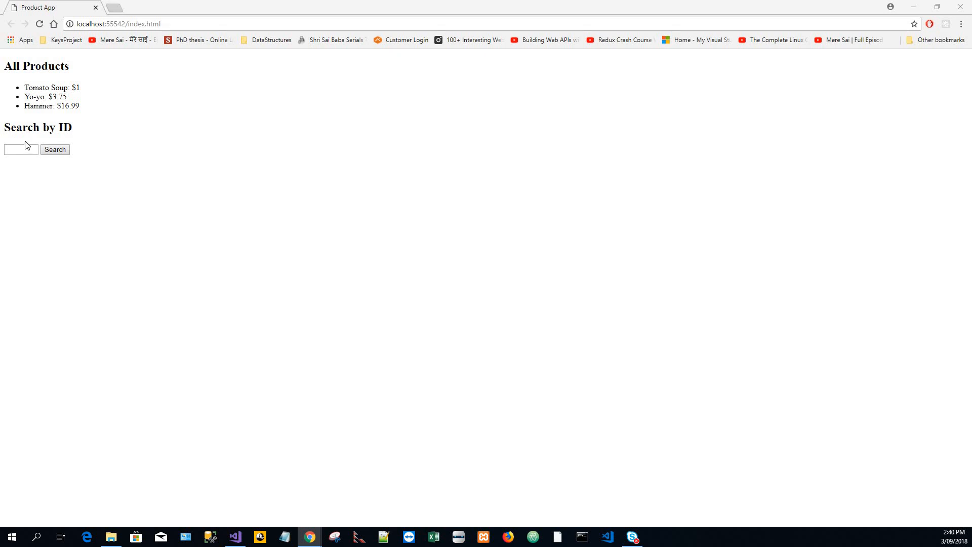
type("2")
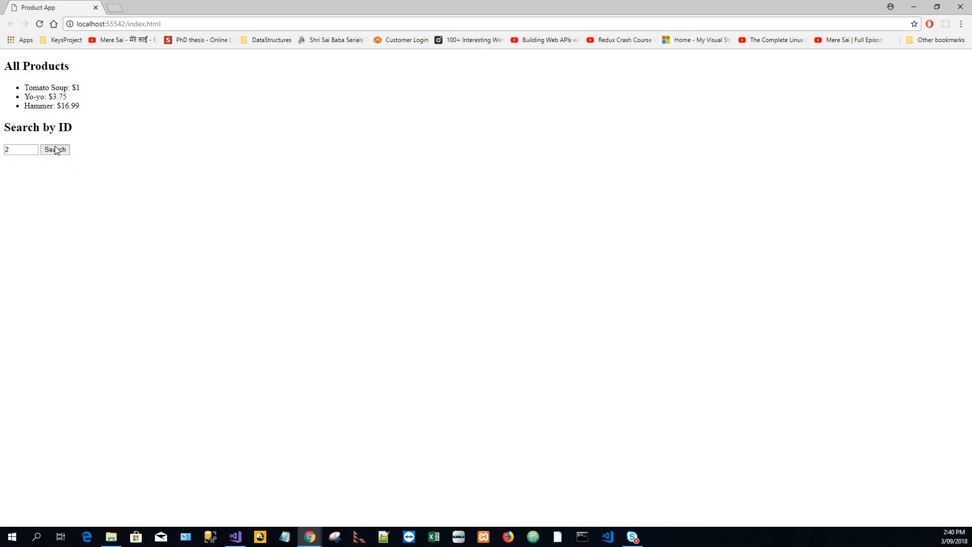
left_click(54, 149)
type("1")
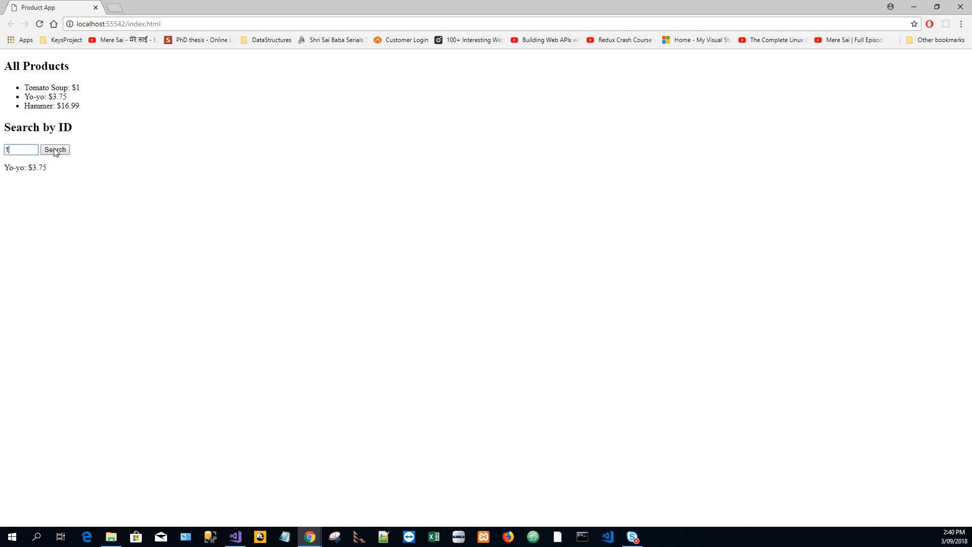
left_click(55, 149)
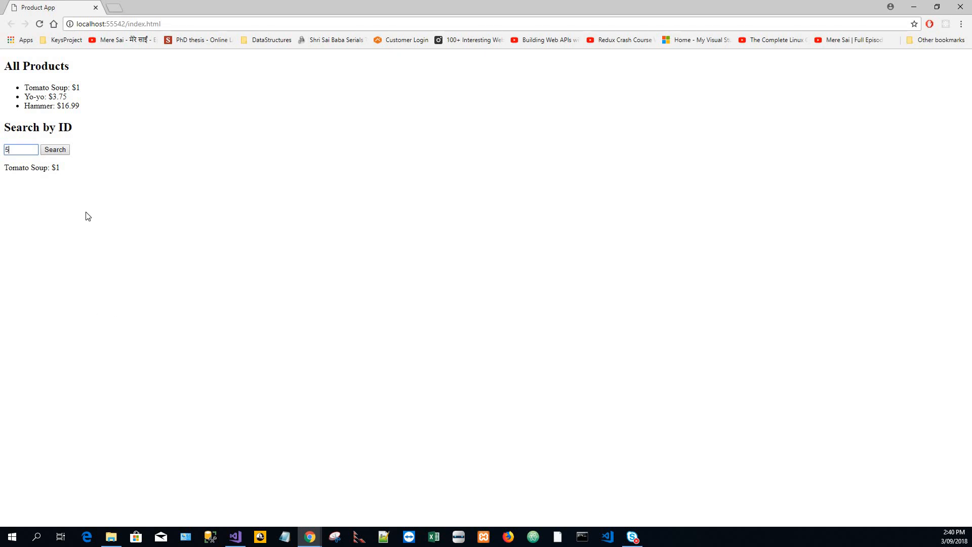
left_click(54, 150)
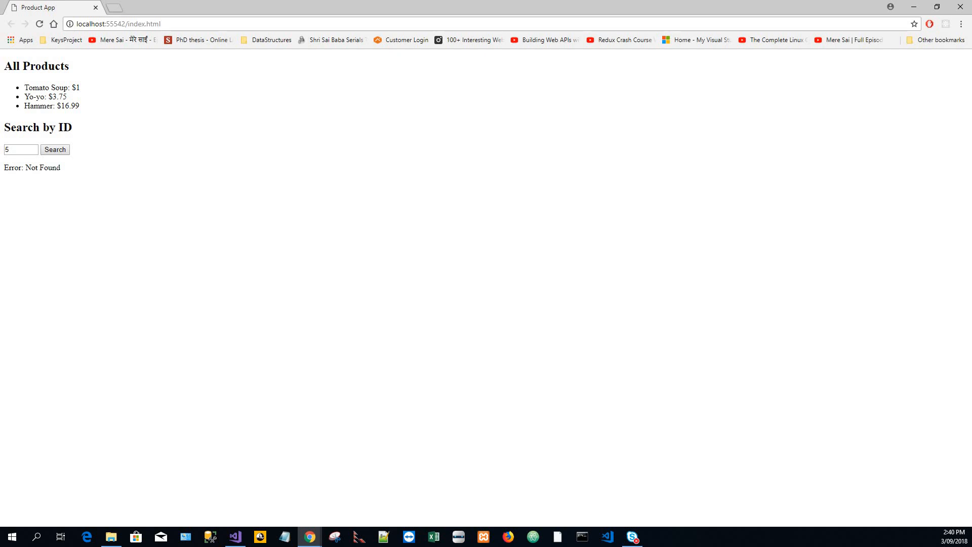
mouse_move(198, 187)
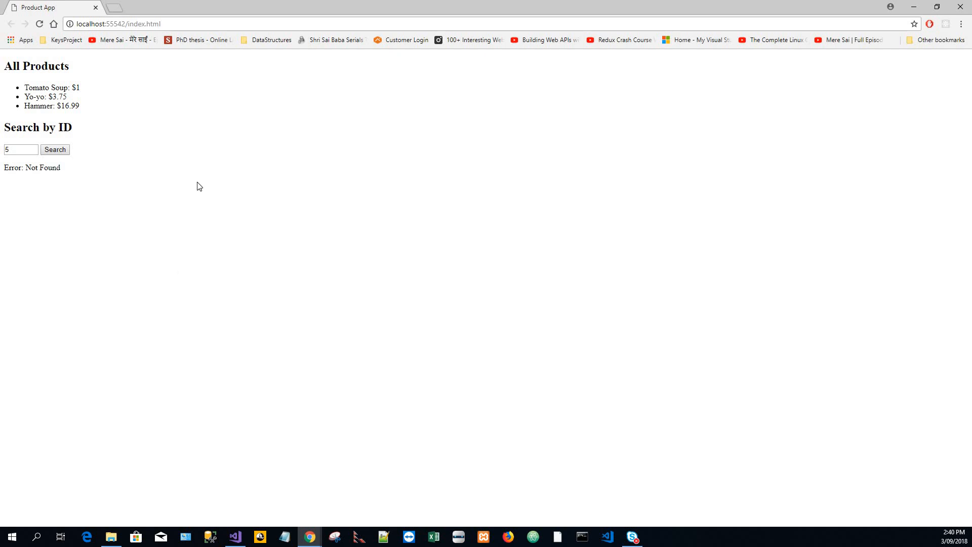
mouse_move(307, 537)
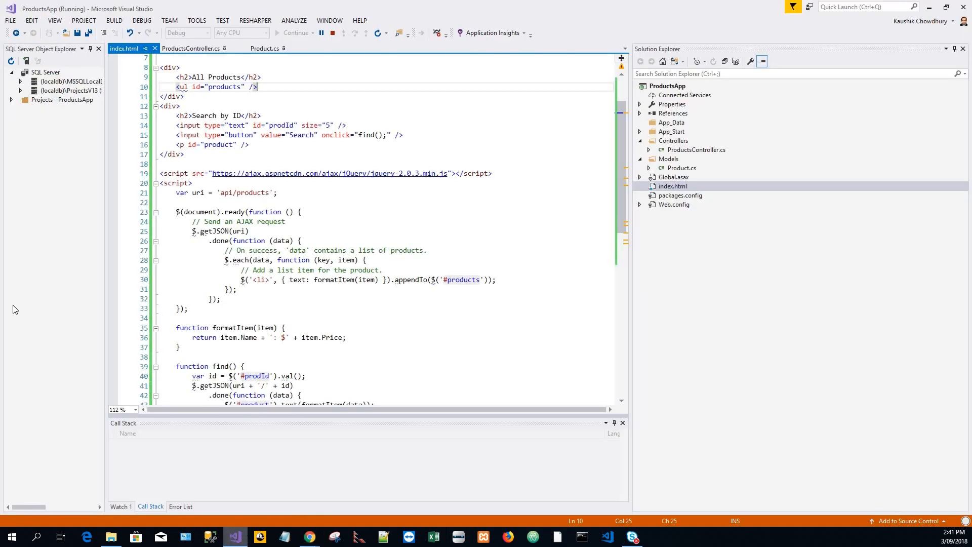
- Stop debugging and relaunch ProductsApp with Internet Explorer as the target browser
left_click(335, 32)
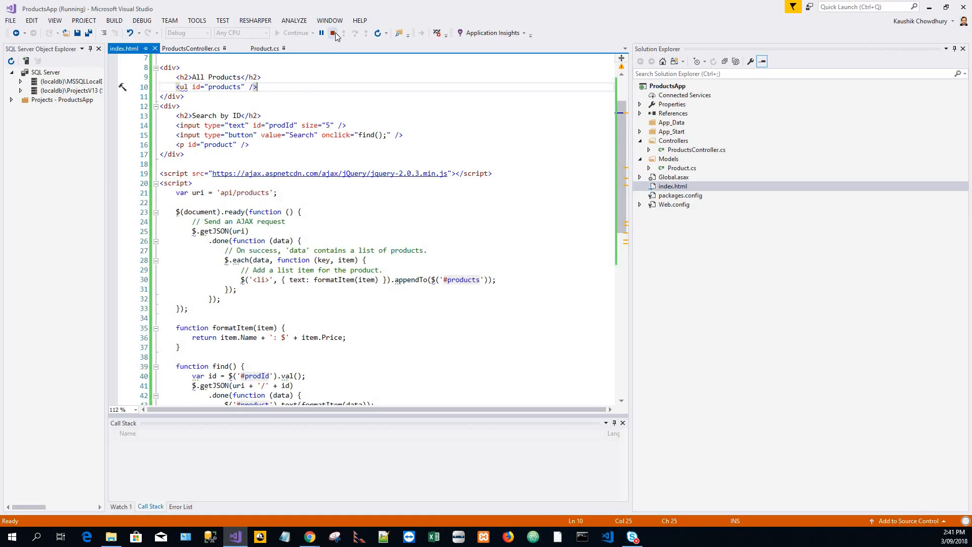
left_click(332, 33)
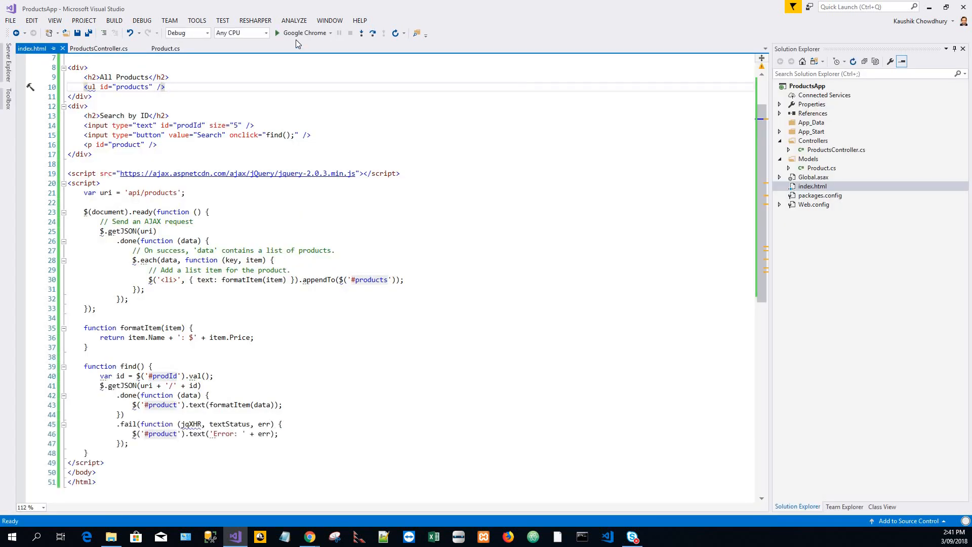
left_click(330, 33)
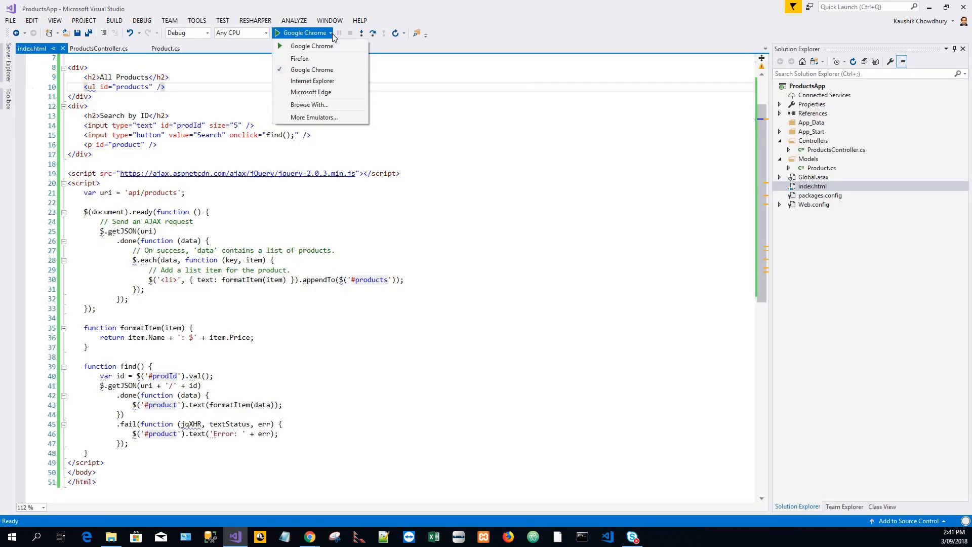
left_click(322, 78)
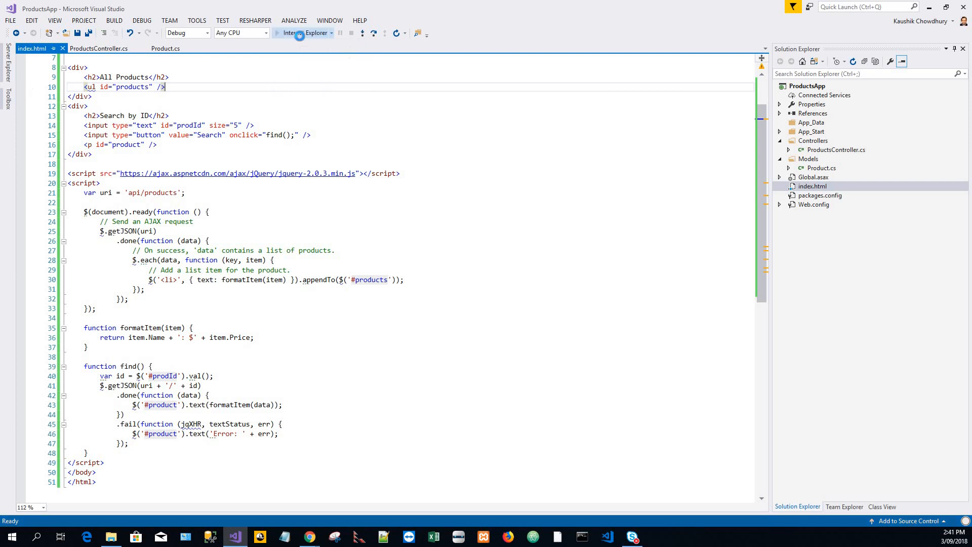
left_click(277, 32)
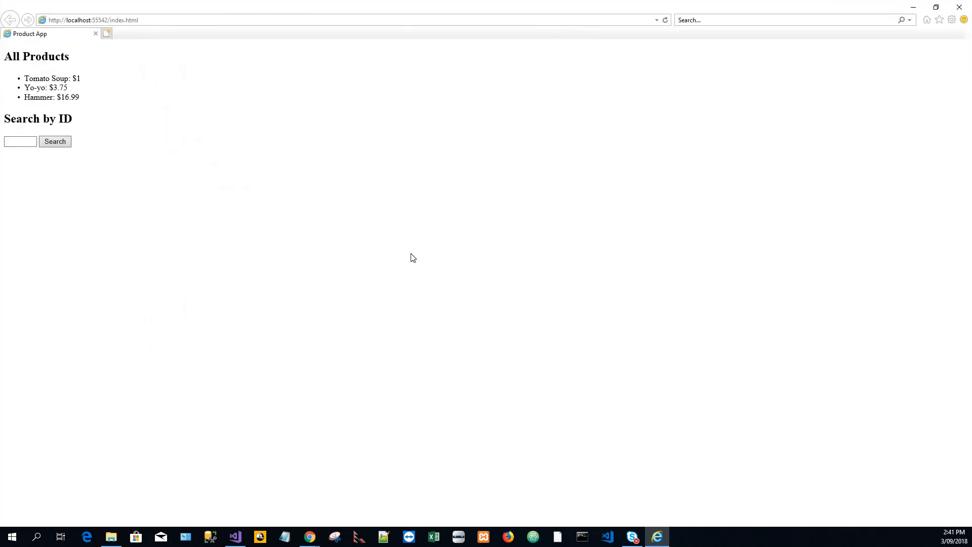
- Start F12 developer tools on the Network view so it records one request for the page
key("F12")
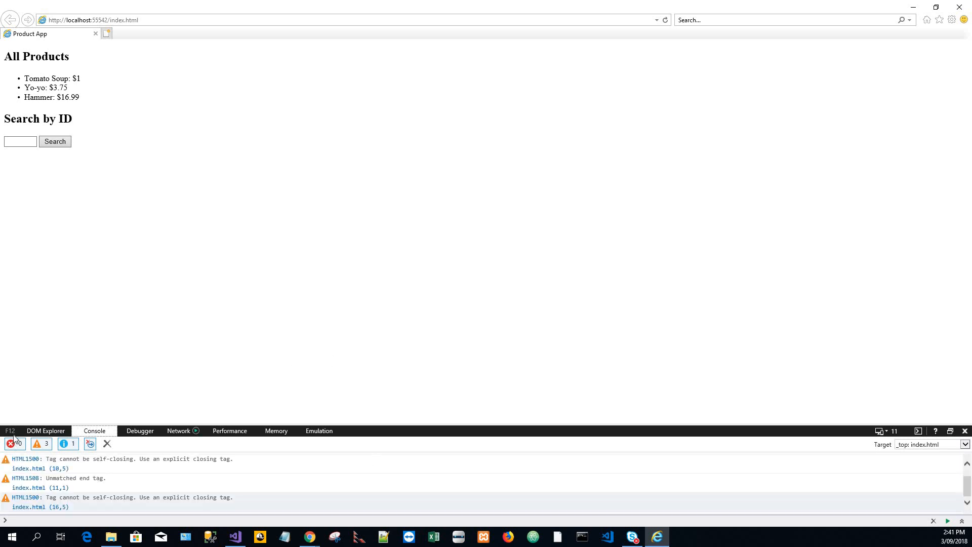
left_click(46, 430)
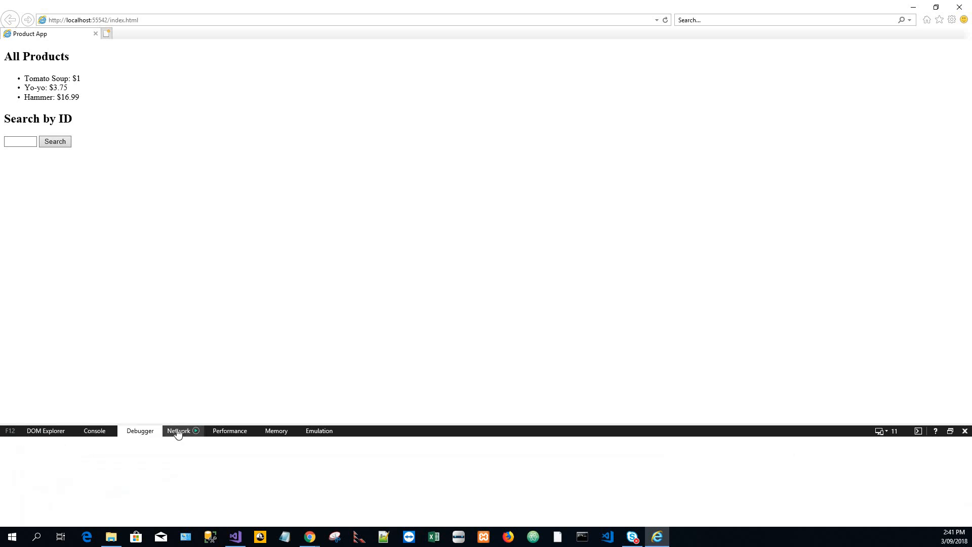
left_click(178, 430)
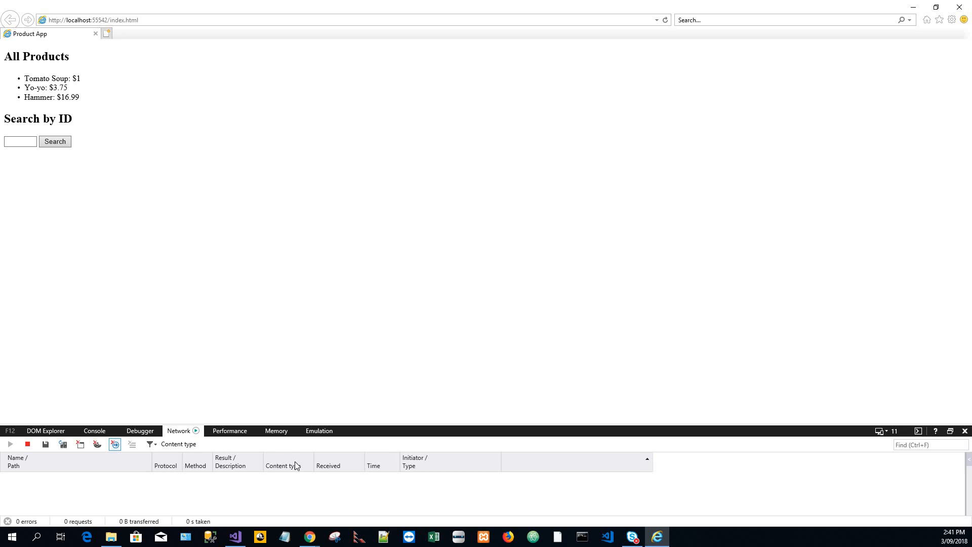
mouse_move(164, 490)
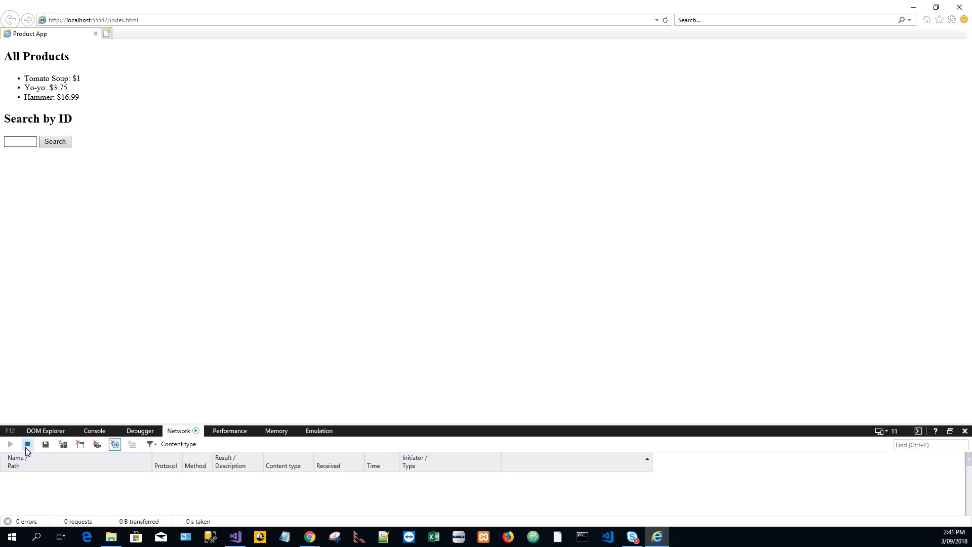
left_click(26, 443)
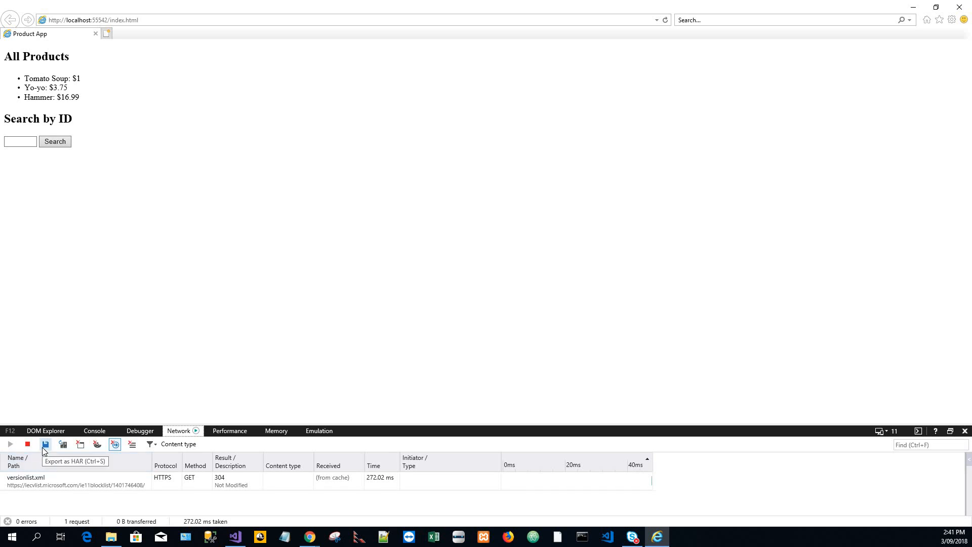
mouse_move(265, 459)
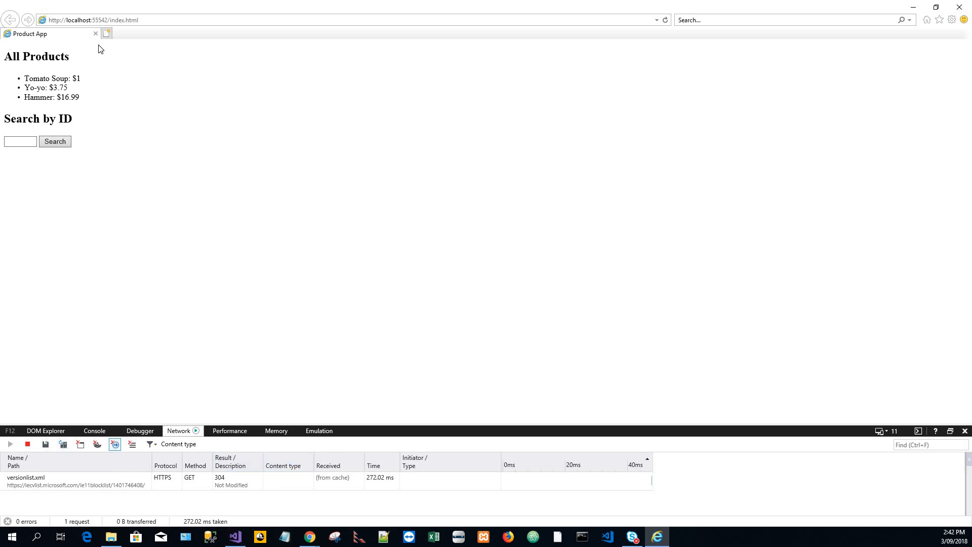
mouse_move(187, 118)
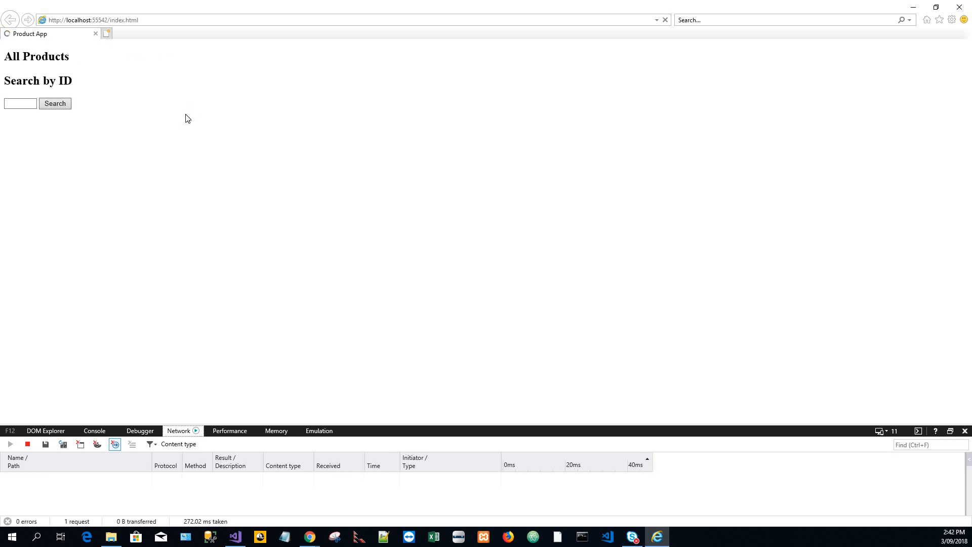
- Refresh the page to capture five requests, including the 200 JSON products call and 404 favicon
left_click(664, 21)
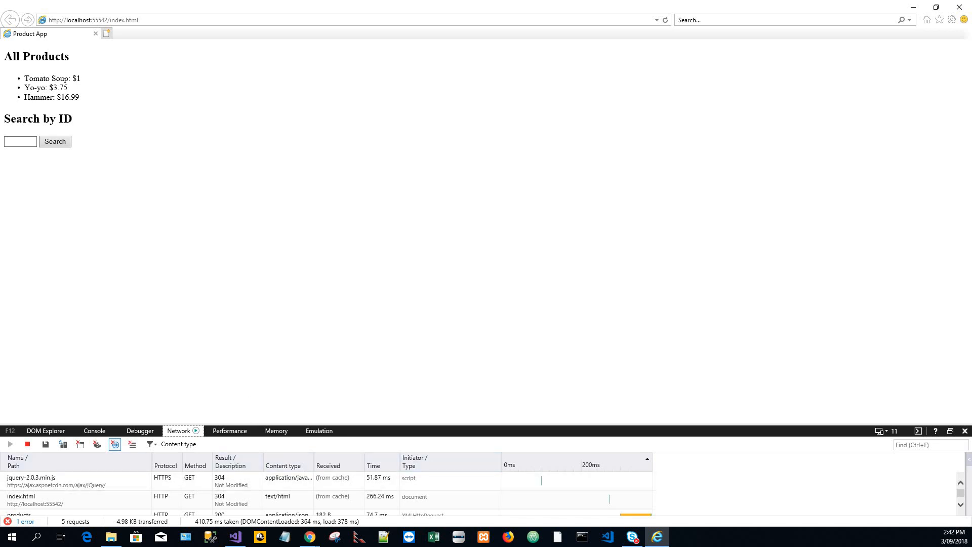
mouse_move(186, 373)
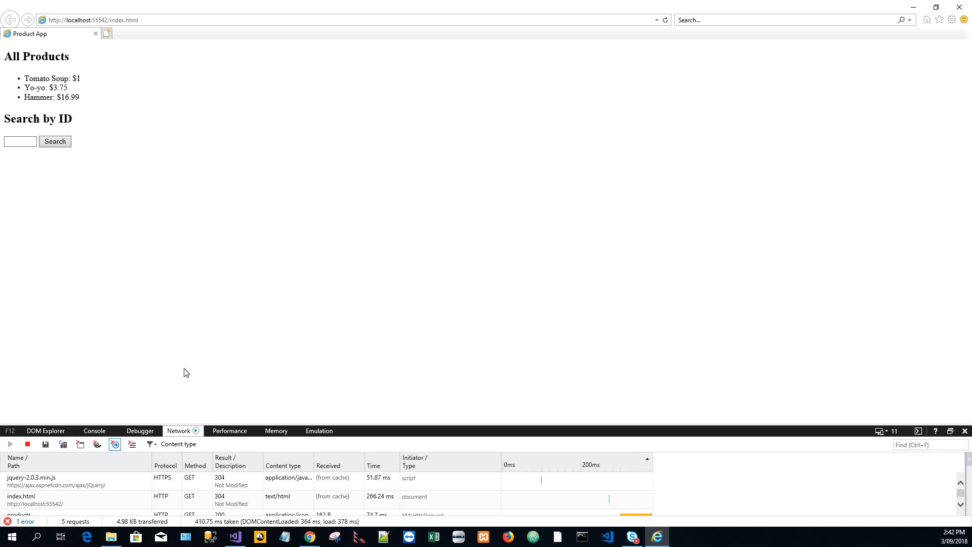
mouse_move(209, 390)
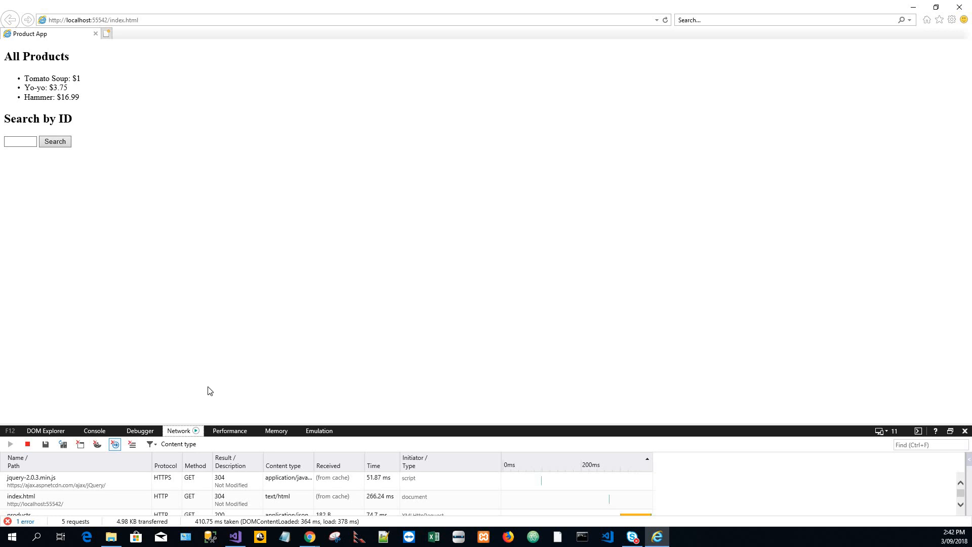
mouse_move(268, 442)
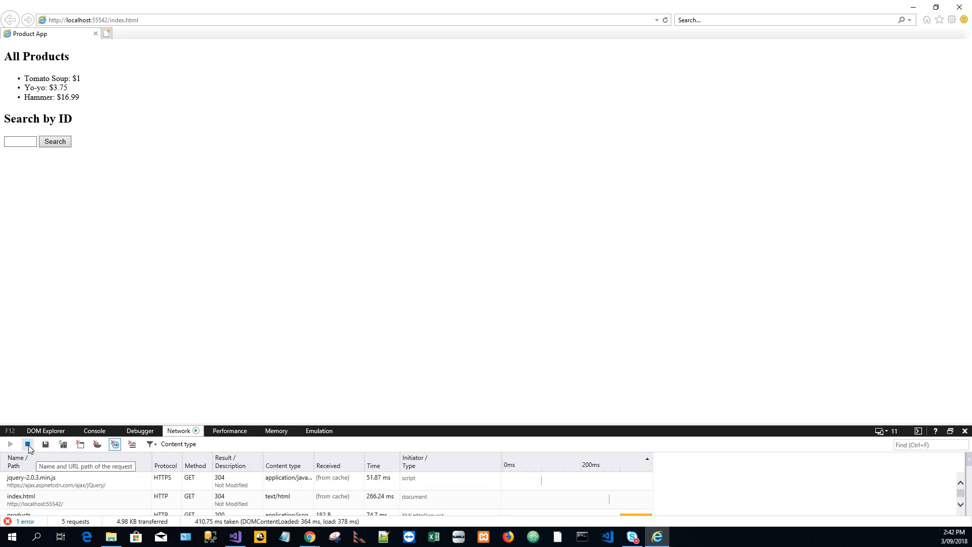
mouse_move(28, 444)
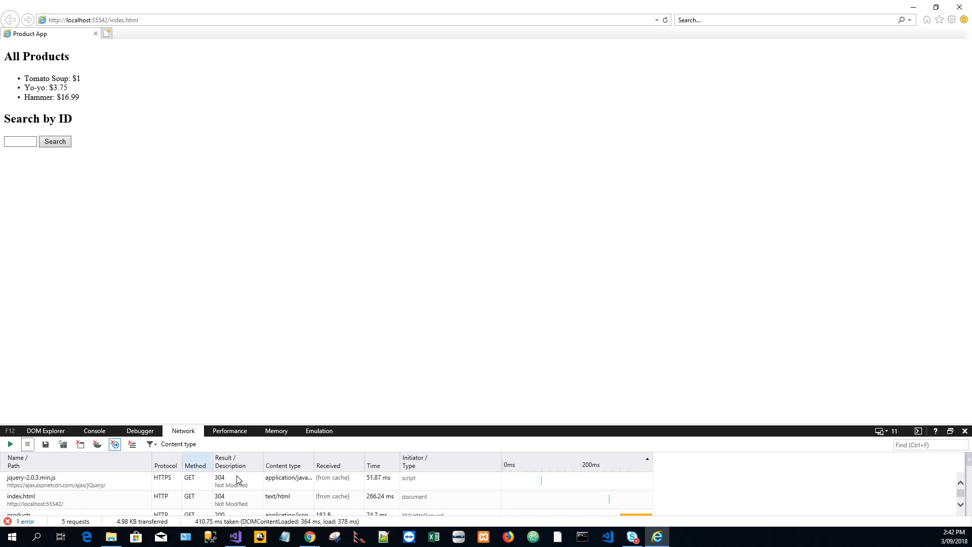
scroll("down", 3)
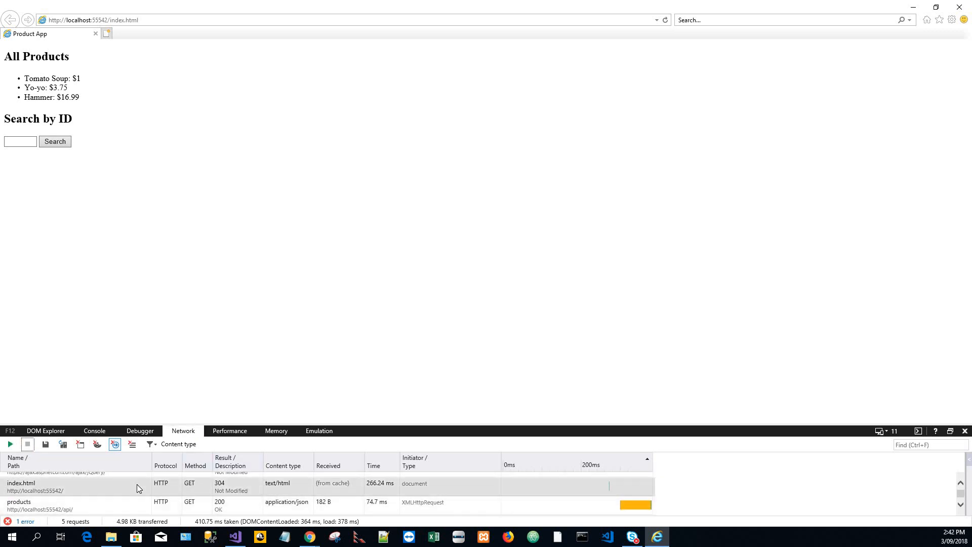
scroll("down", 3)
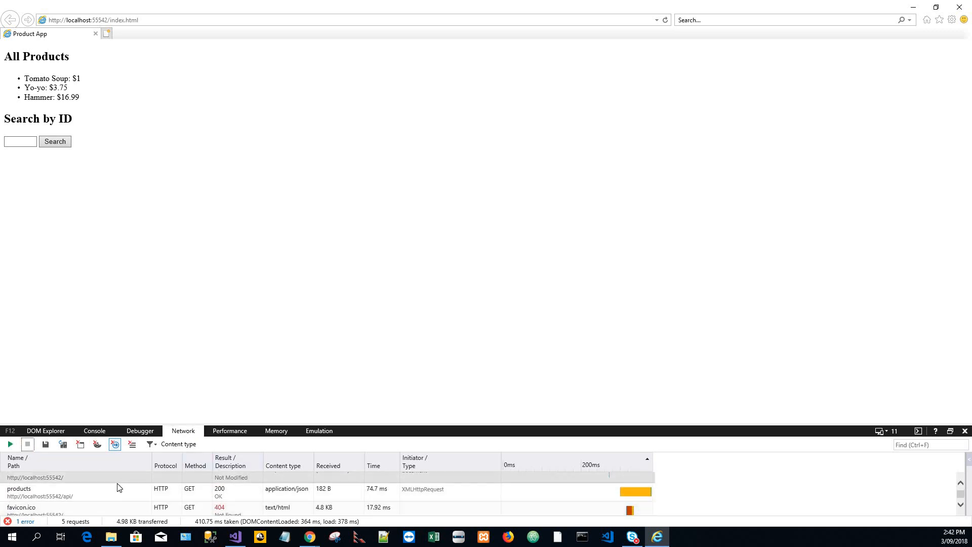
mouse_move(233, 500)
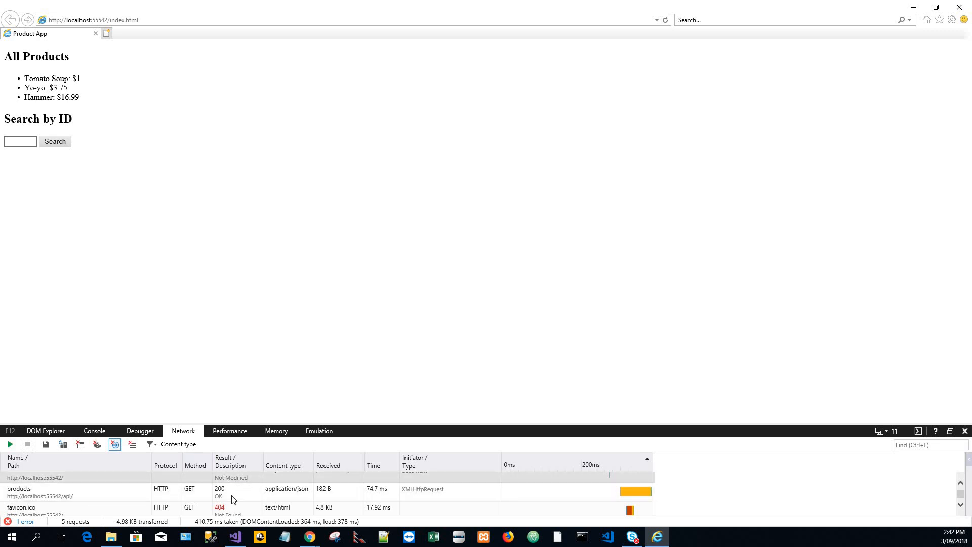
scroll("down", 3)
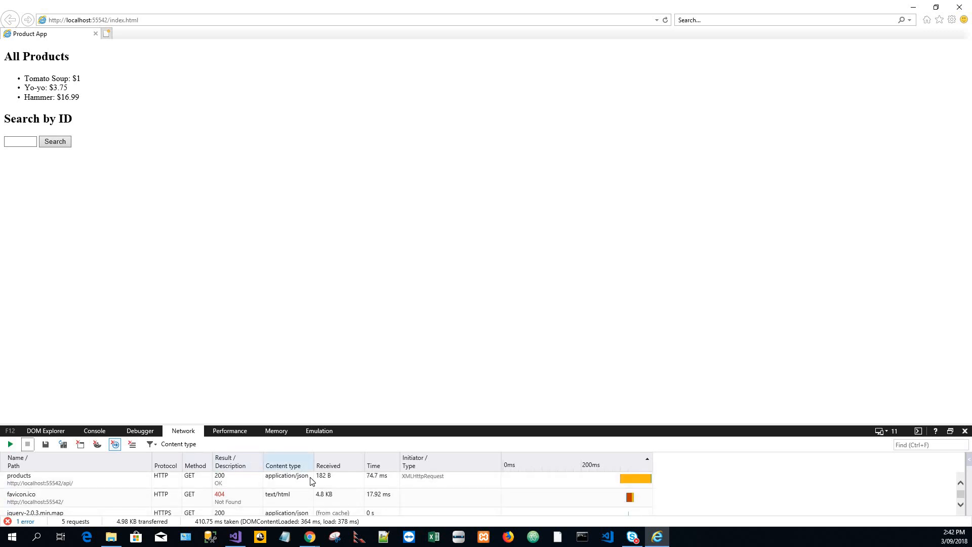